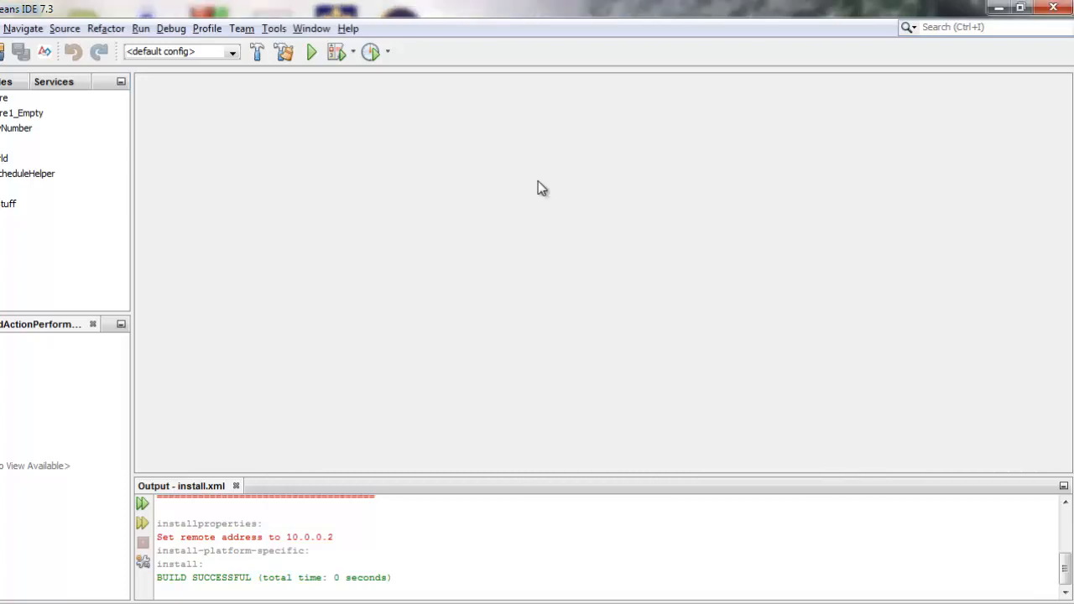
mouse_move(540, 255)
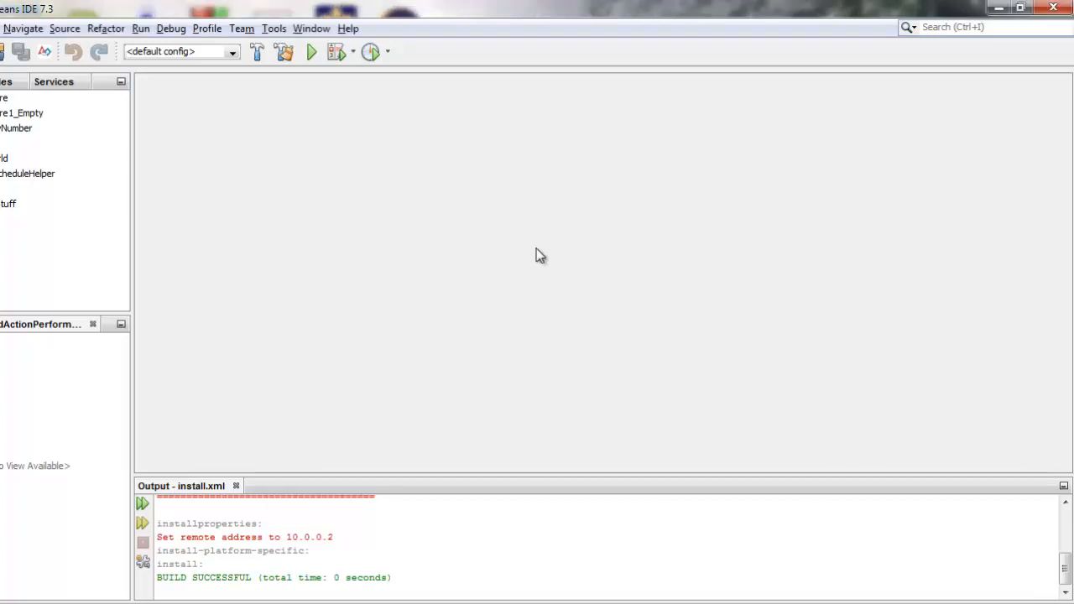
mouse_move(537, 252)
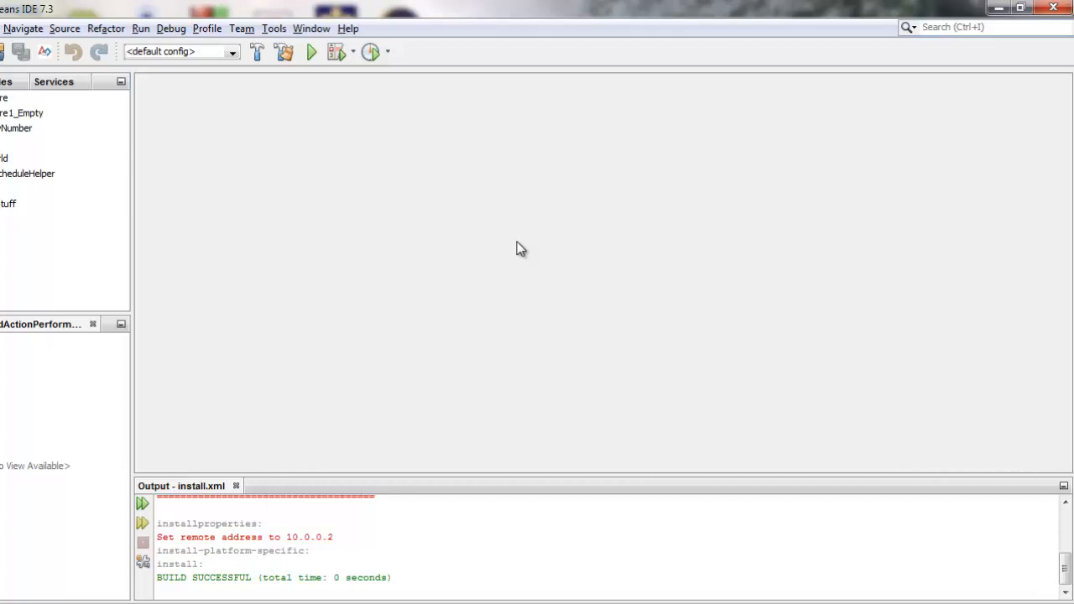
mouse_move(437, 225)
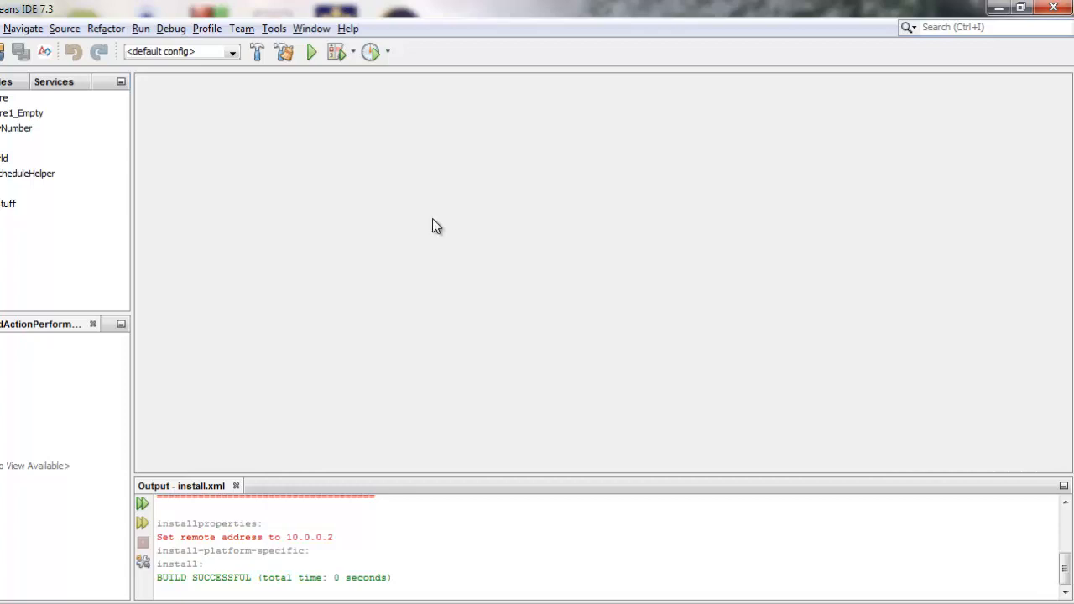
Create a Java Application project named Test3 and expand its files to reach Test3.java
left_click(4, 27)
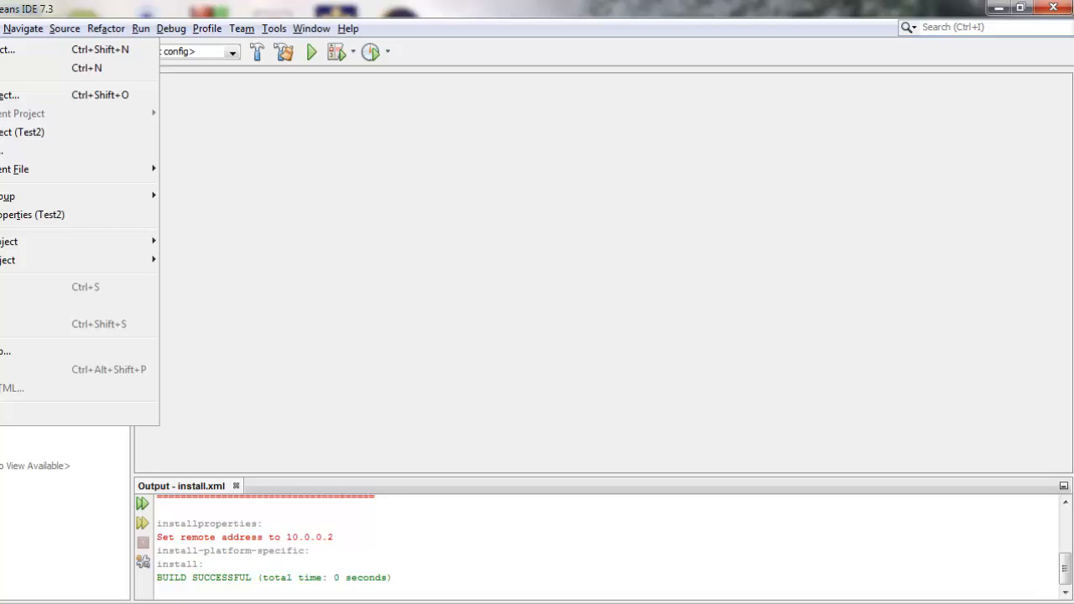
mouse_move(25, 48)
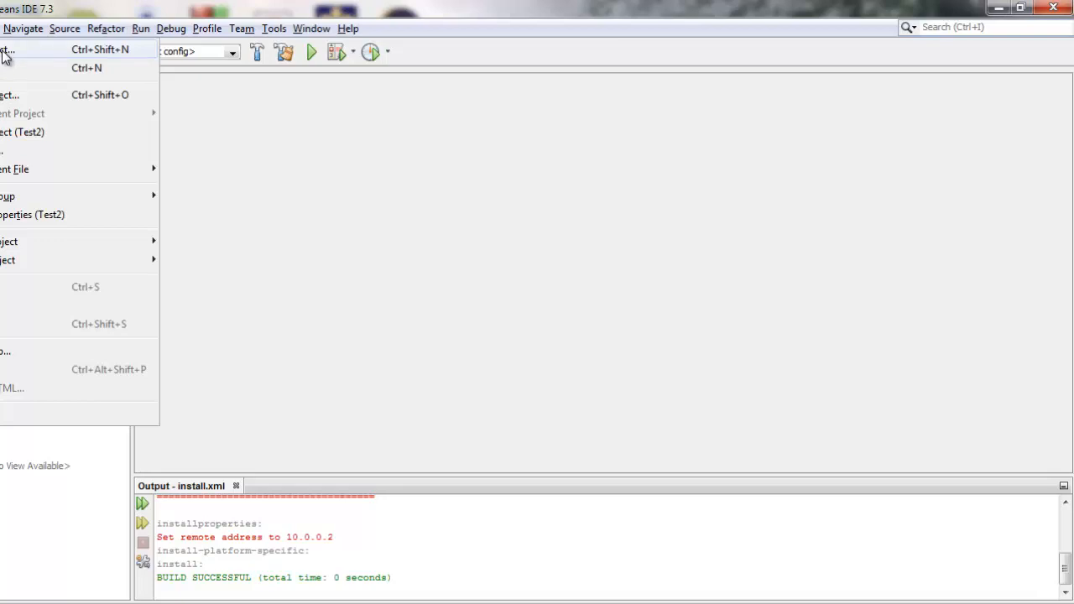
left_click(10, 49)
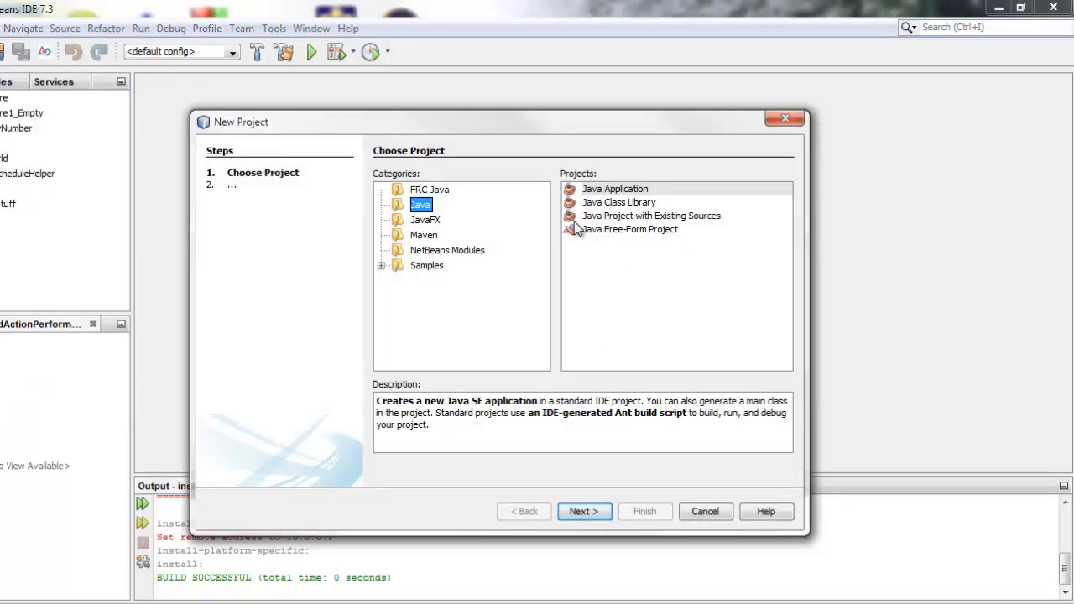
left_click(429, 188)
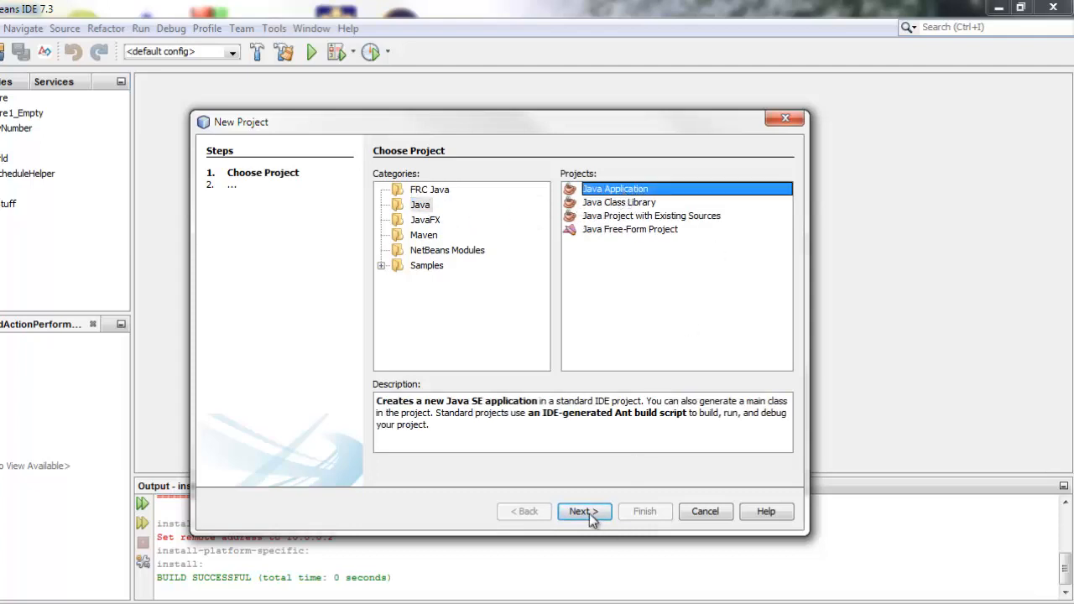
left_click(584, 511)
type("Test3")
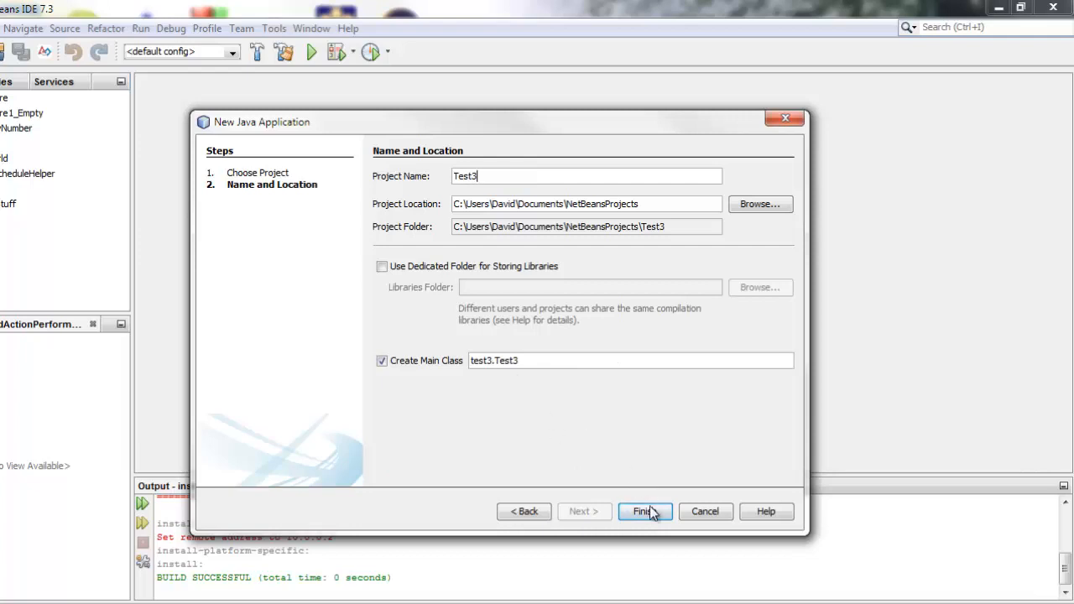
left_click(644, 511)
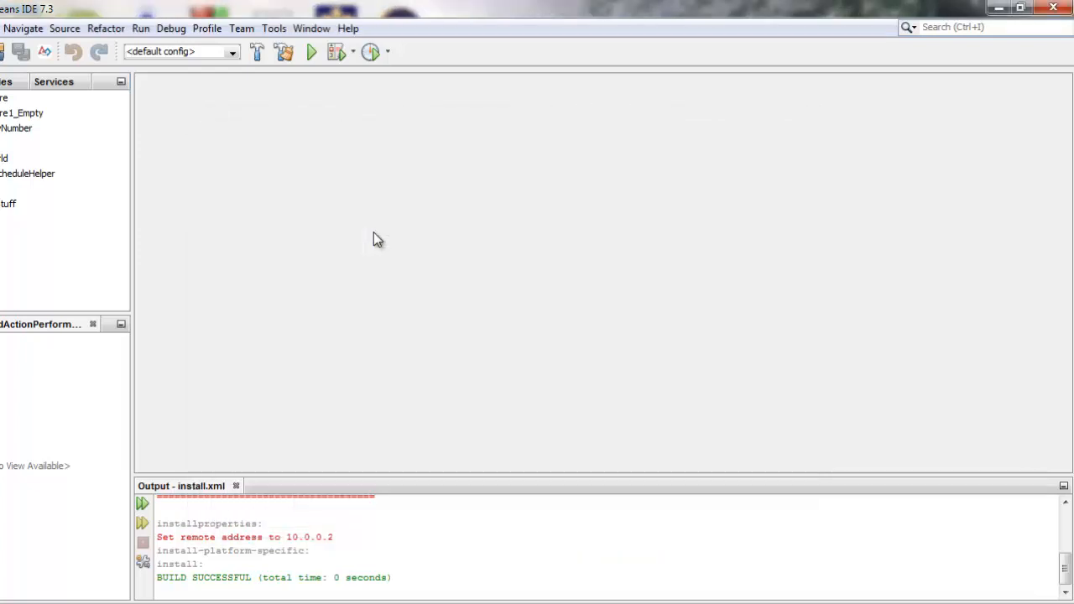
double_click(34, 288)
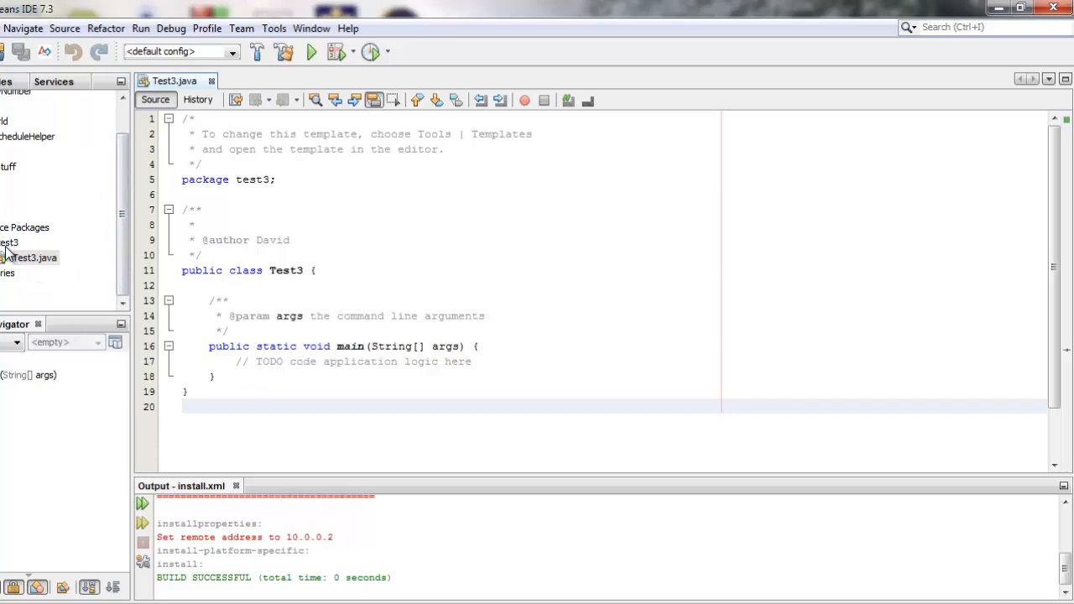
Add a JFrame Form with class name GuessingGame to the test3 package
left_click(10, 241)
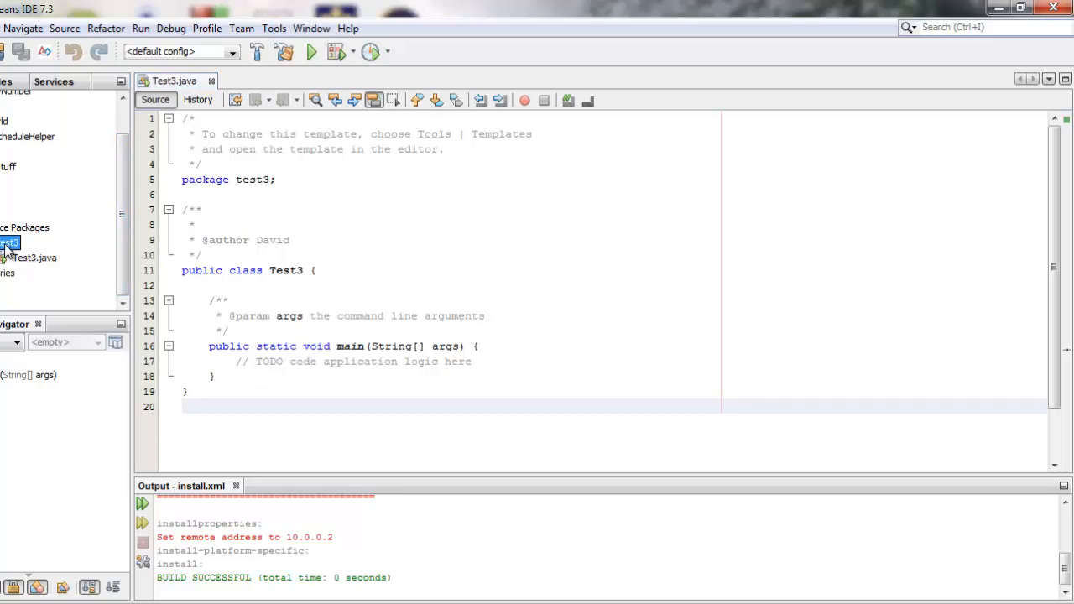
right_click(10, 242)
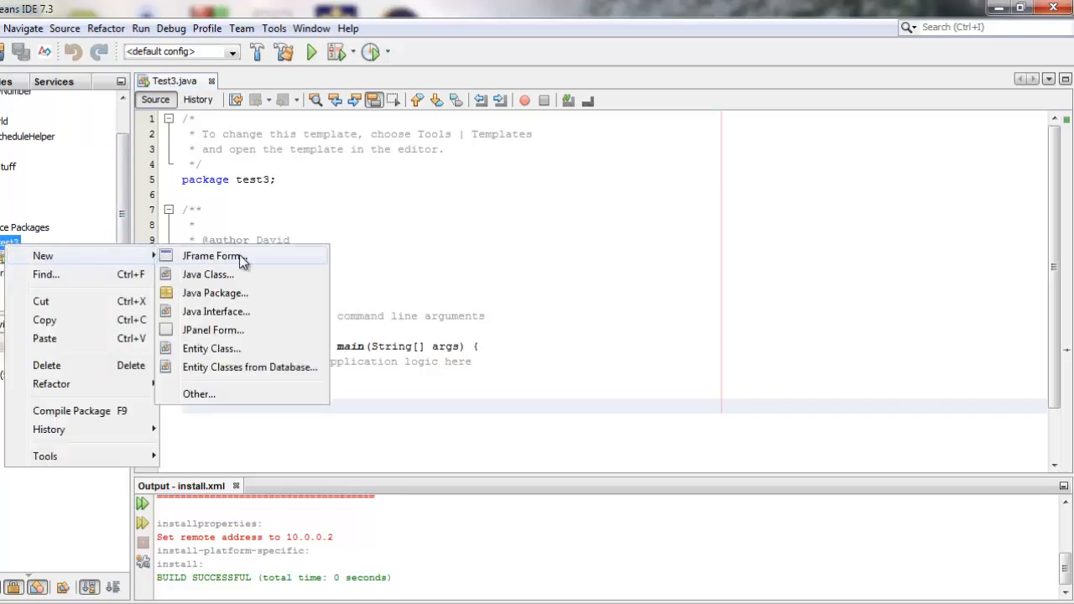
mouse_move(262, 265)
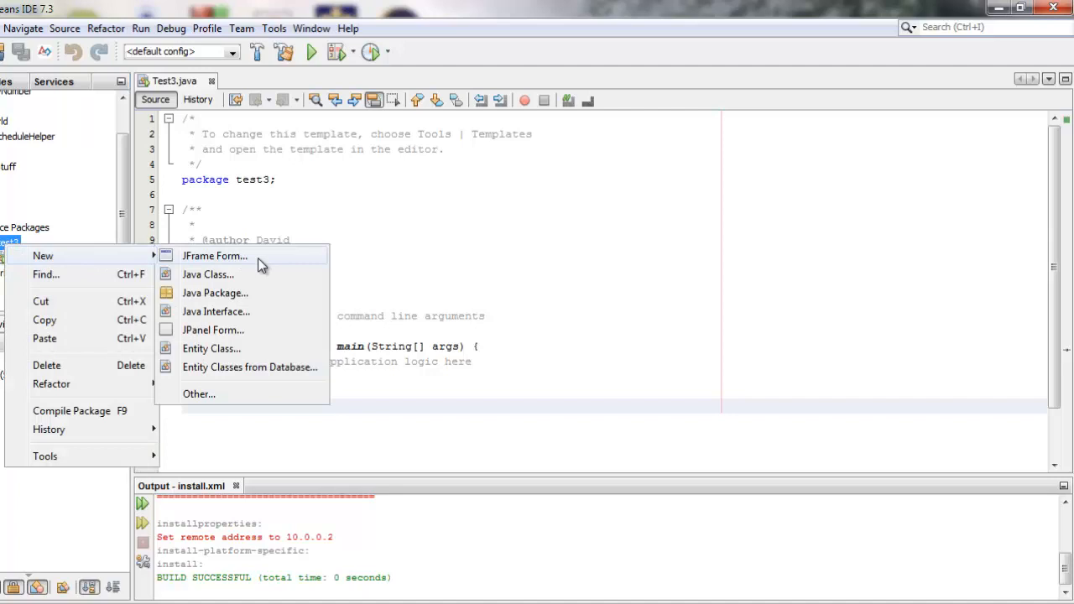
left_click(215, 255)
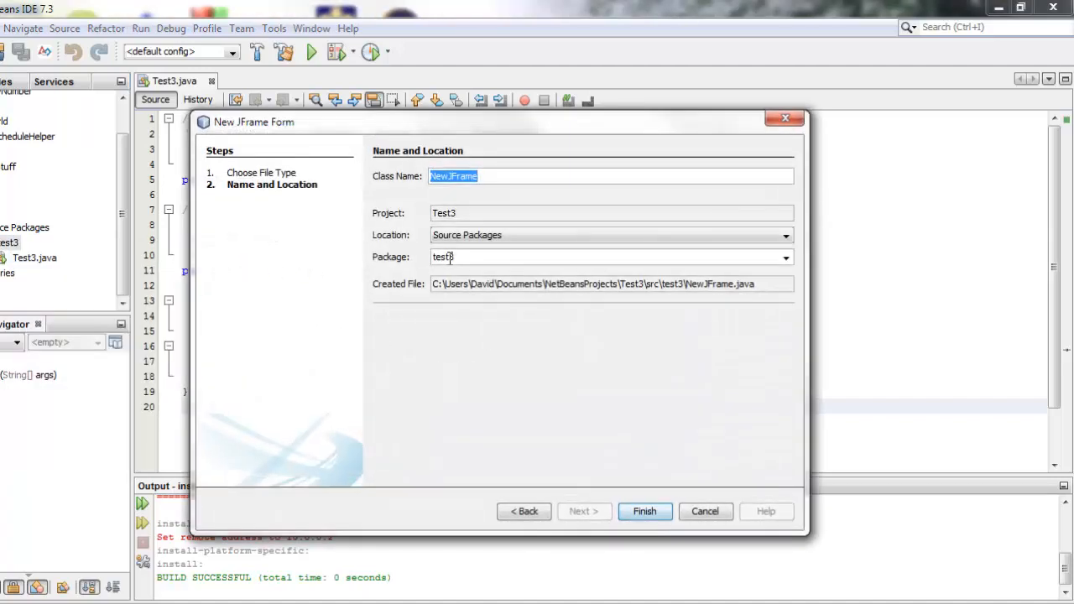
type("GuessingGame")
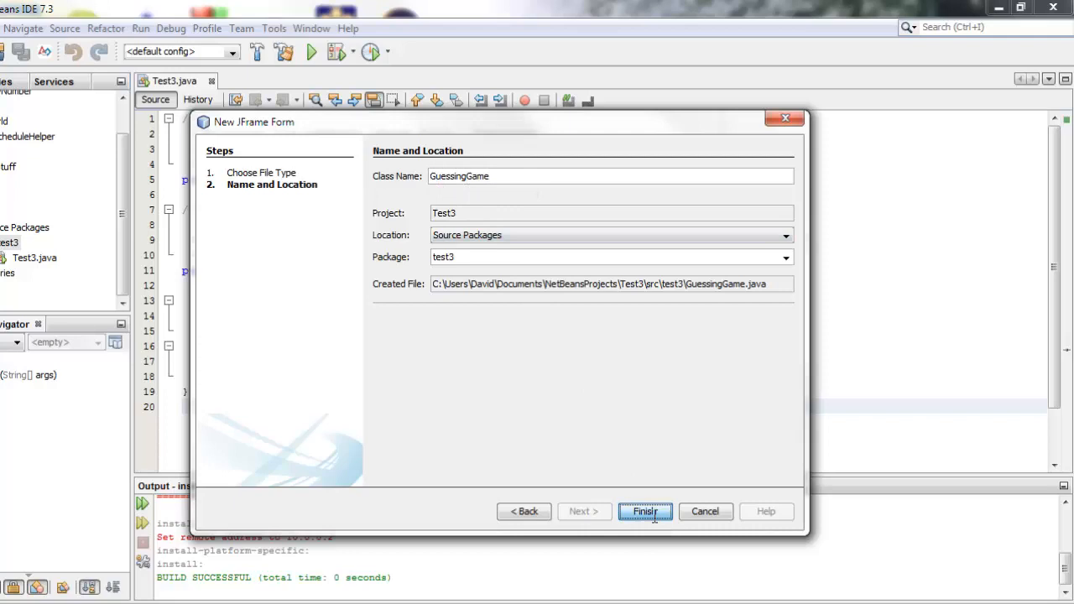
left_click(645, 510)
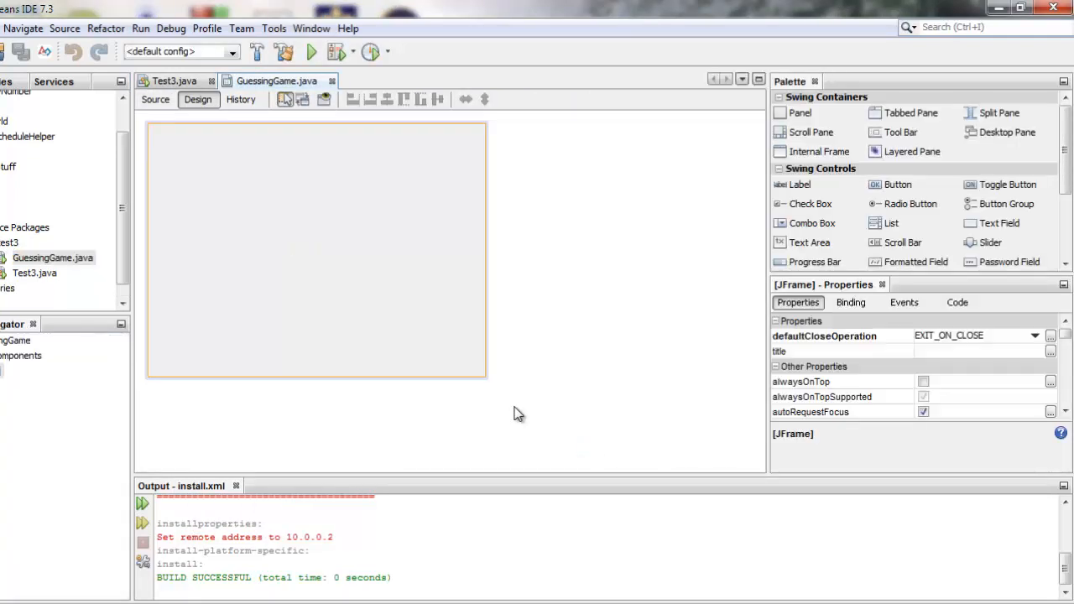
mouse_move(188, 117)
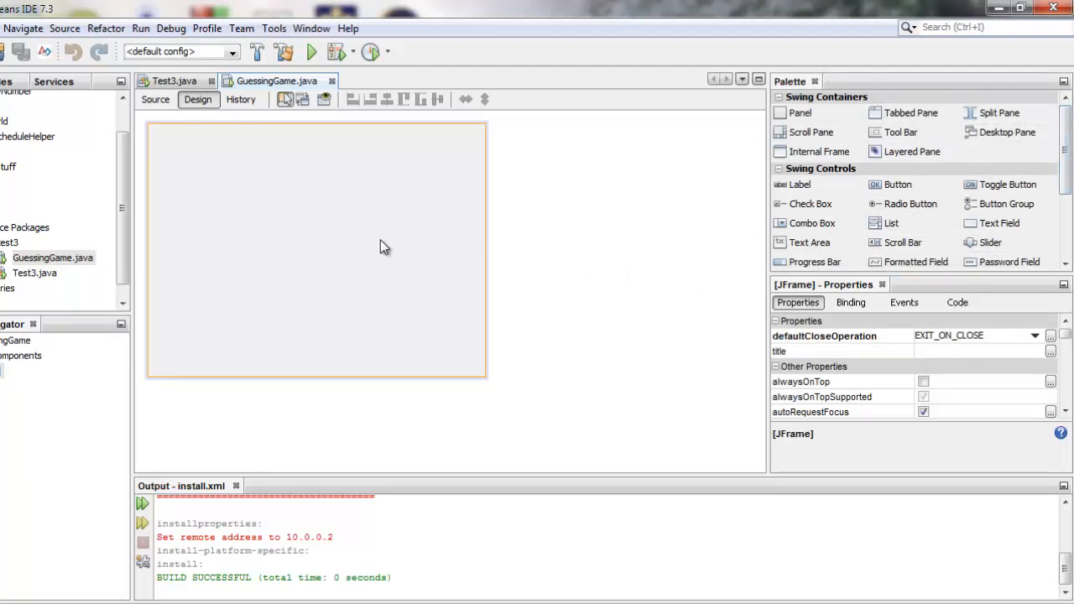
mouse_move(300, 342)
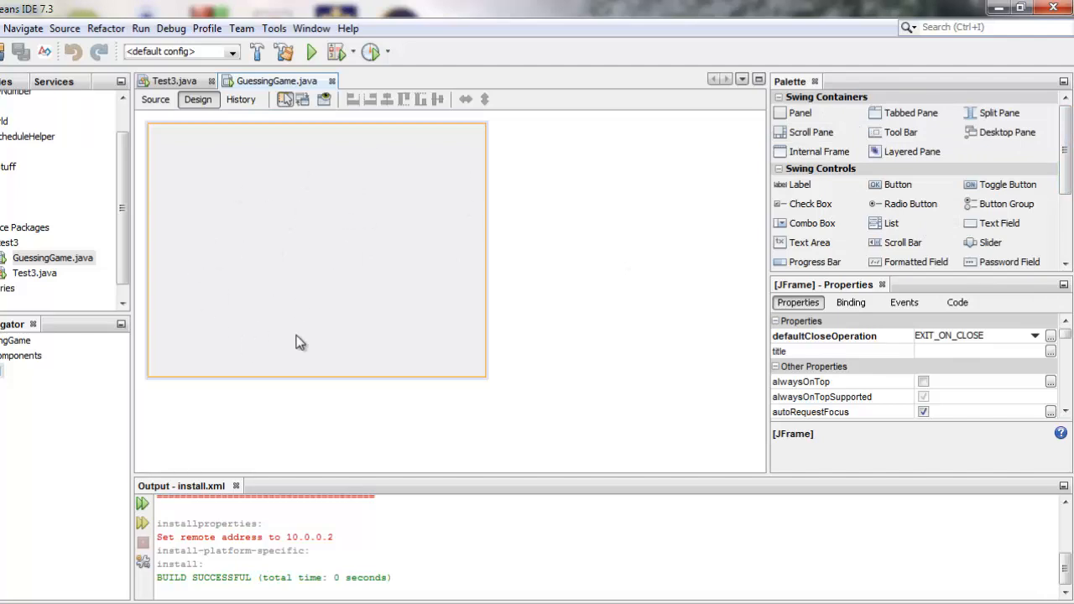
mouse_move(198, 109)
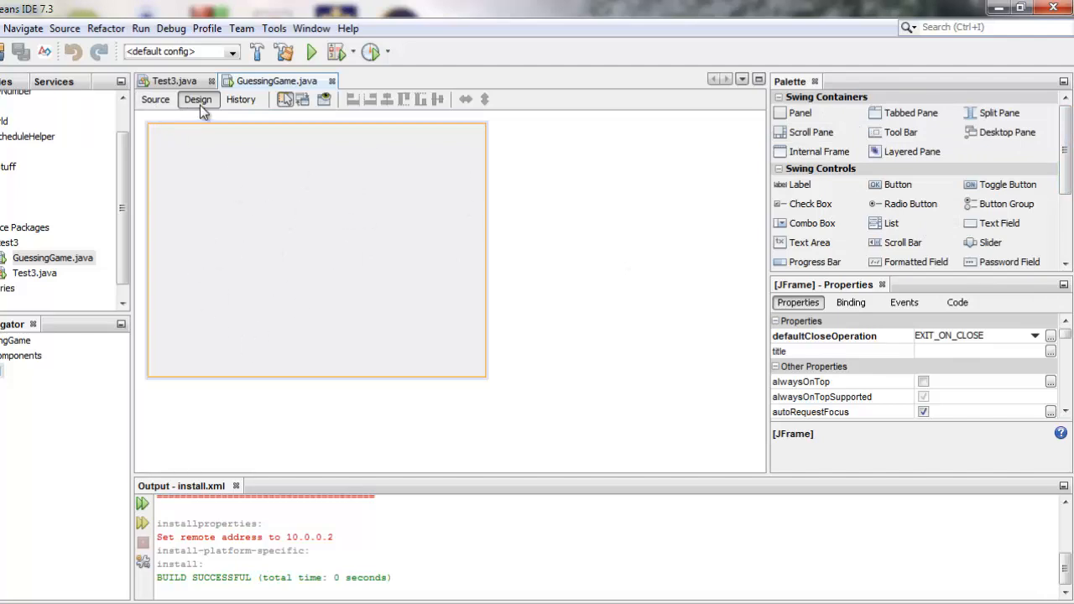
left_click(154, 99)
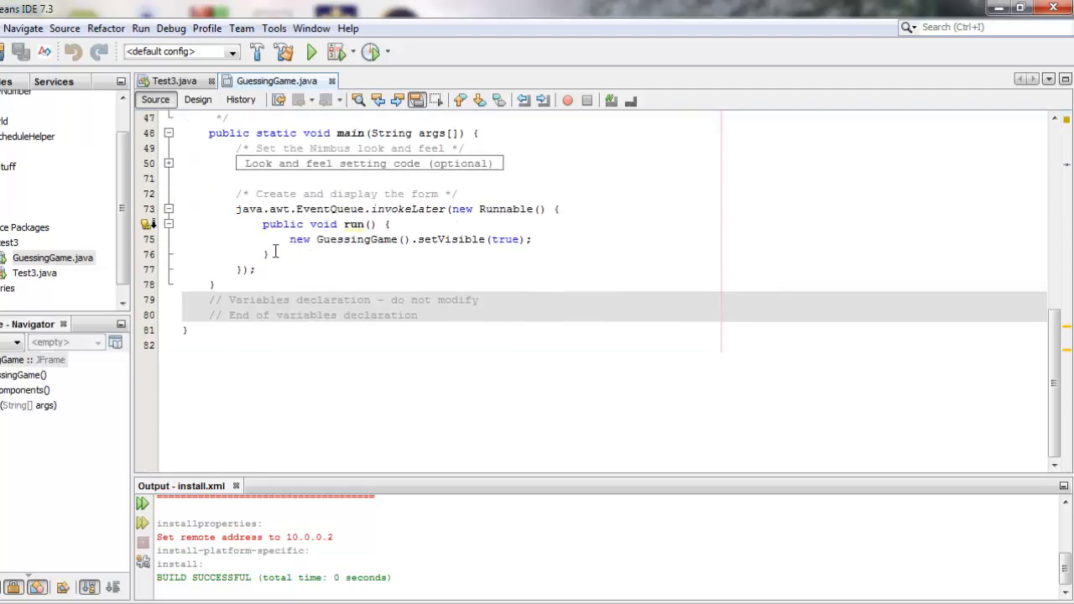
left_click(198, 99)
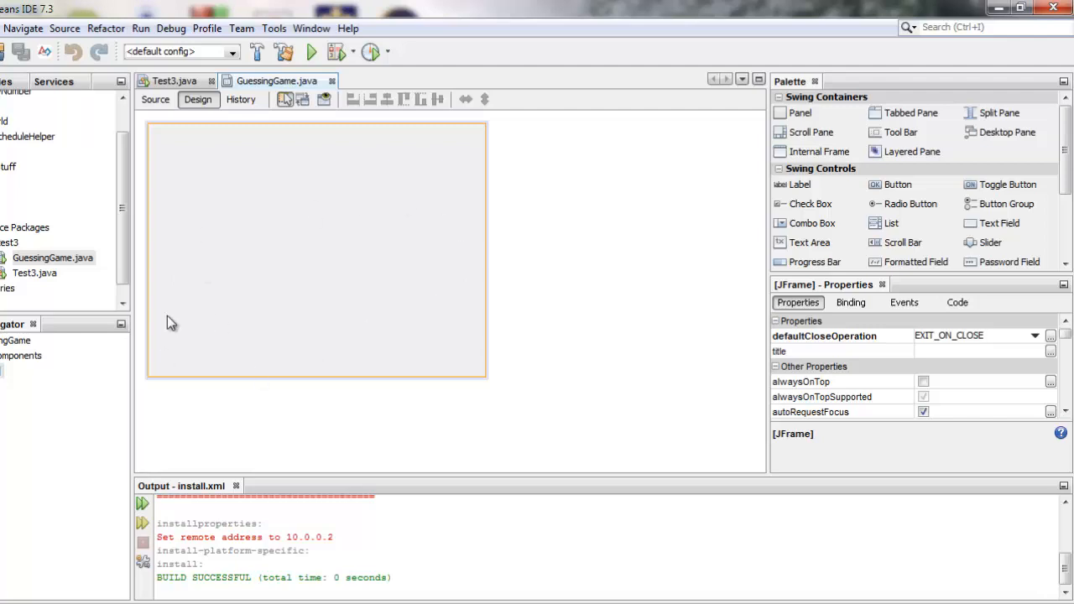
mouse_move(560, 243)
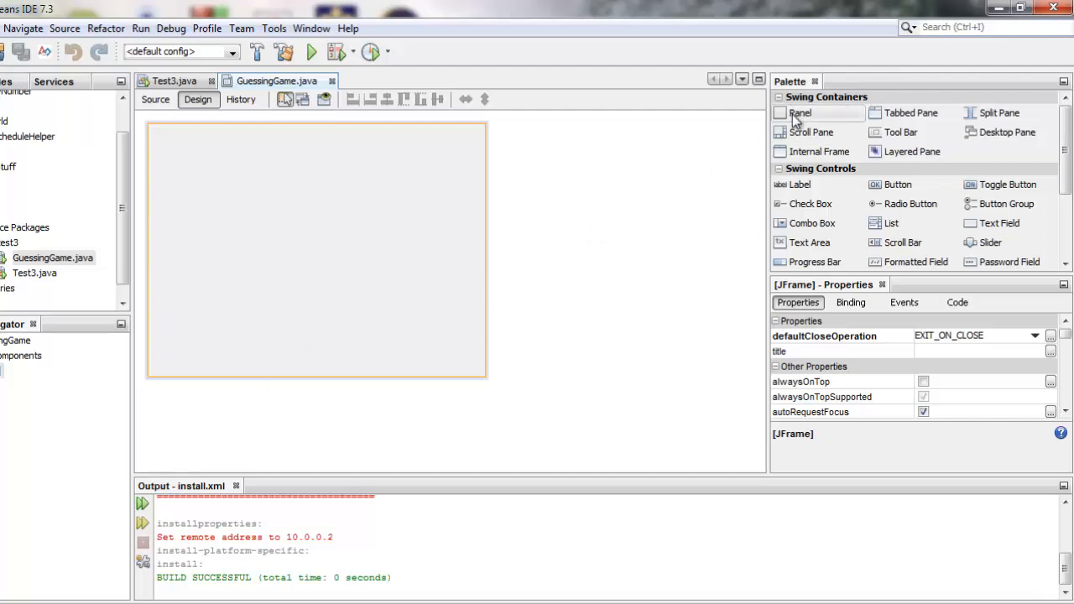
left_click(799, 112)
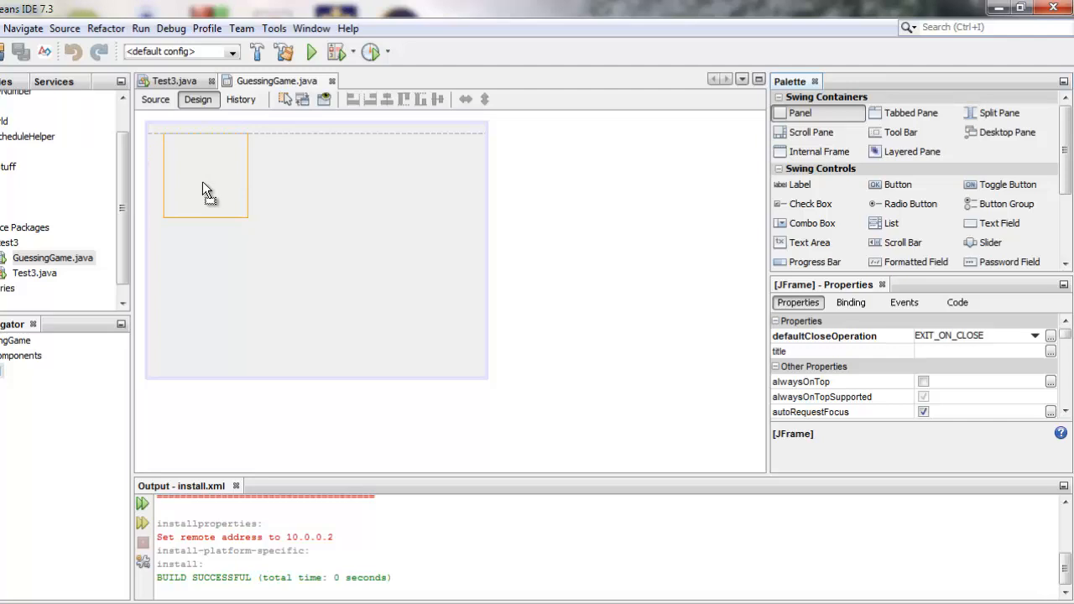
left_click_drag(204, 176, 400, 215)
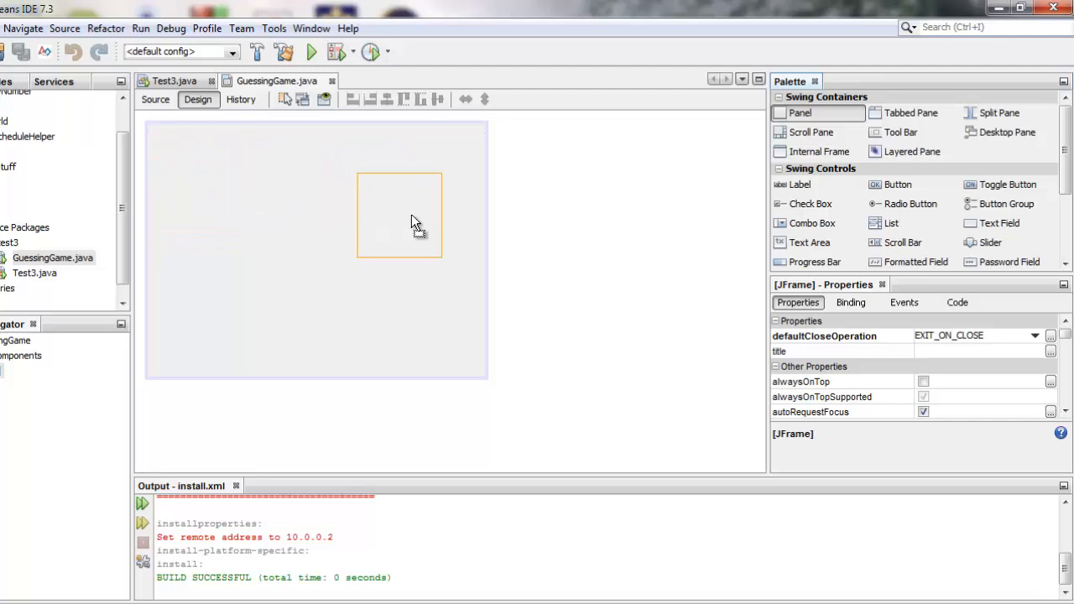
left_click_drag(399, 215, 198, 209)
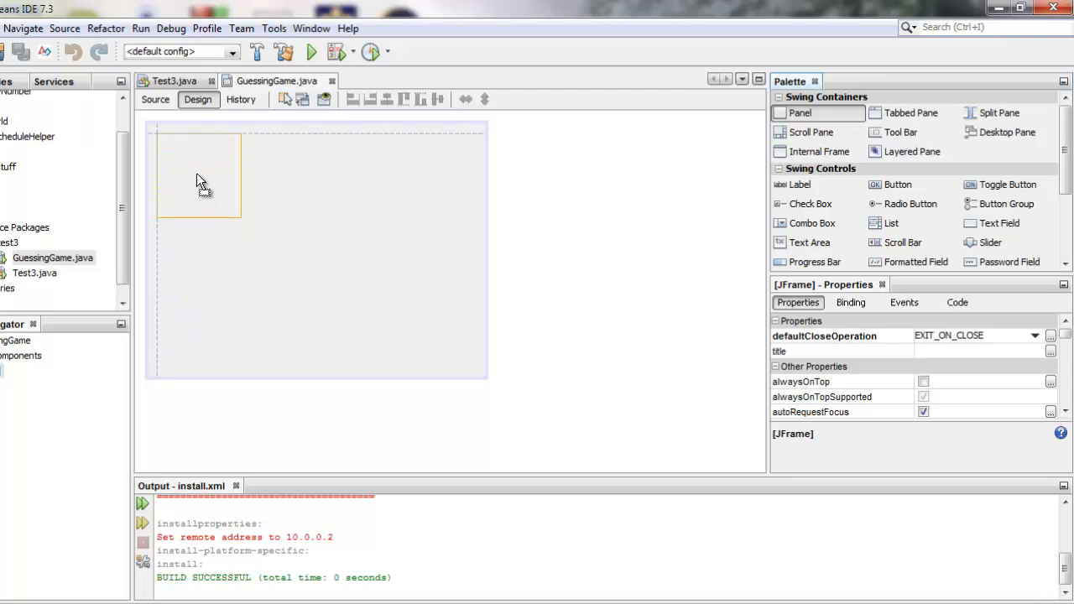
left_click(198, 171)
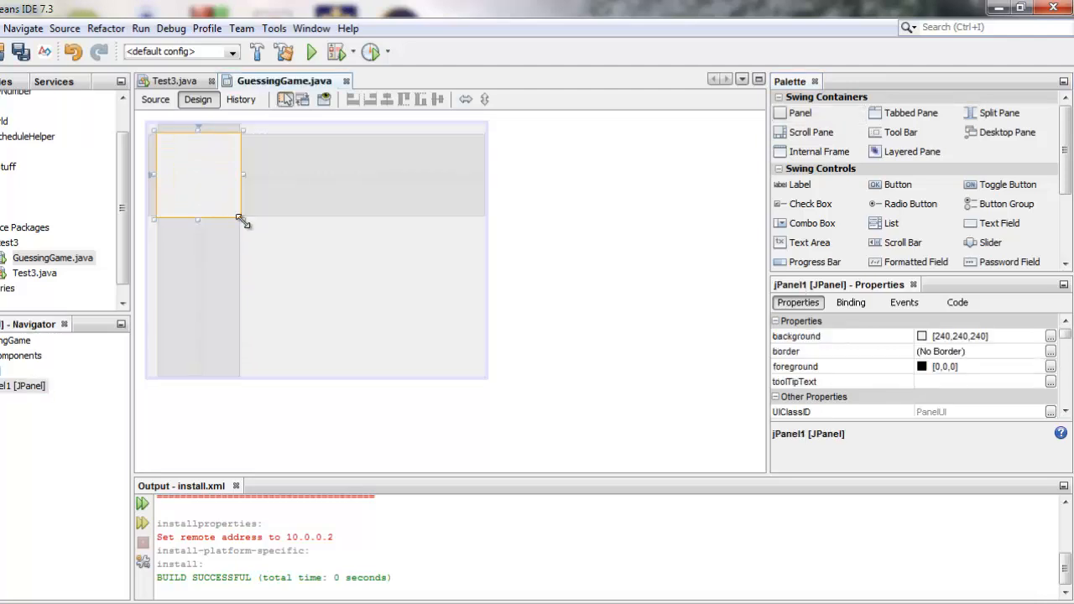
left_click_drag(243, 222, 476, 369)
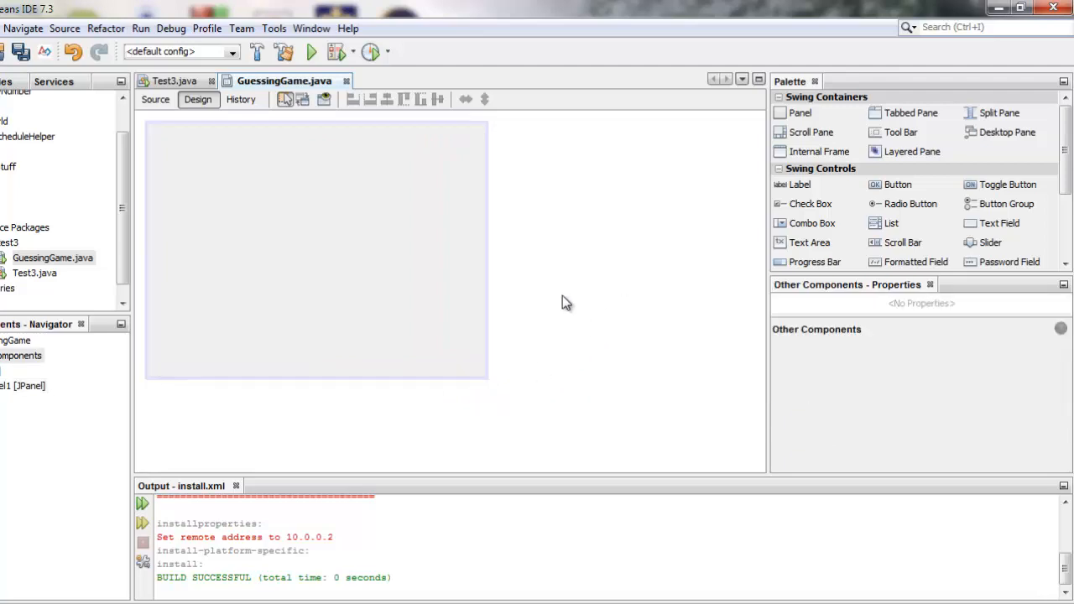
left_click(315, 252)
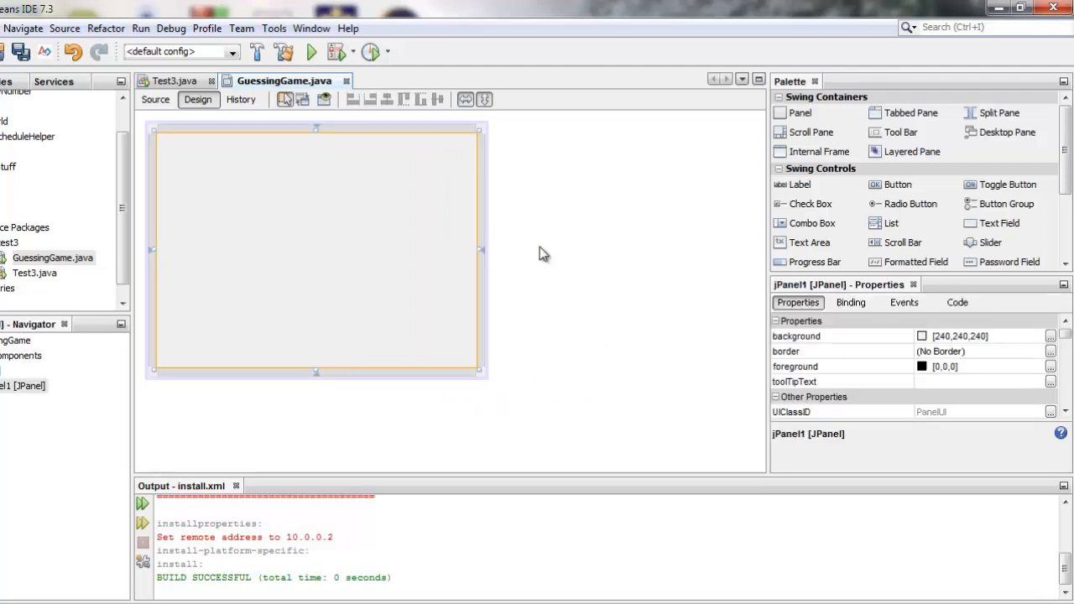
mouse_move(631, 356)
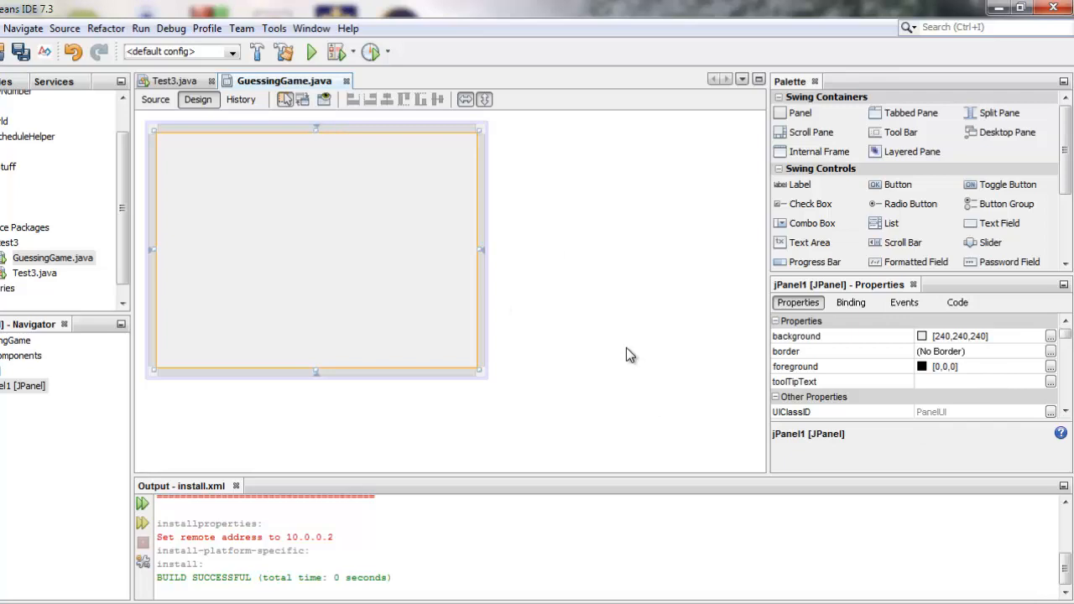
mouse_move(401, 223)
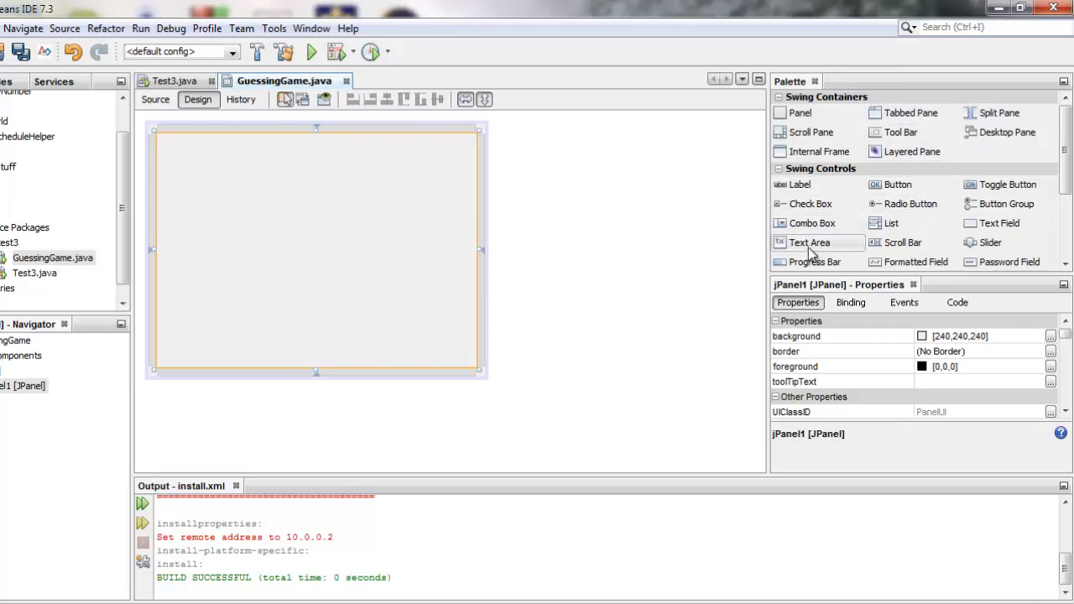
mouse_move(705, 259)
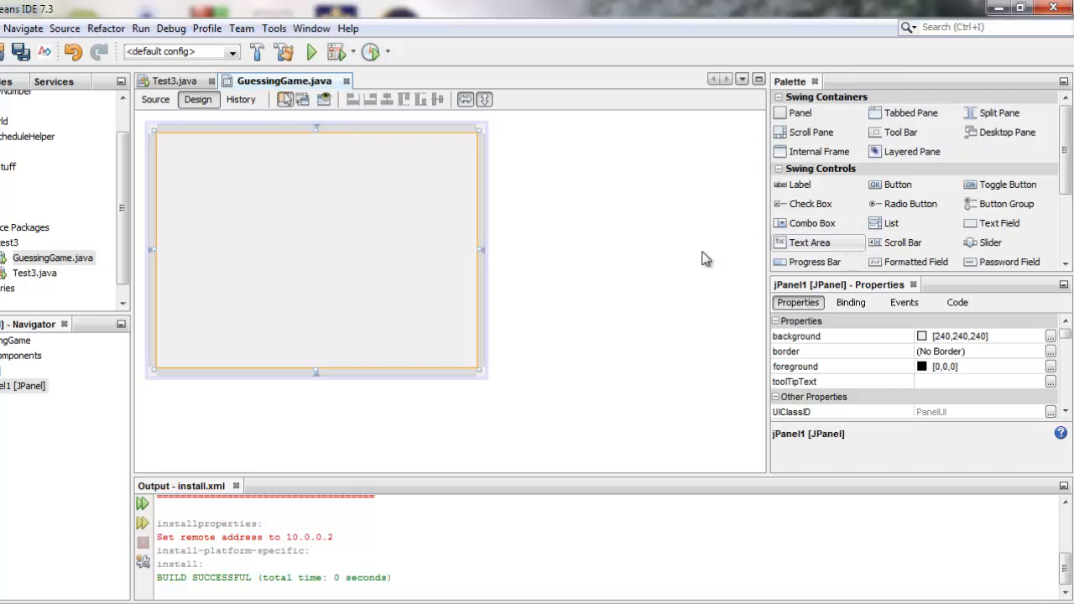
mouse_move(387, 235)
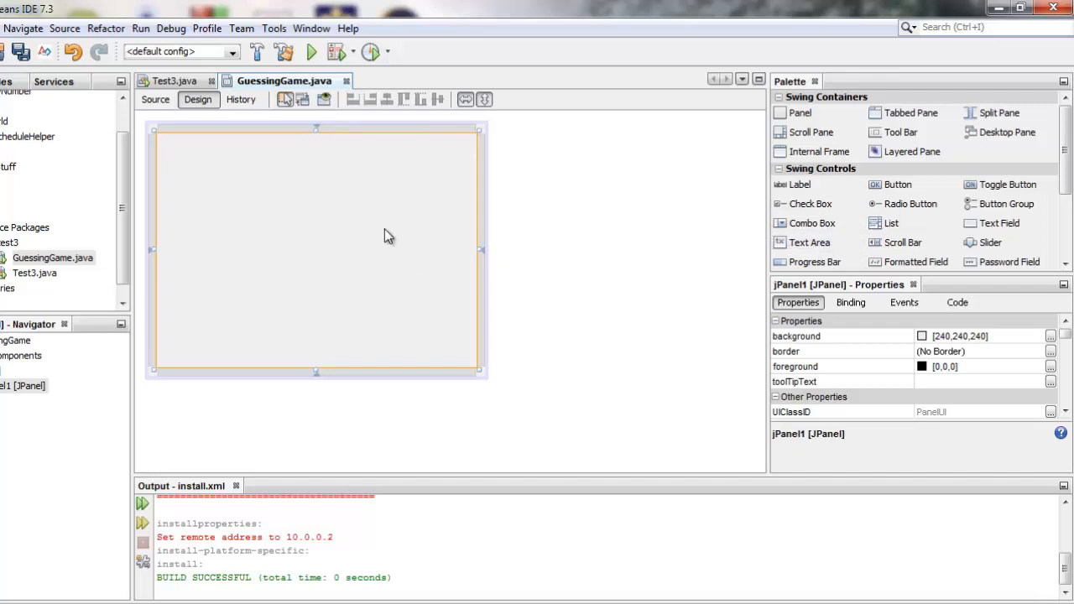
mouse_move(798, 114)
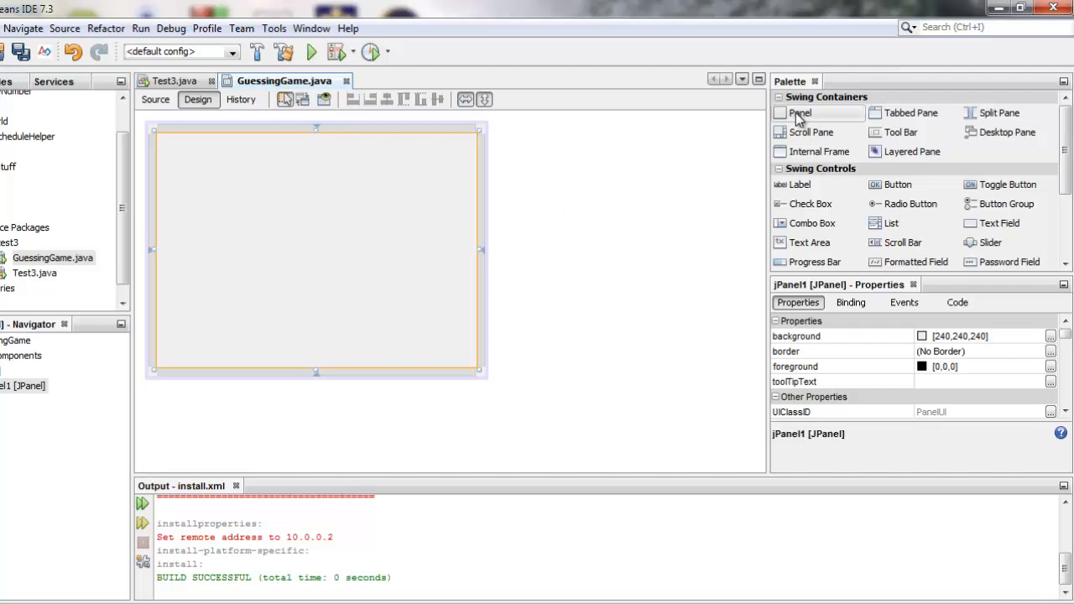
mouse_move(799, 117)
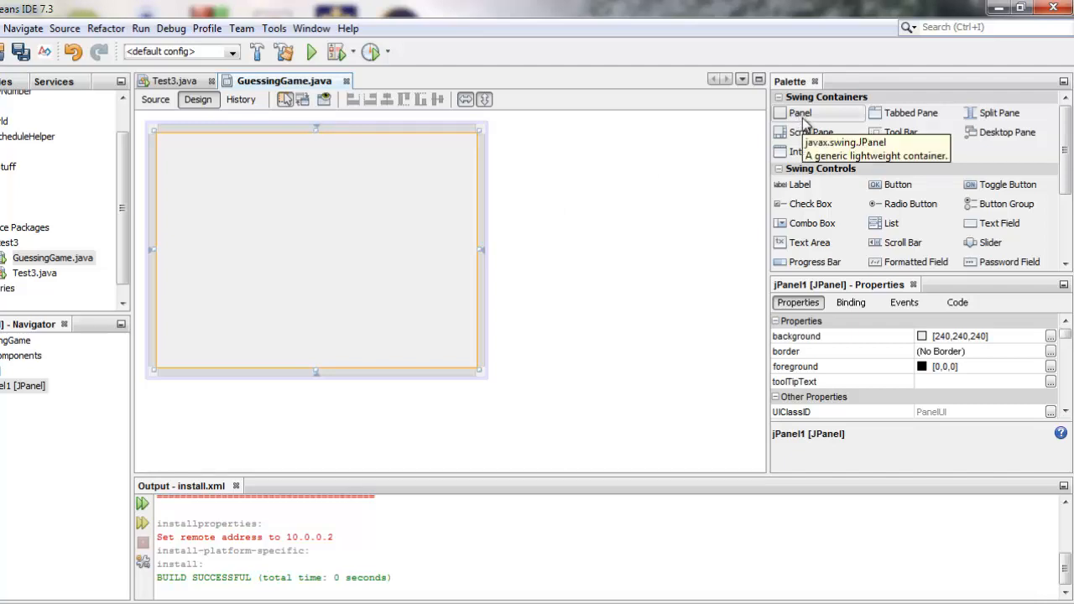
mouse_move(94, 203)
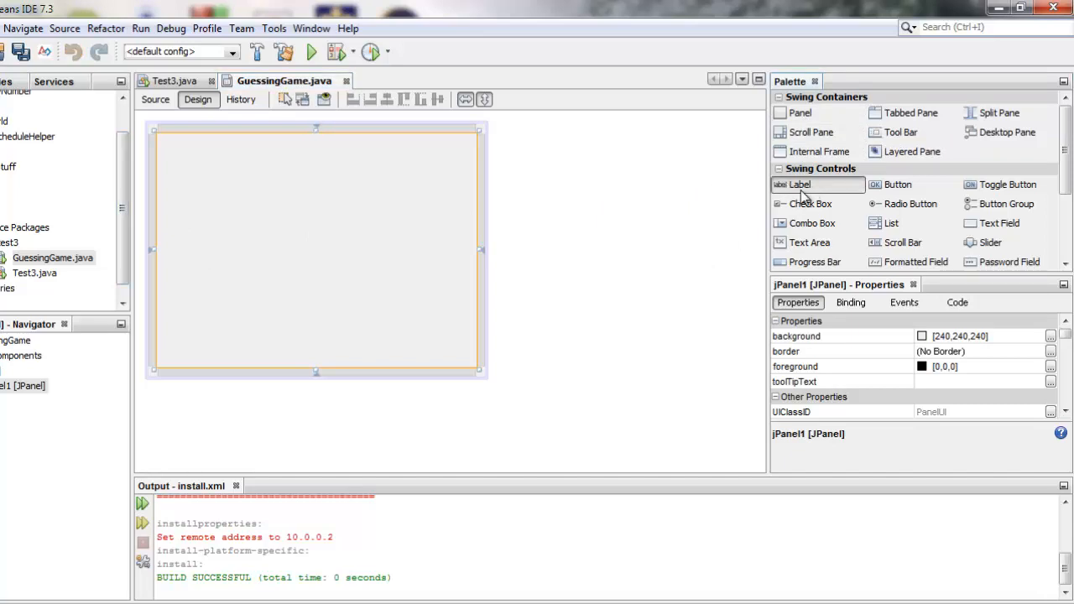
Place a label at the panel's top, stretch it across the width and set its text to Guessing Game
left_click_drag(798, 185, 168, 141)
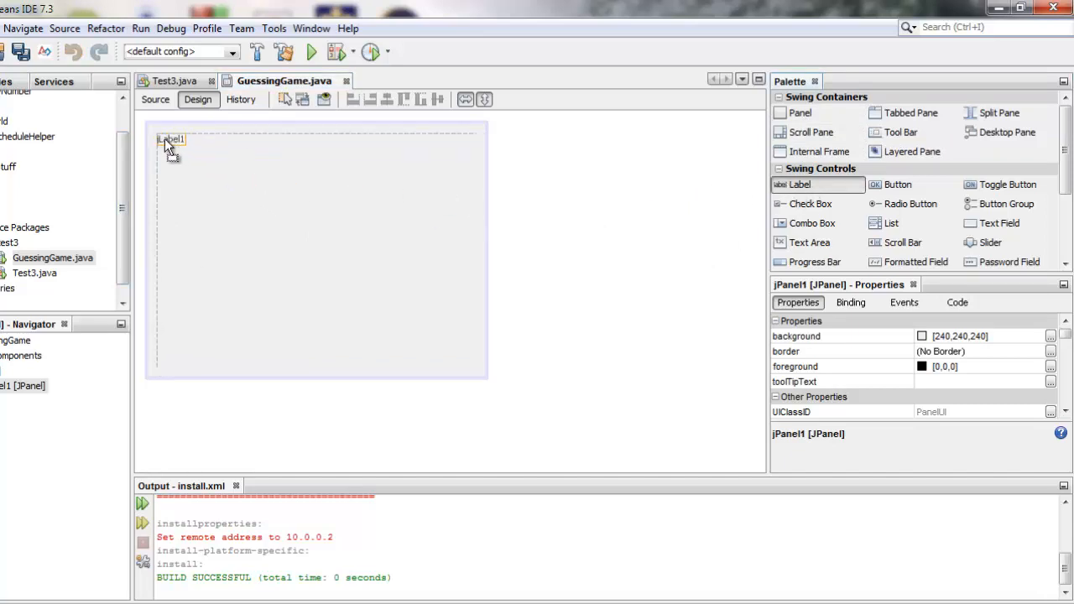
left_click(171, 139)
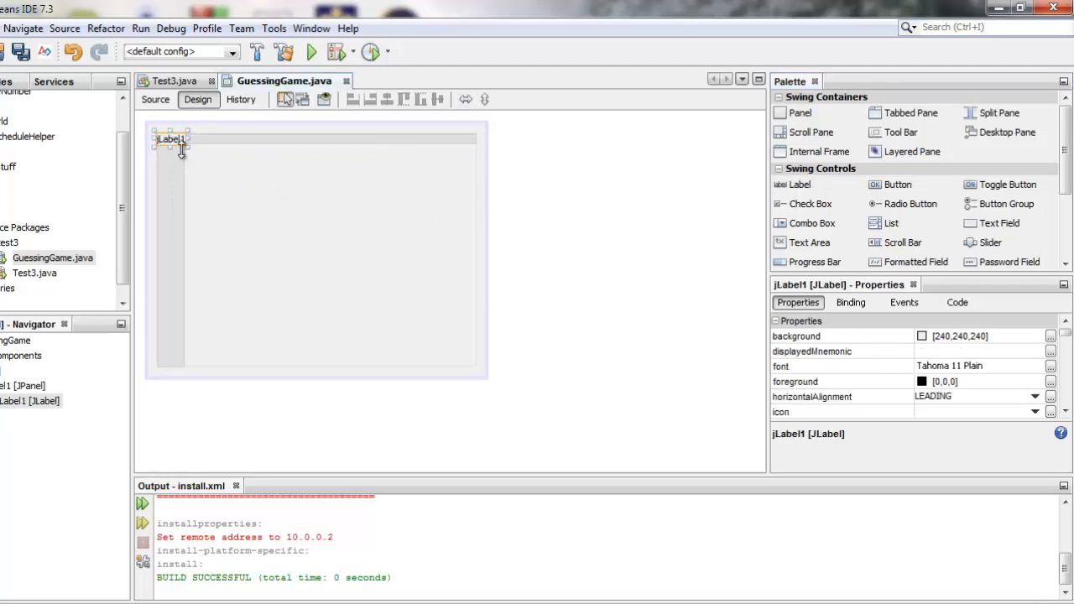
left_click_drag(183, 149, 476, 154)
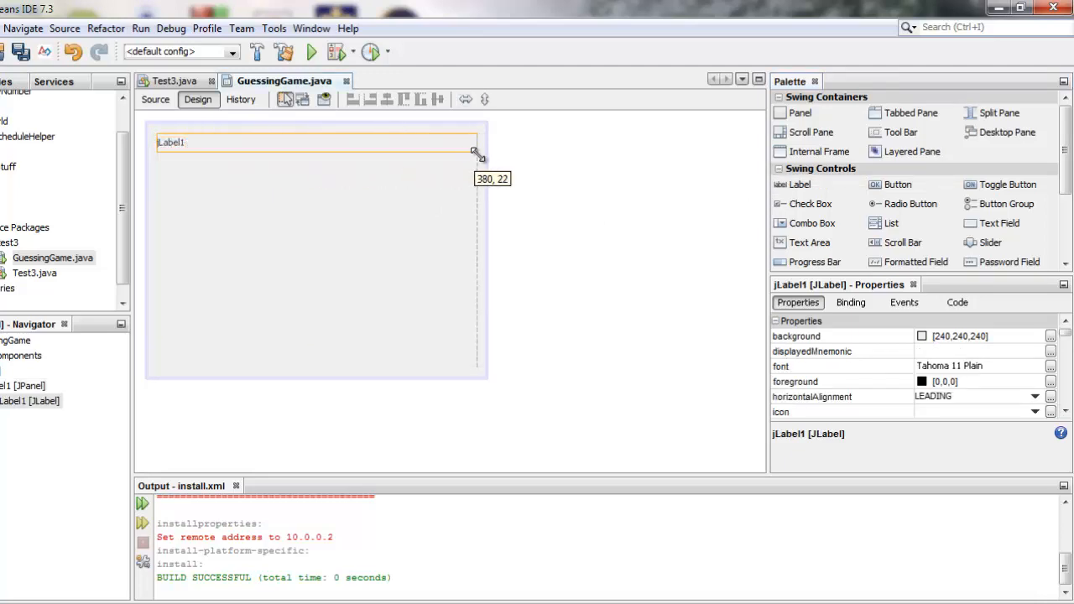
left_click_drag(474, 151, 477, 151)
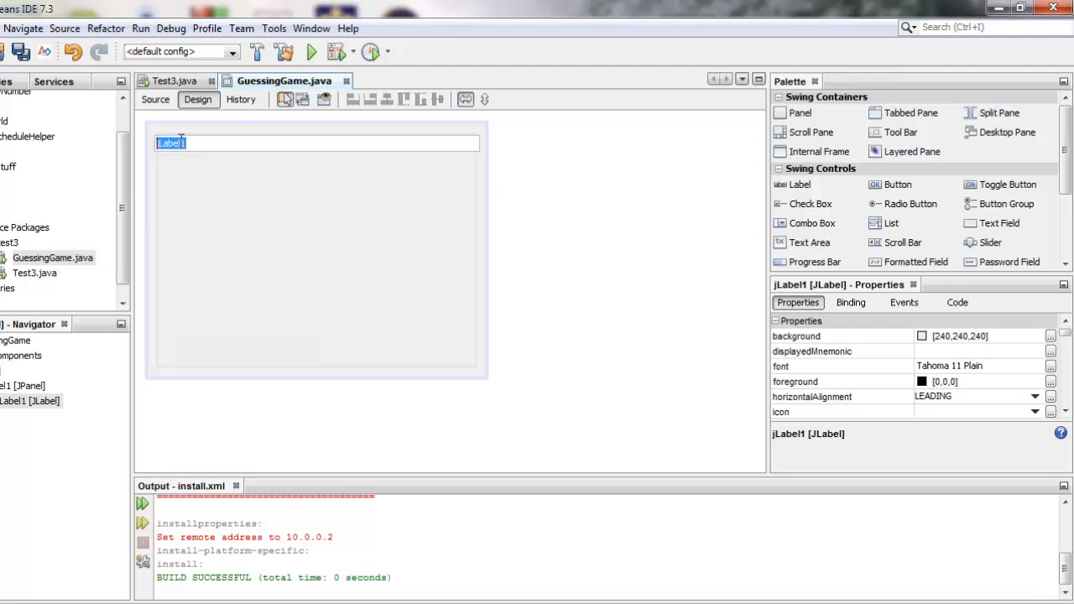
mouse_move(271, 241)
type("Guessing Game")
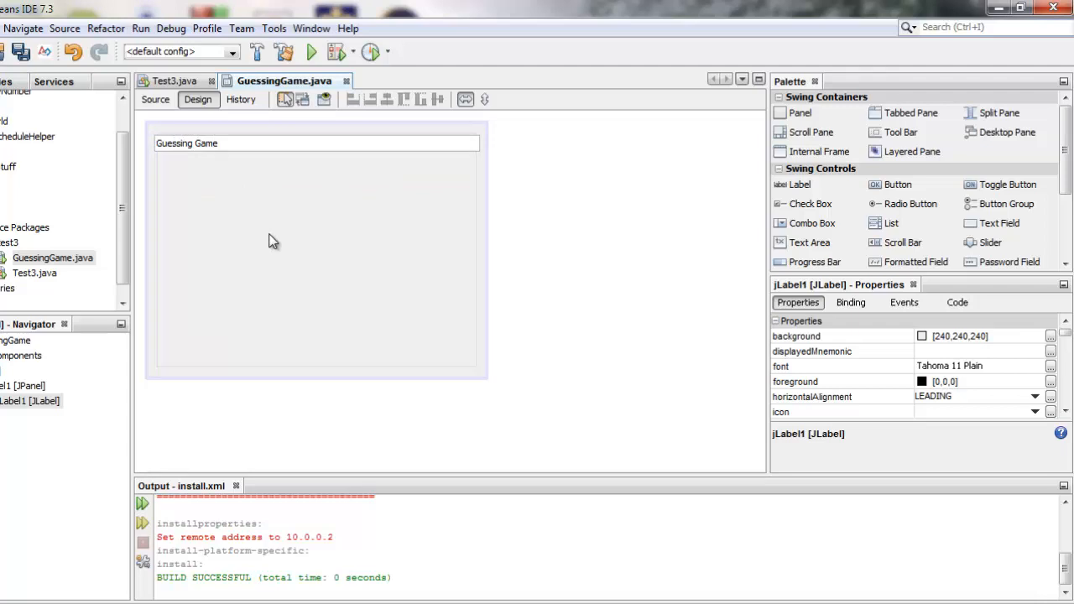
left_click(186, 143)
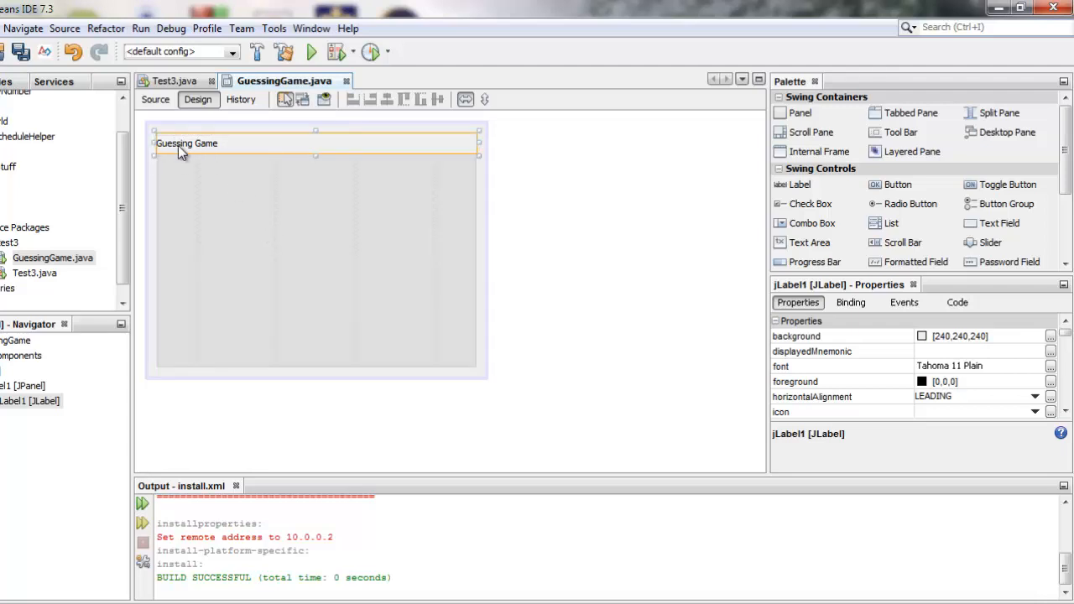
mouse_move(198, 154)
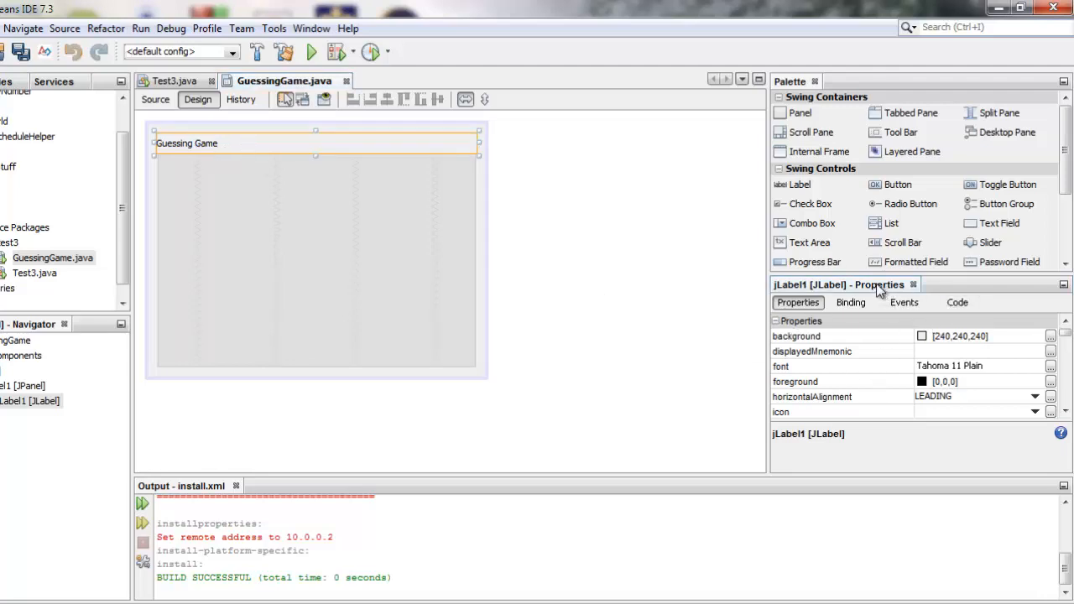
mouse_move(896, 339)
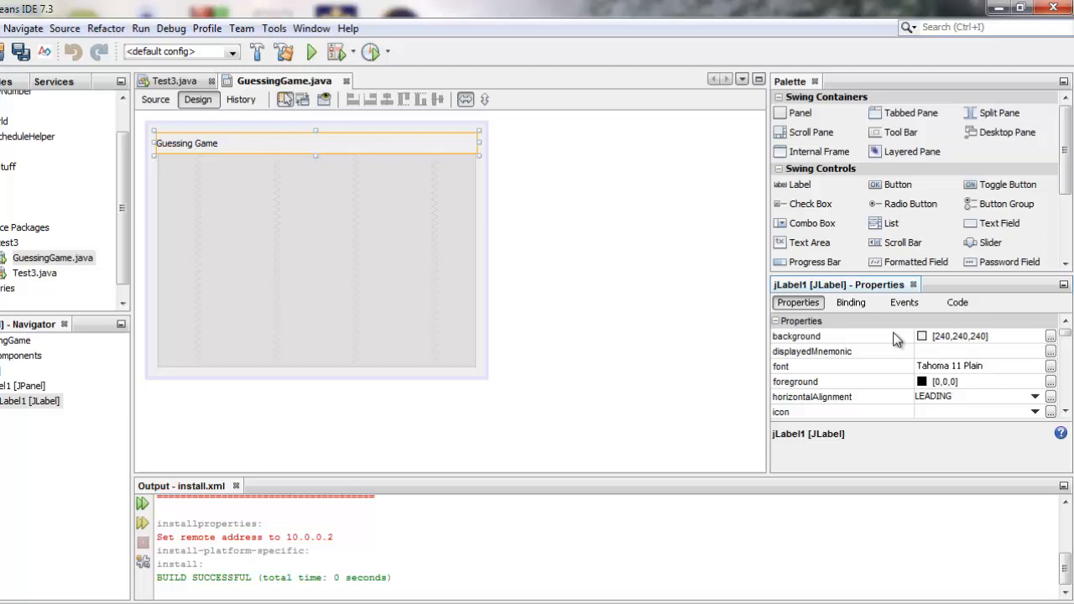
Set the title label's font to Tahoma 18 Plain in its Properties
scroll("down", 3)
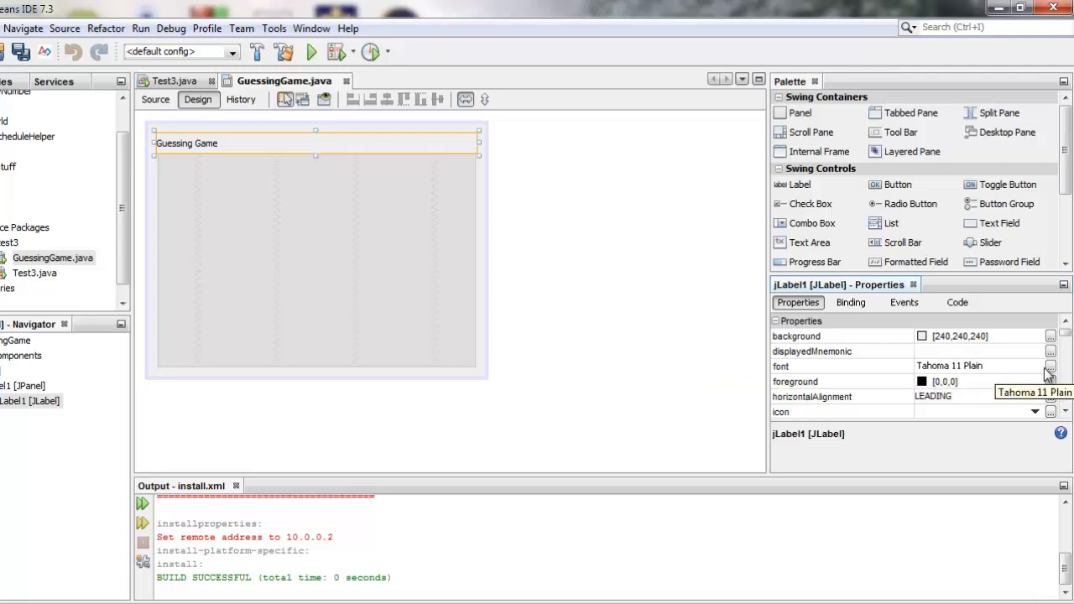
left_click(1050, 365)
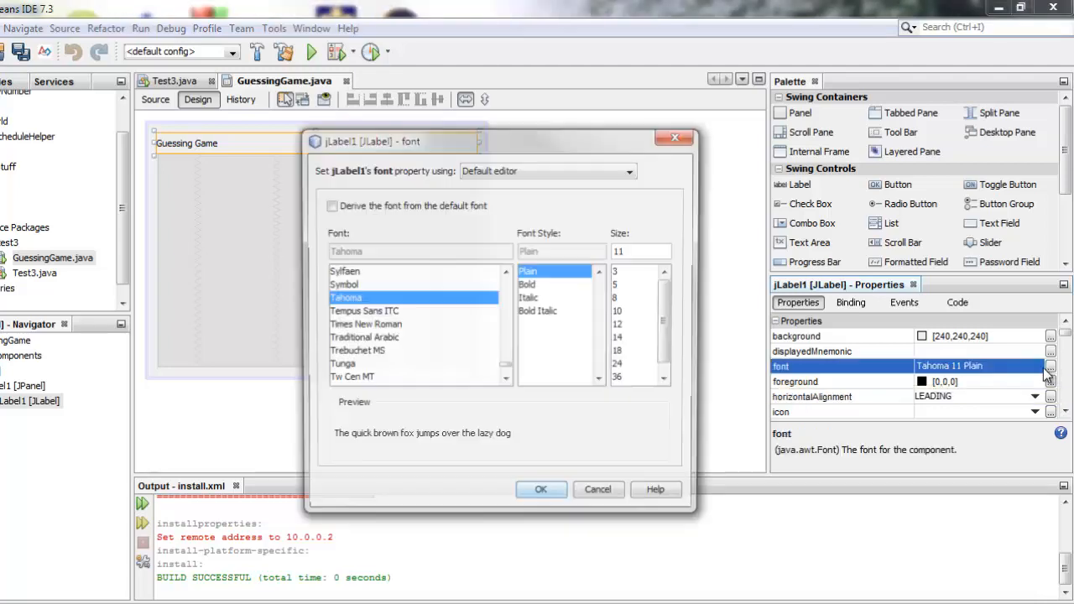
left_click(621, 339)
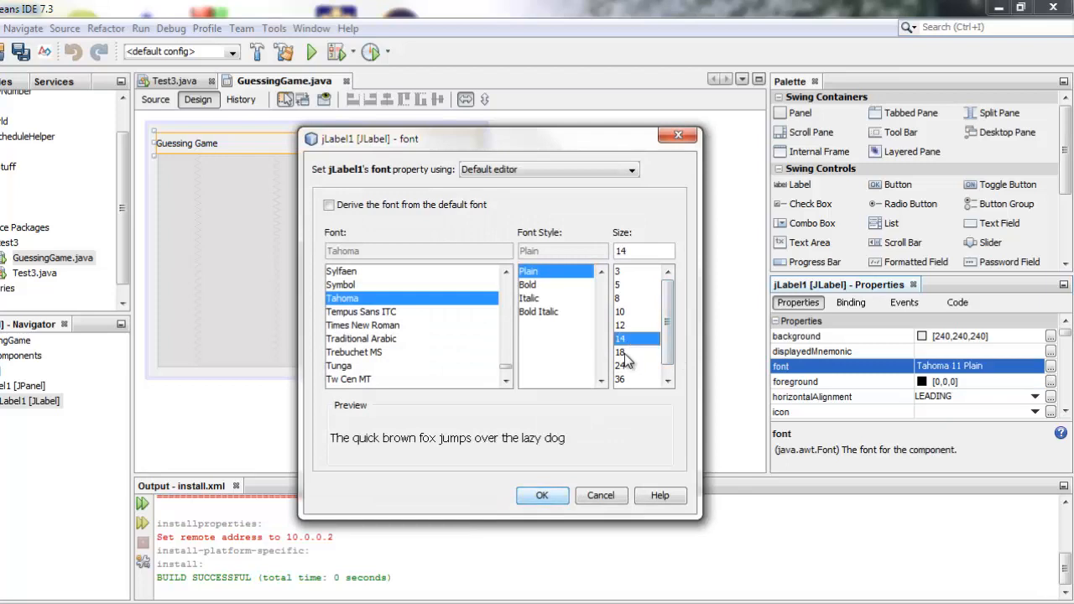
left_click(541, 495)
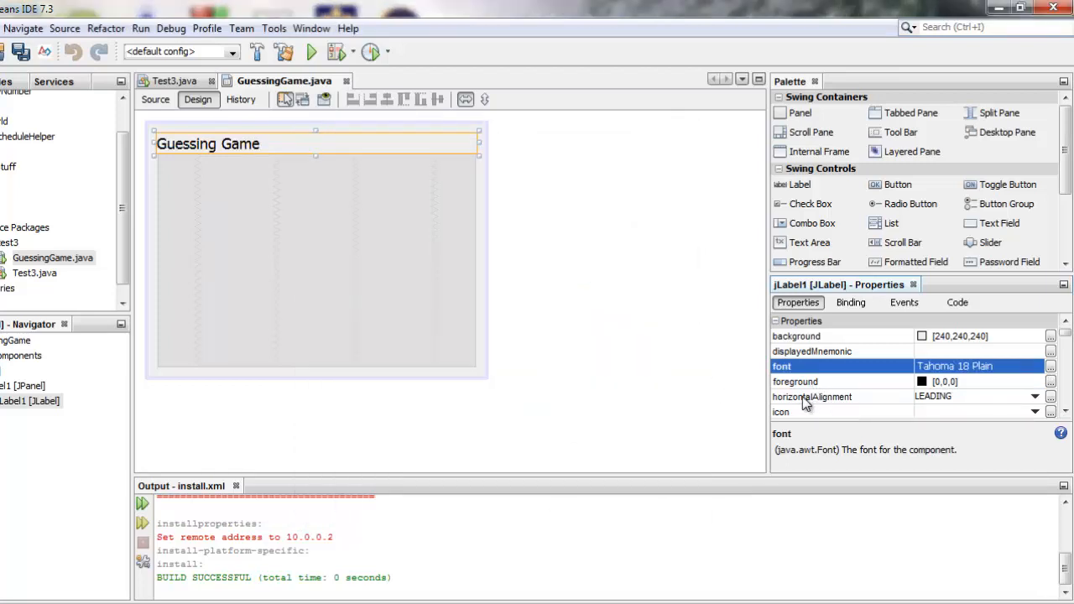
Set the title label's horizontalAlignment to CENTER and deselect it to see the result
left_click(1033, 396)
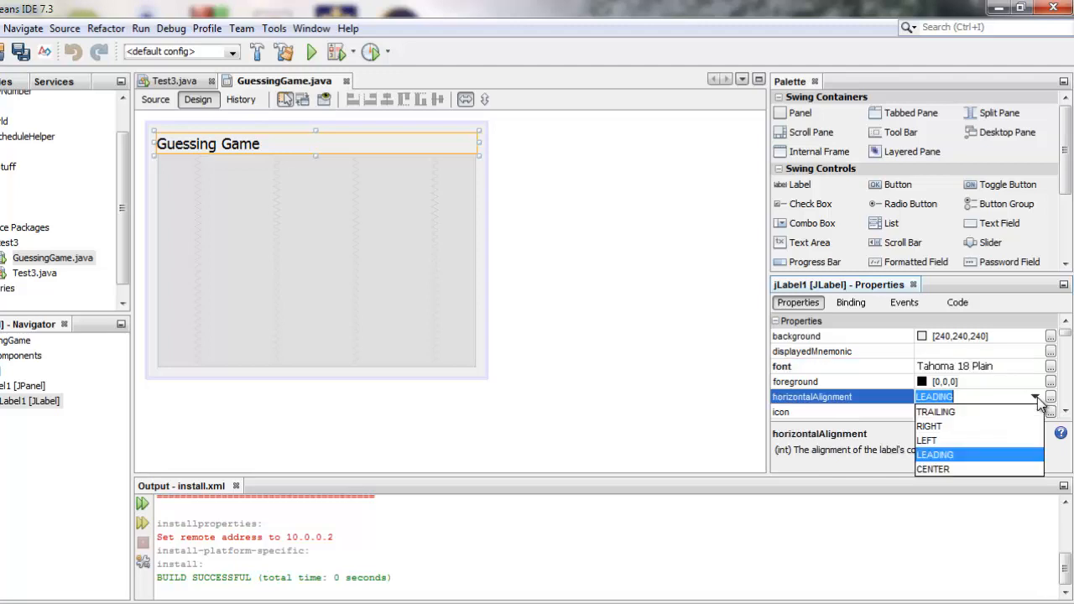
left_click(933, 470)
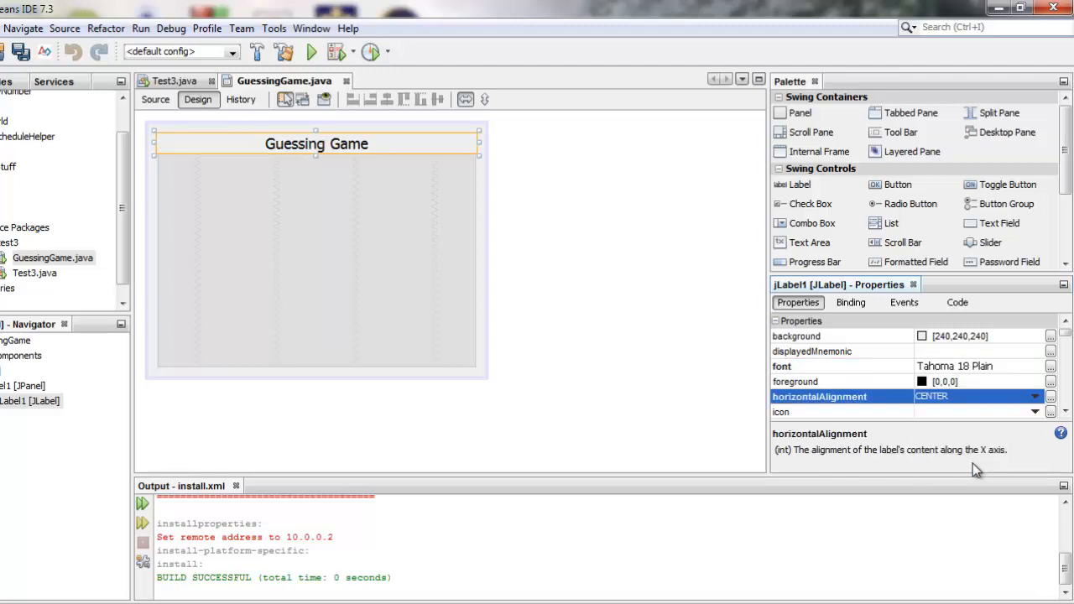
left_click(554, 231)
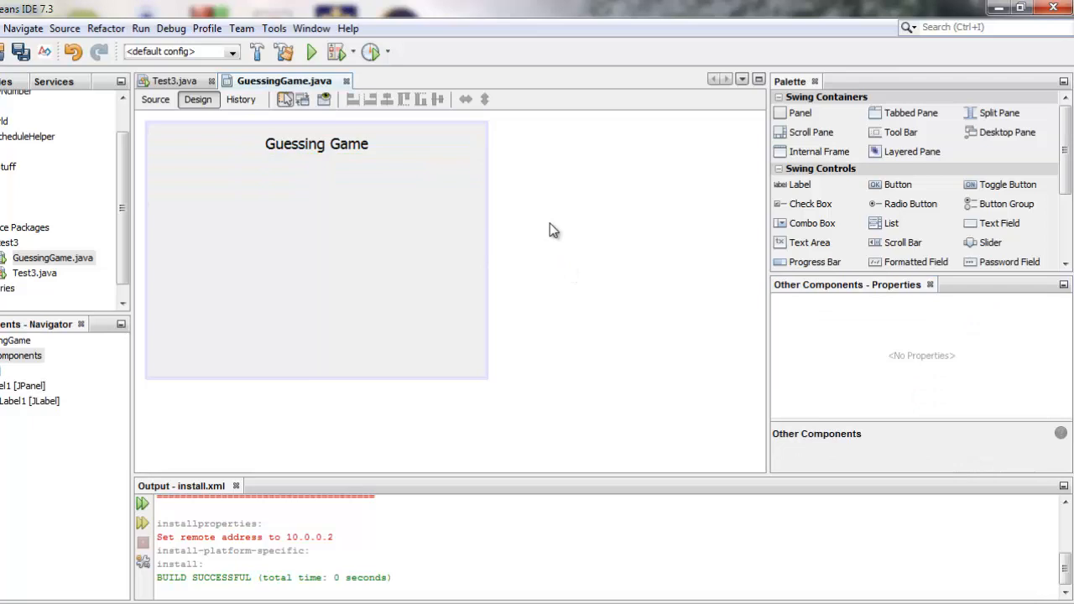
mouse_move(567, 219)
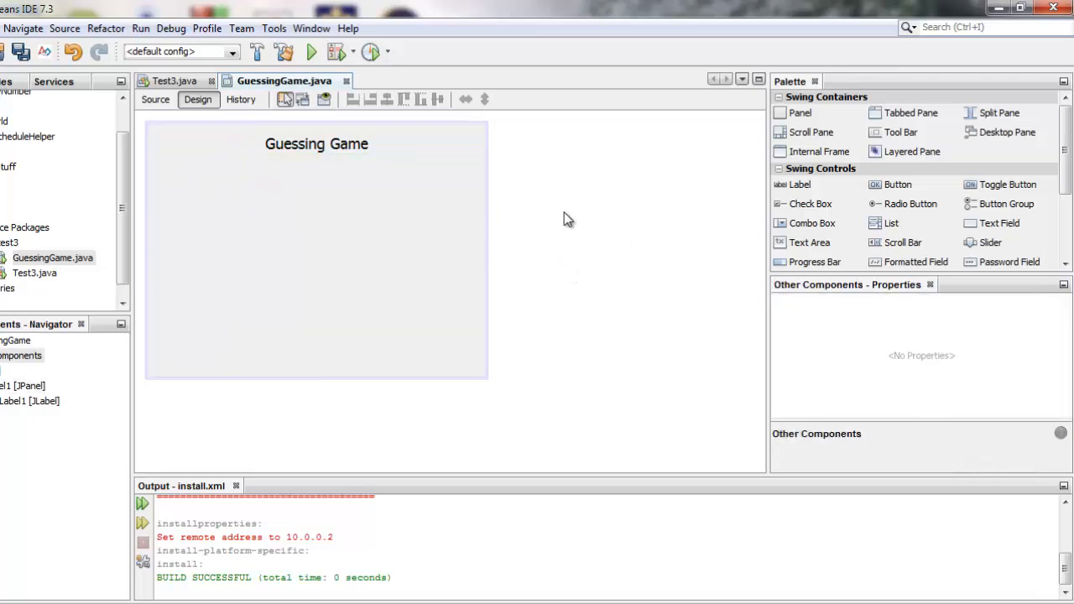
mouse_move(814, 262)
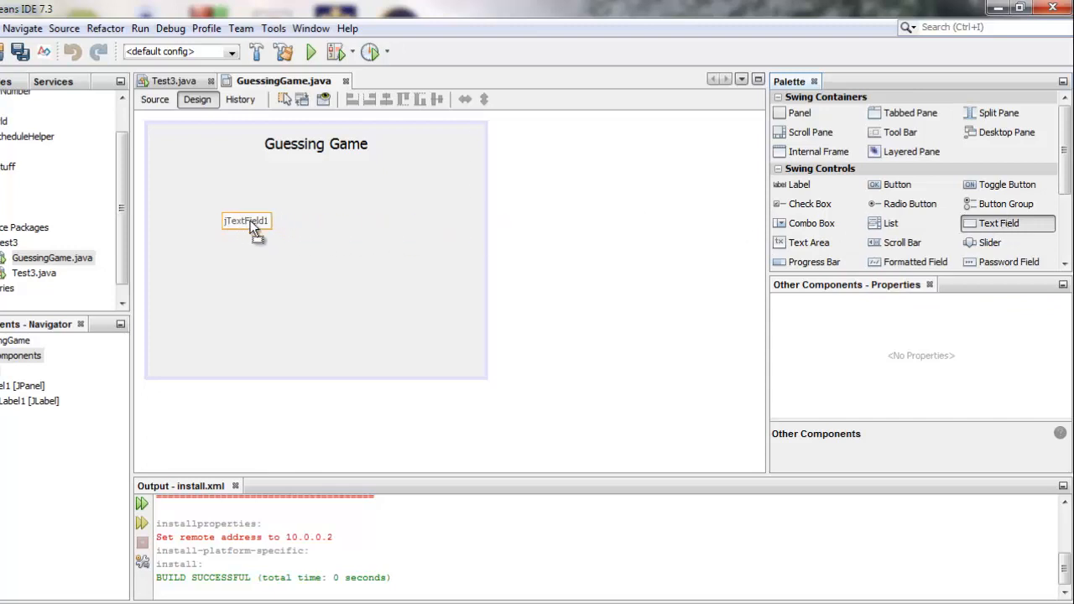
Place a text field jTextField1 on the form just below the Guessing Game title
left_click_drag(245, 222, 198, 188)
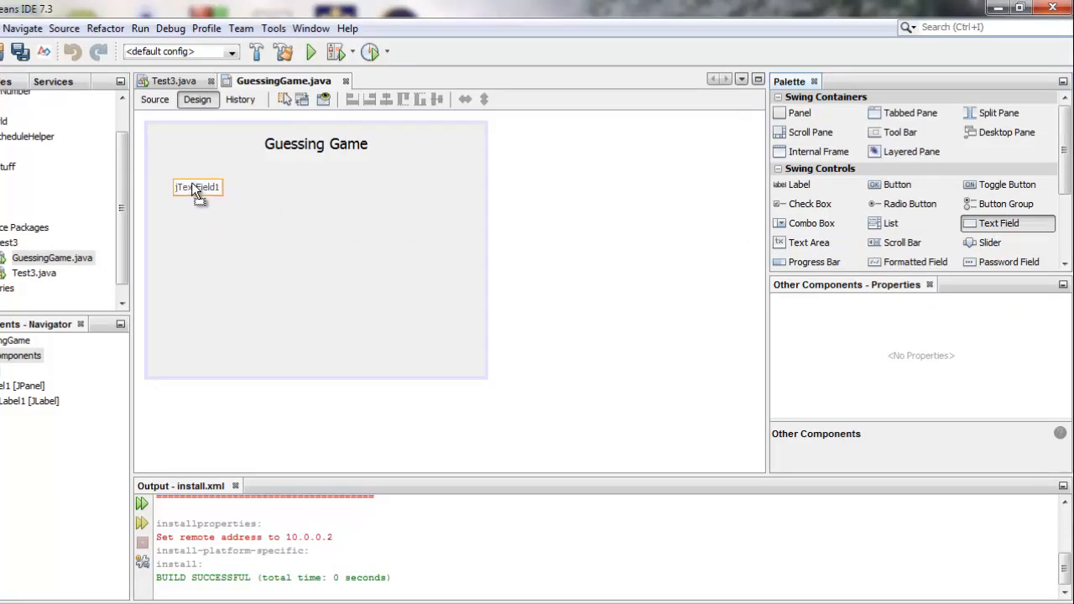
left_click_drag(198, 188, 188, 166)
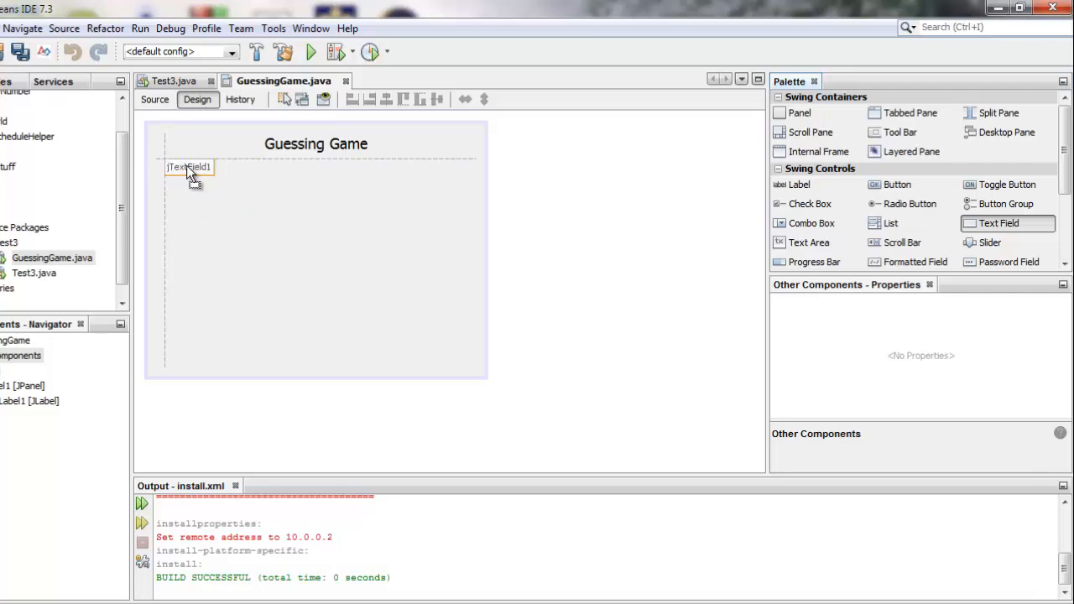
left_click(188, 166)
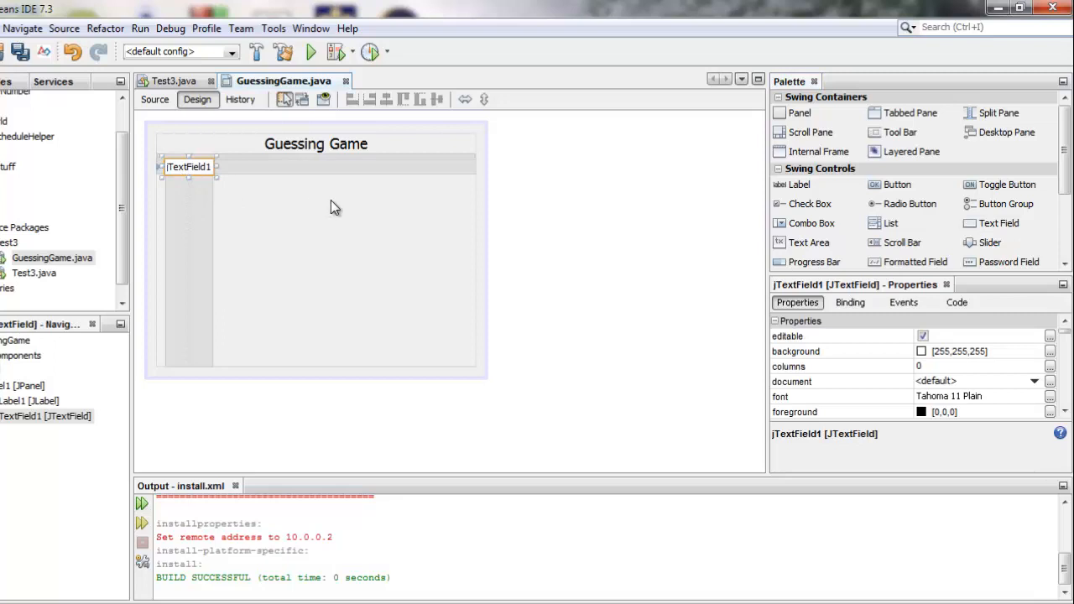
mouse_move(218, 213)
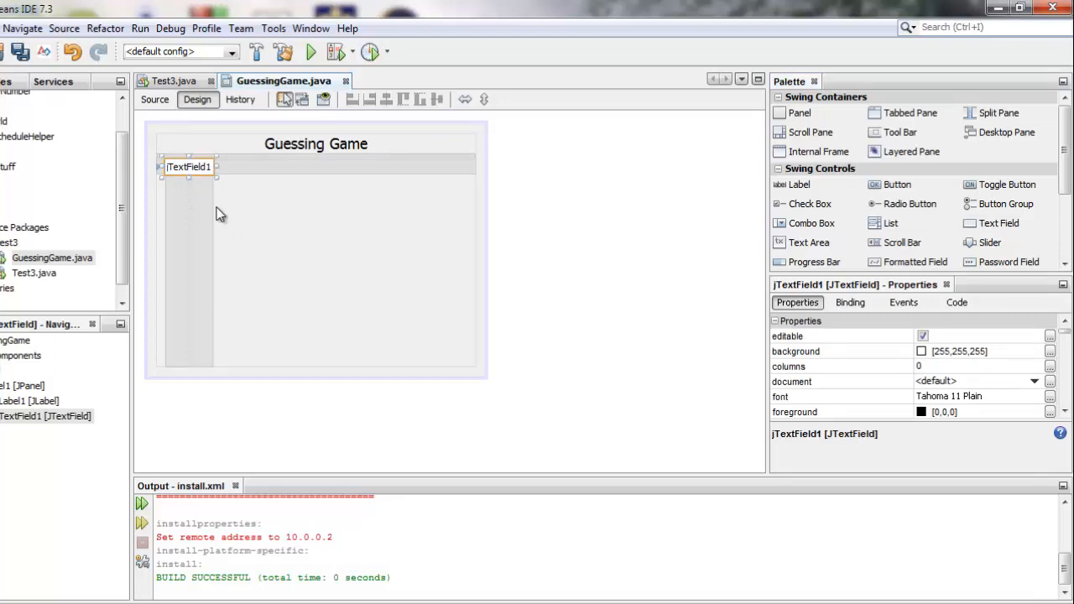
mouse_move(206, 193)
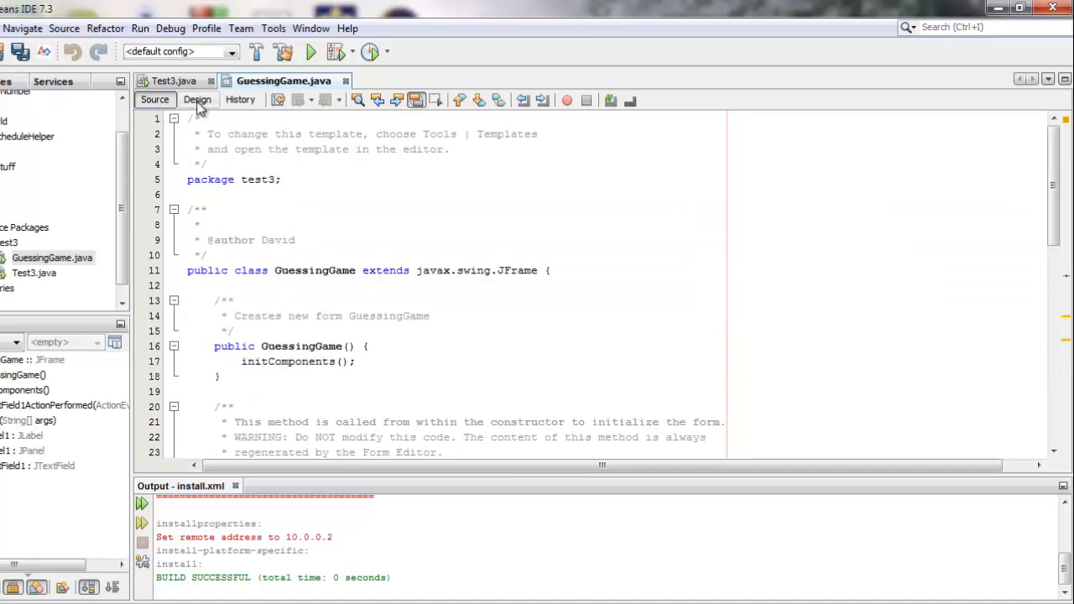
left_click(198, 99)
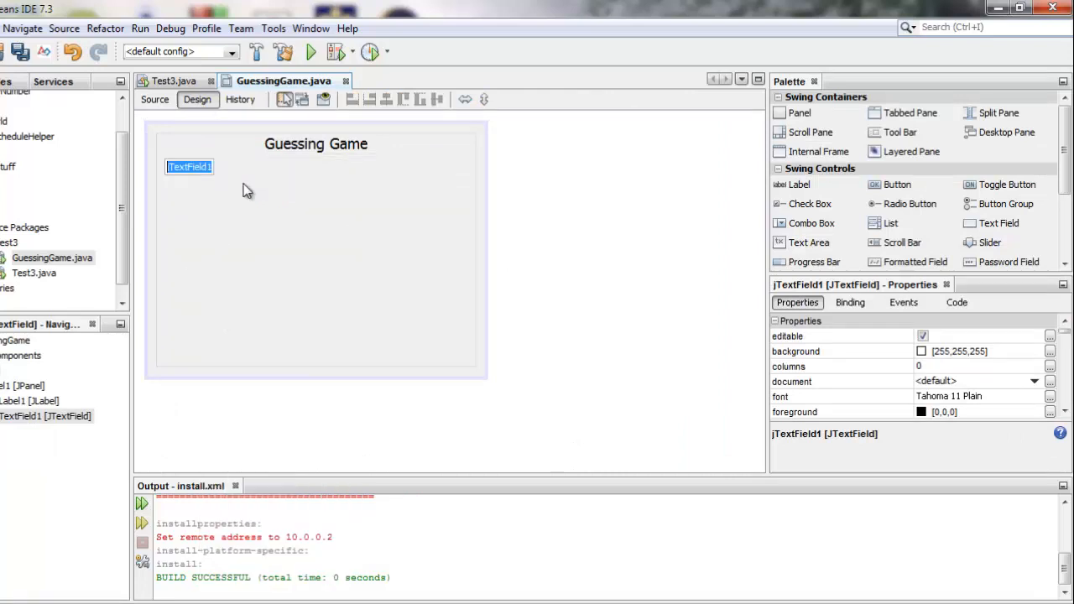
mouse_move(250, 208)
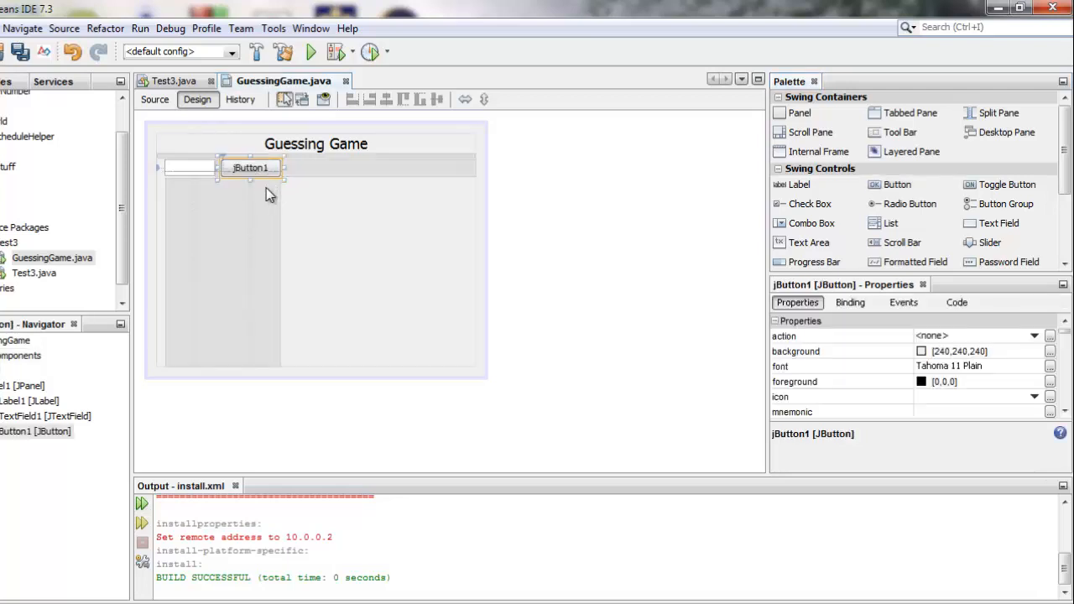
Change the button's text to Guess via its Edit Text option
right_click(252, 168)
type("Guess")
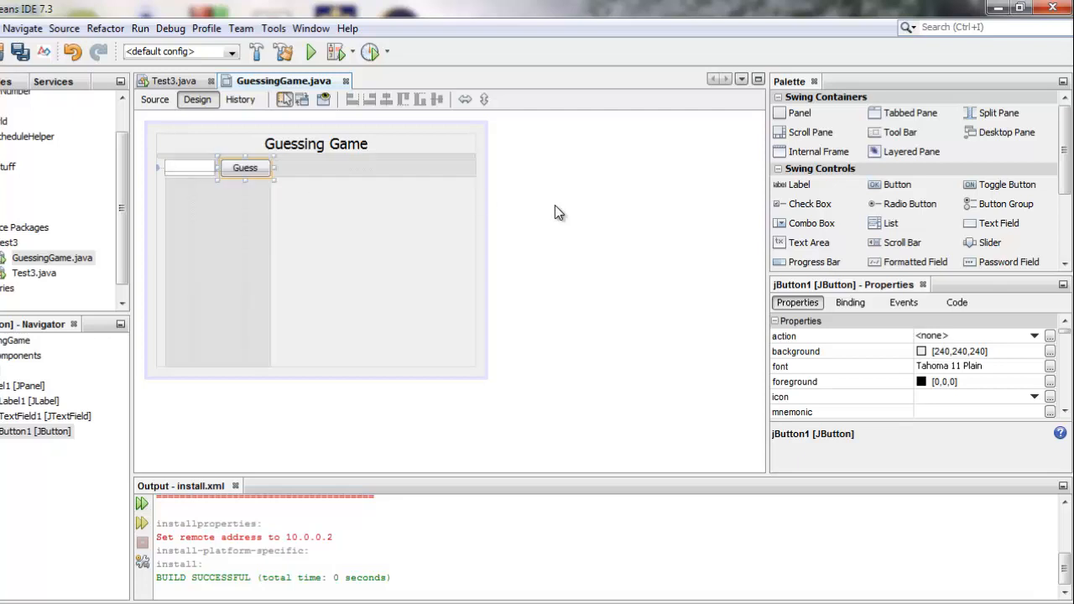
left_click(255, 279)
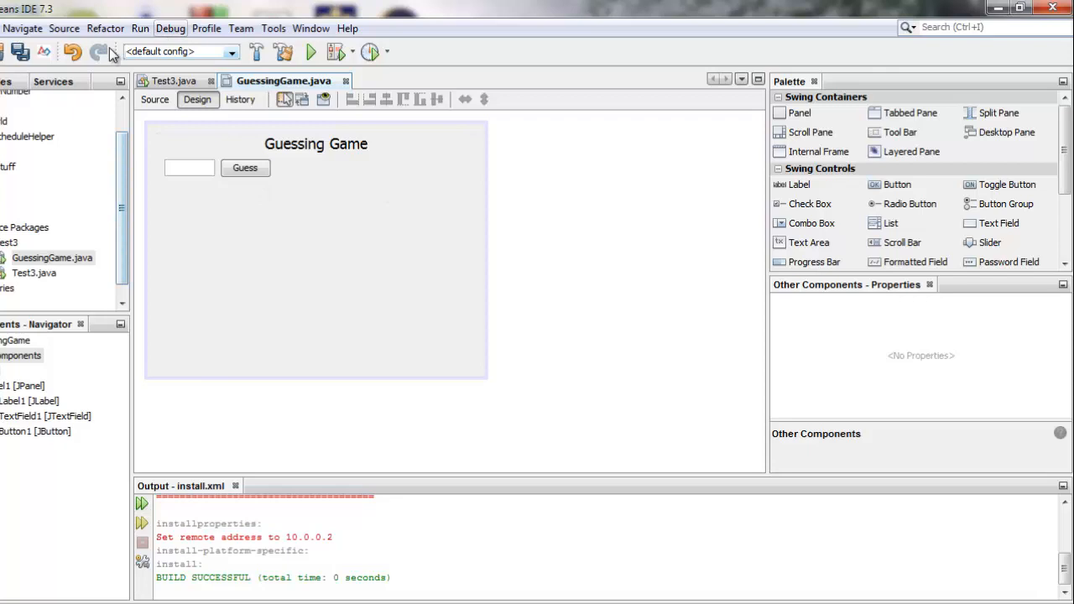
Delete Test3.java from the project, confirming with Refactor
left_click(309, 52)
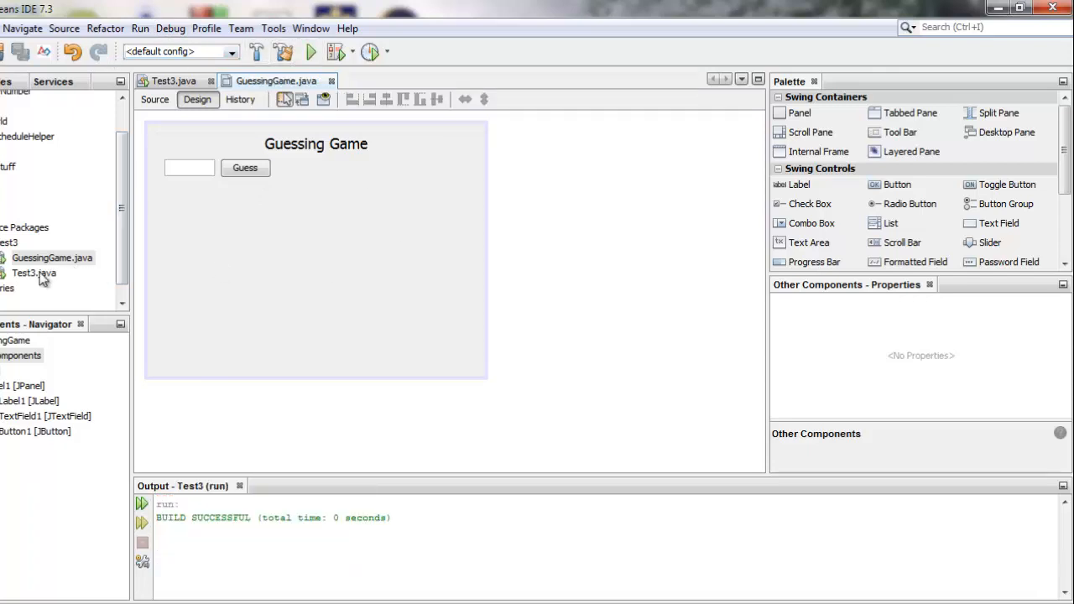
left_click(34, 272)
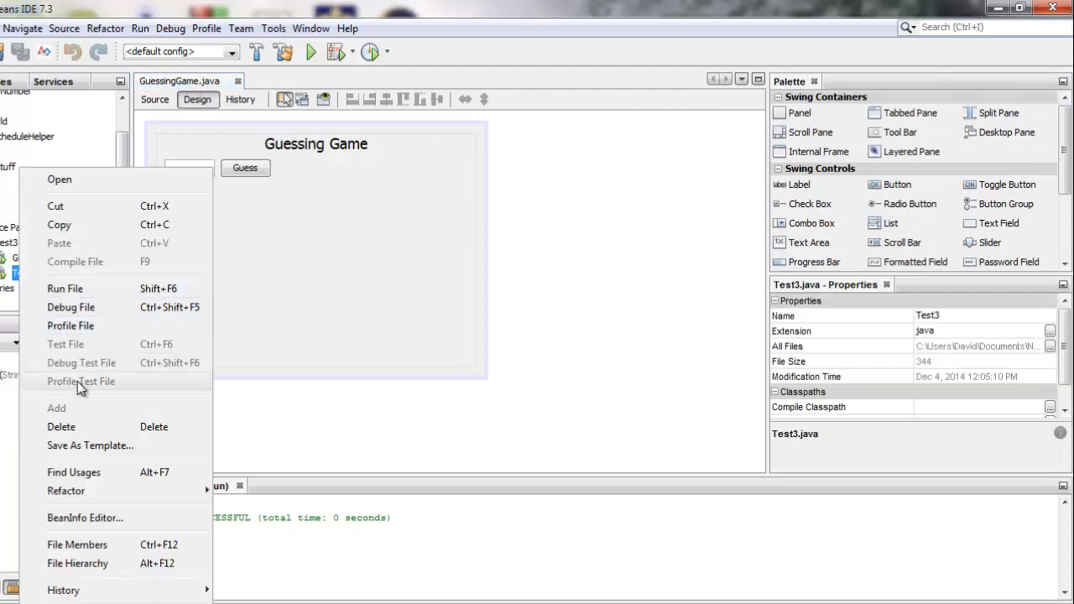
left_click(60, 426)
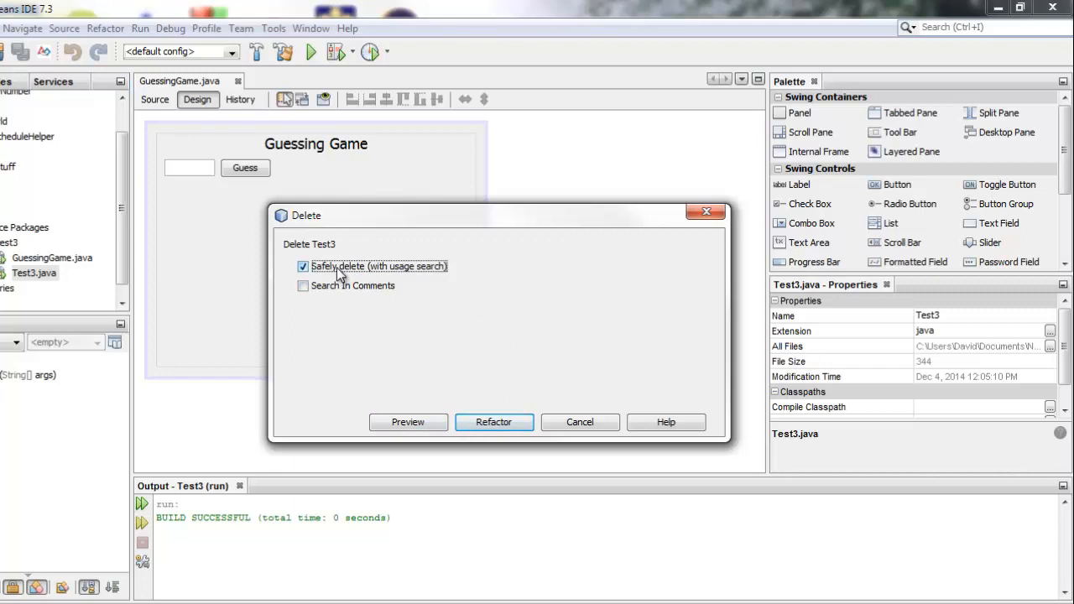
left_click(493, 423)
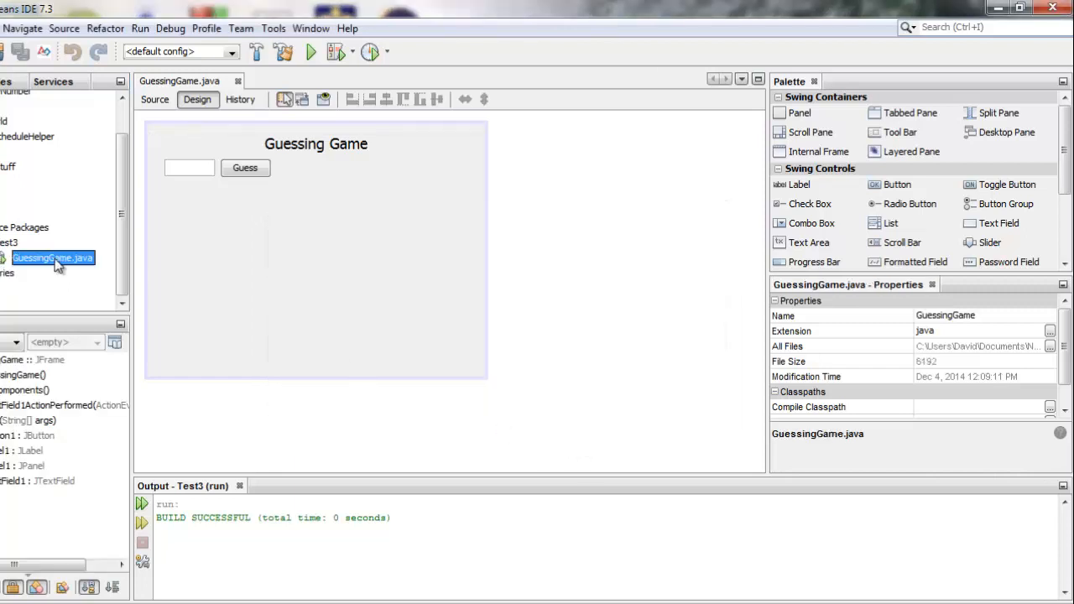
mouse_move(53, 258)
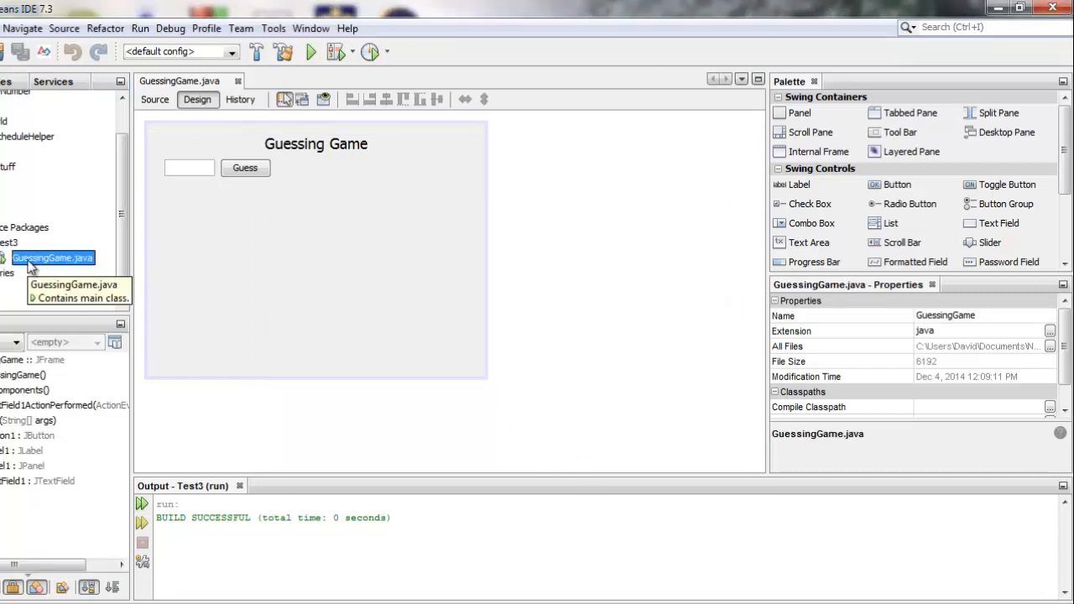
Run the project with test3.GuessingGame as main class and submit the guess 2342342
left_click(309, 51)
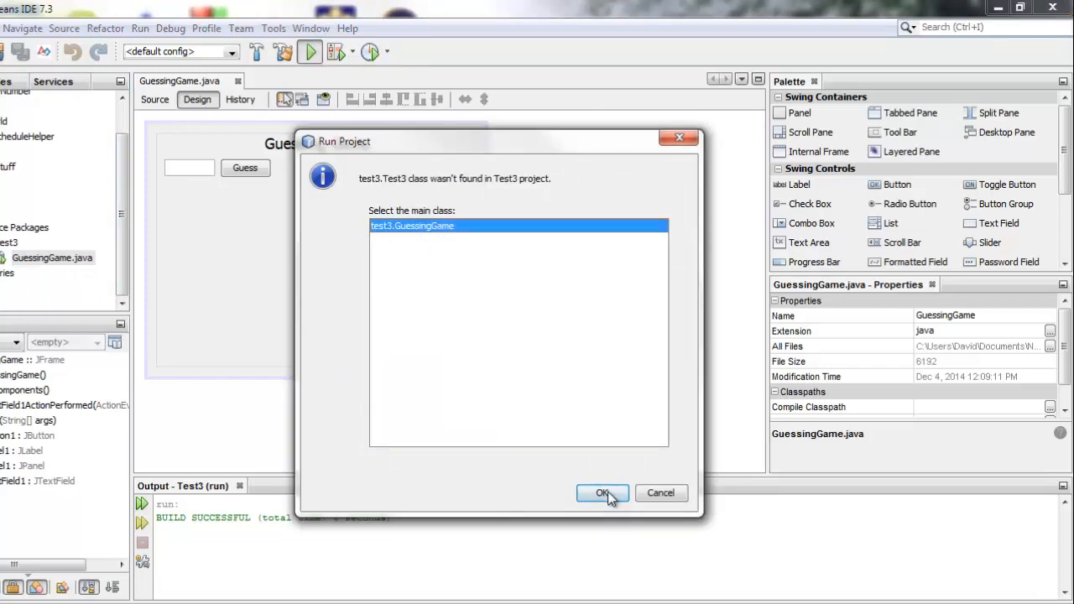
left_click(600, 493)
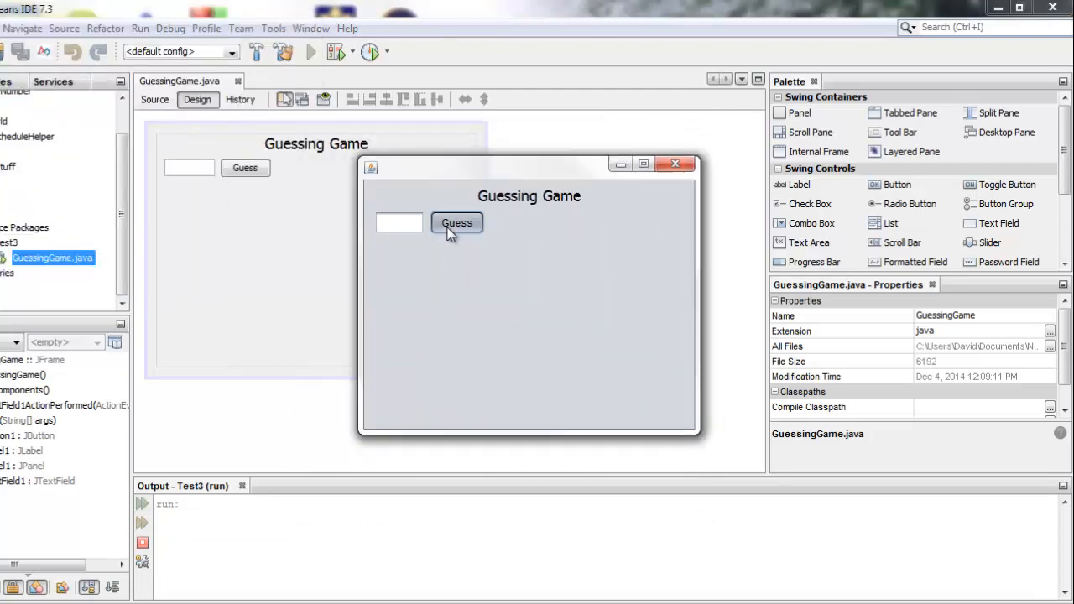
type("2342342")
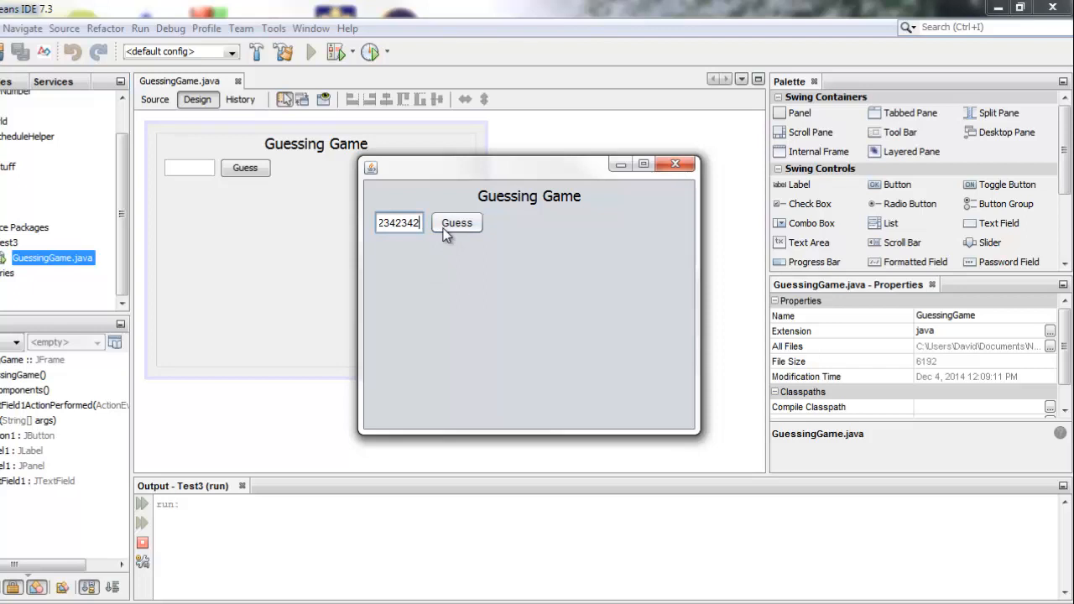
left_click(675, 164)
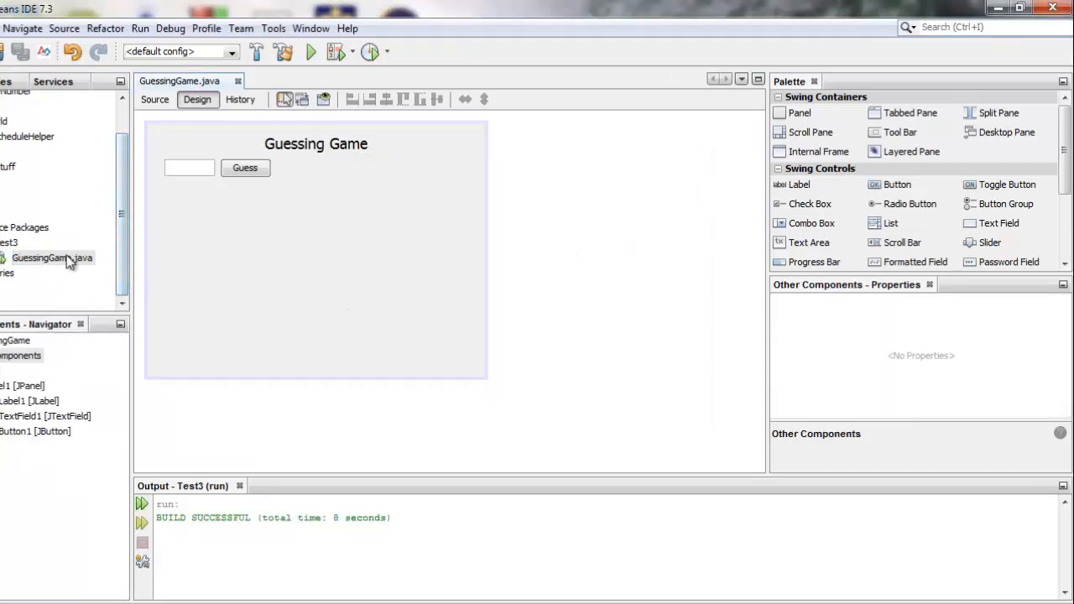
mouse_move(255, 124)
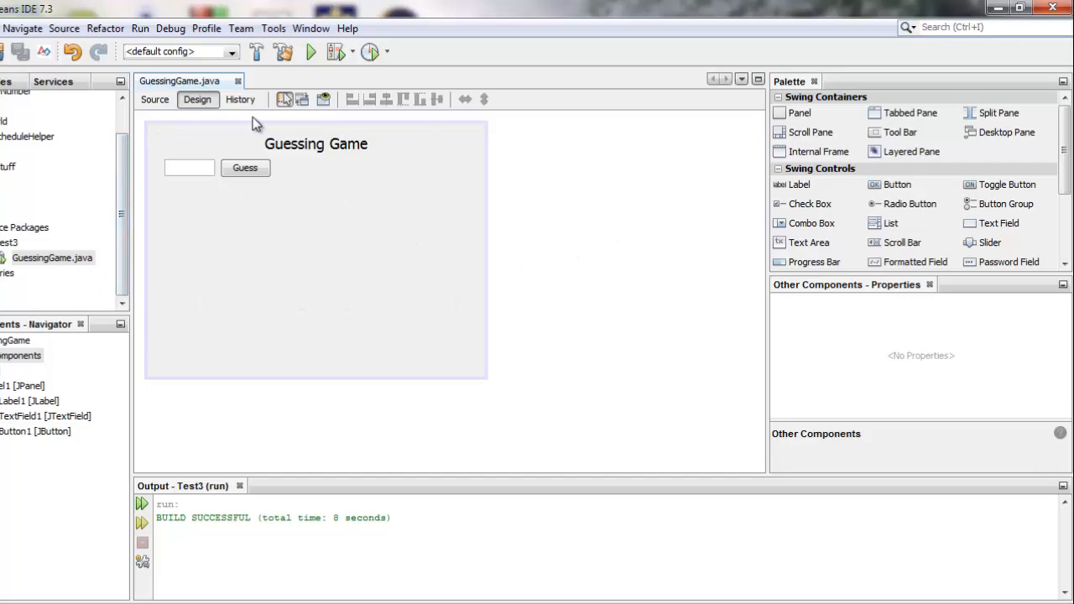
left_click(154, 99)
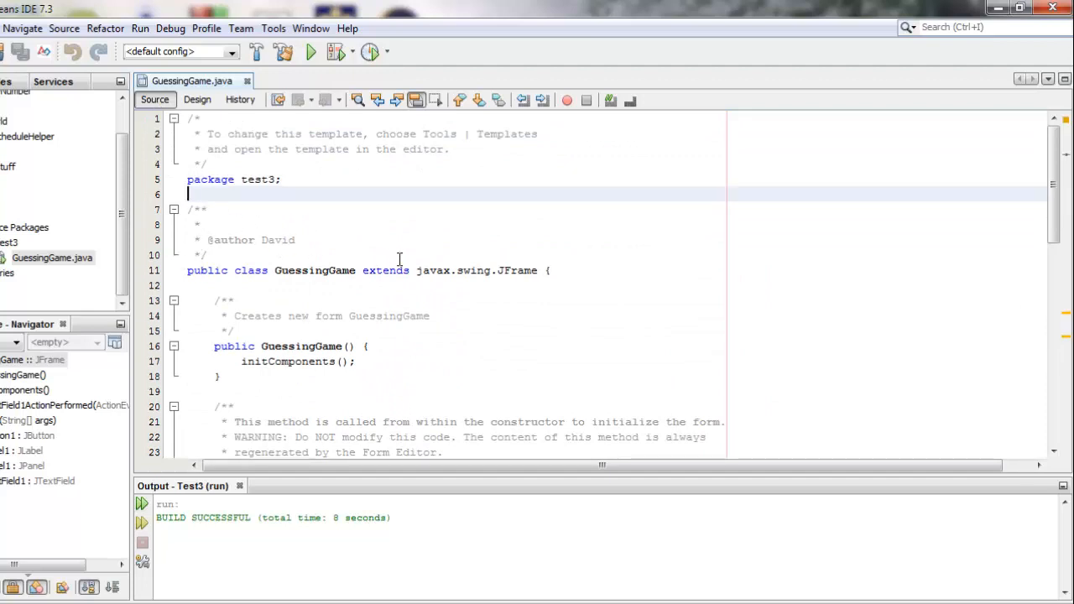
scroll("down", 3)
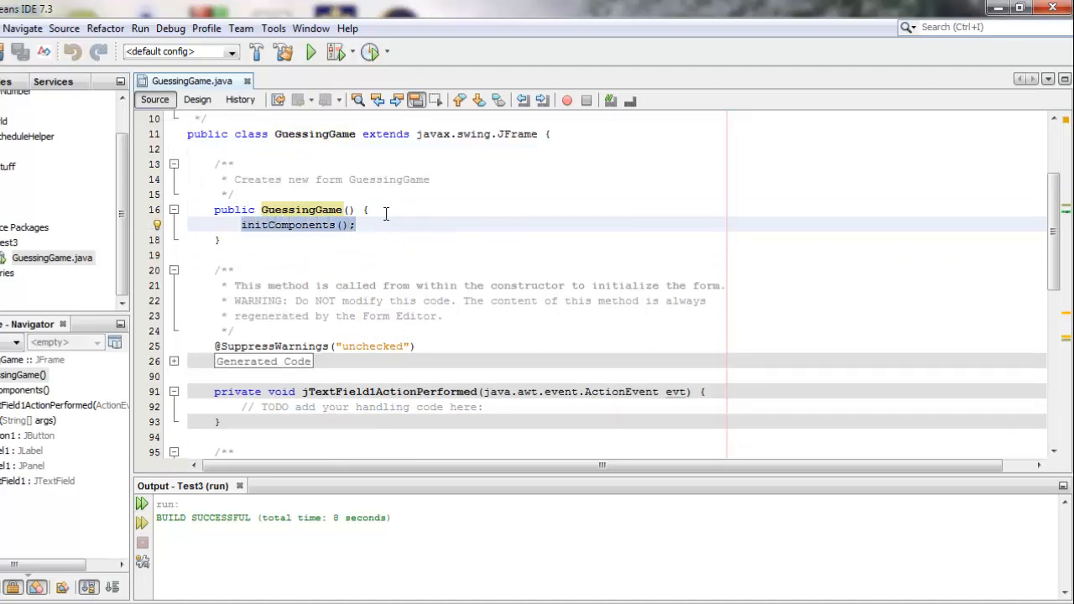
left_click(356, 225)
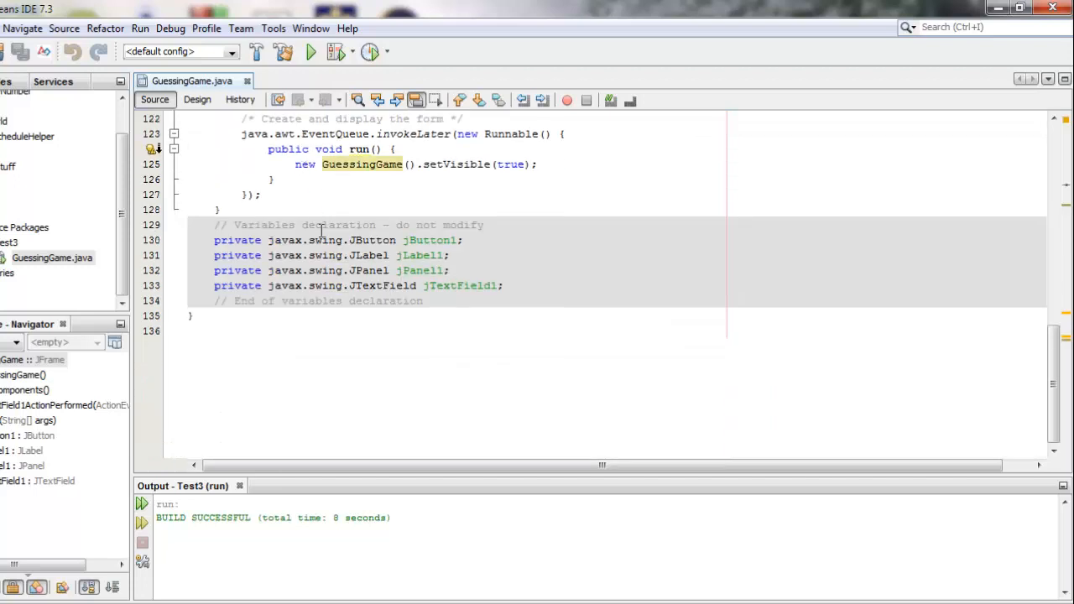
mouse_move(395, 250)
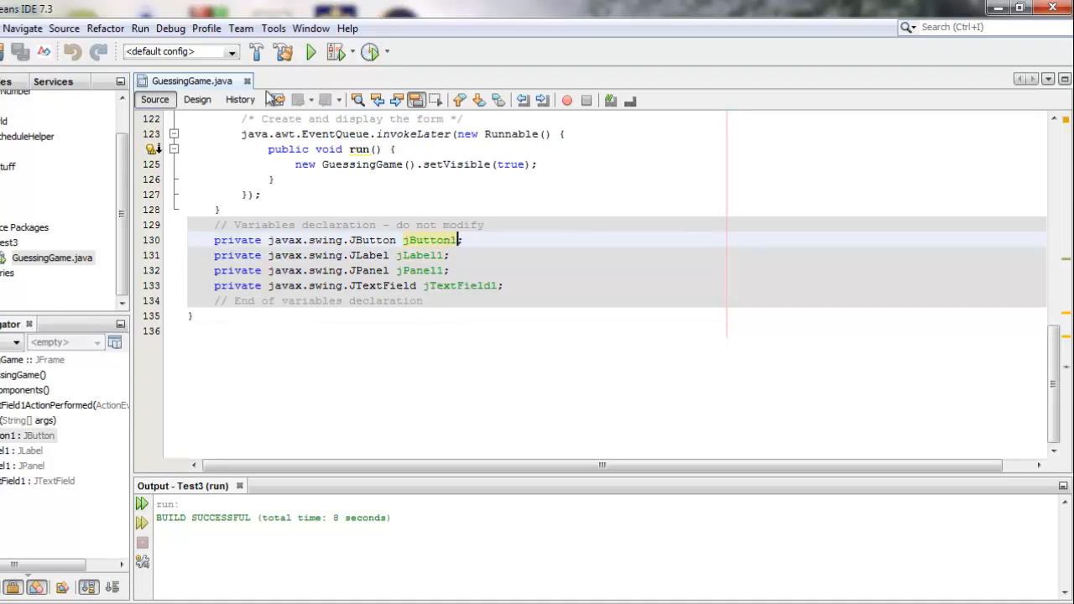
left_click(198, 99)
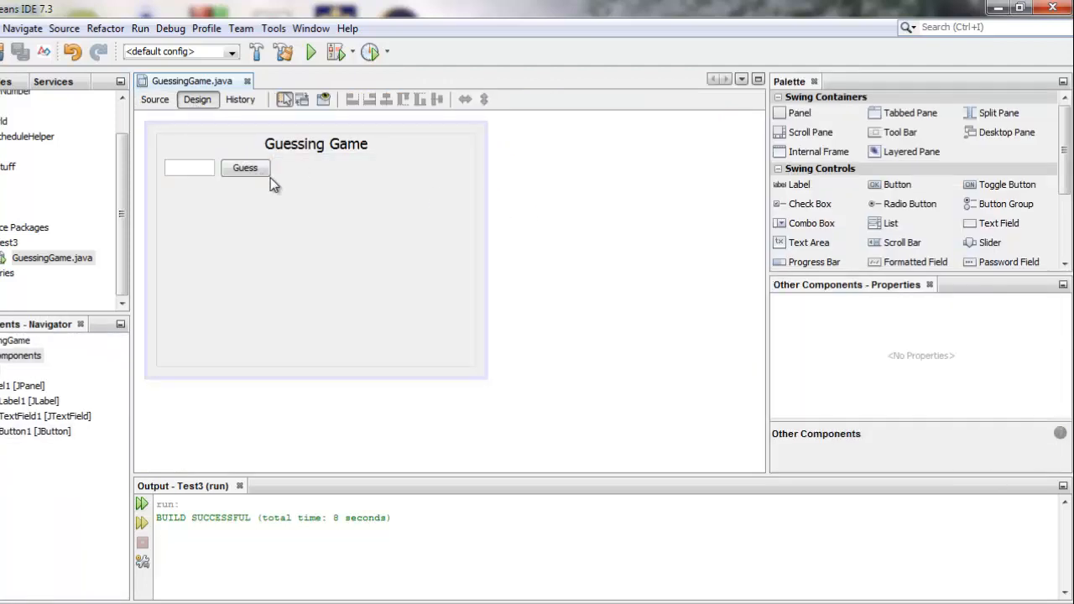
left_click(155, 99)
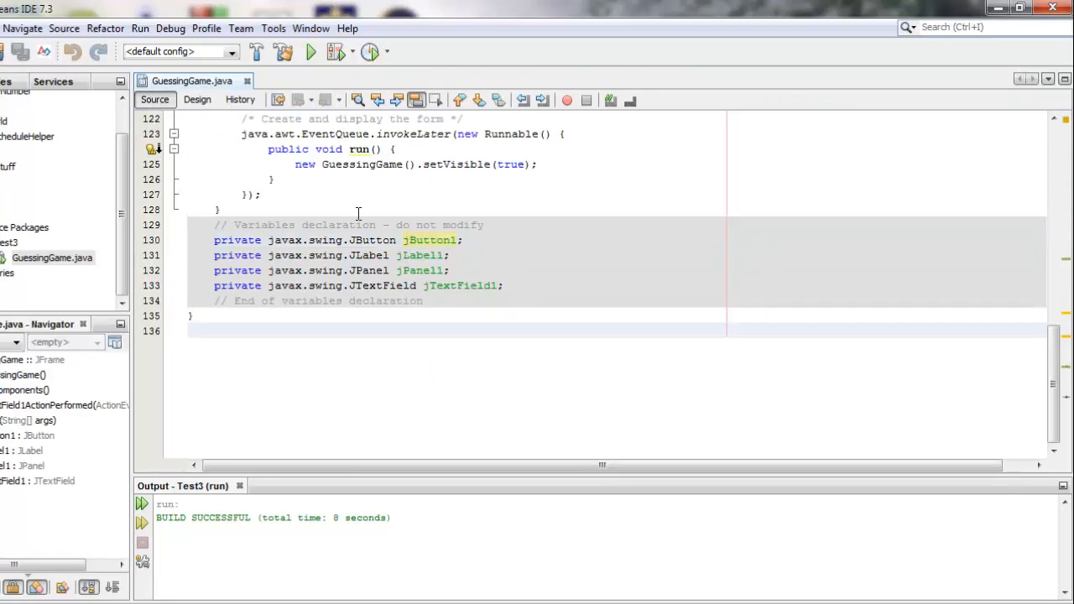
left_click(197, 99)
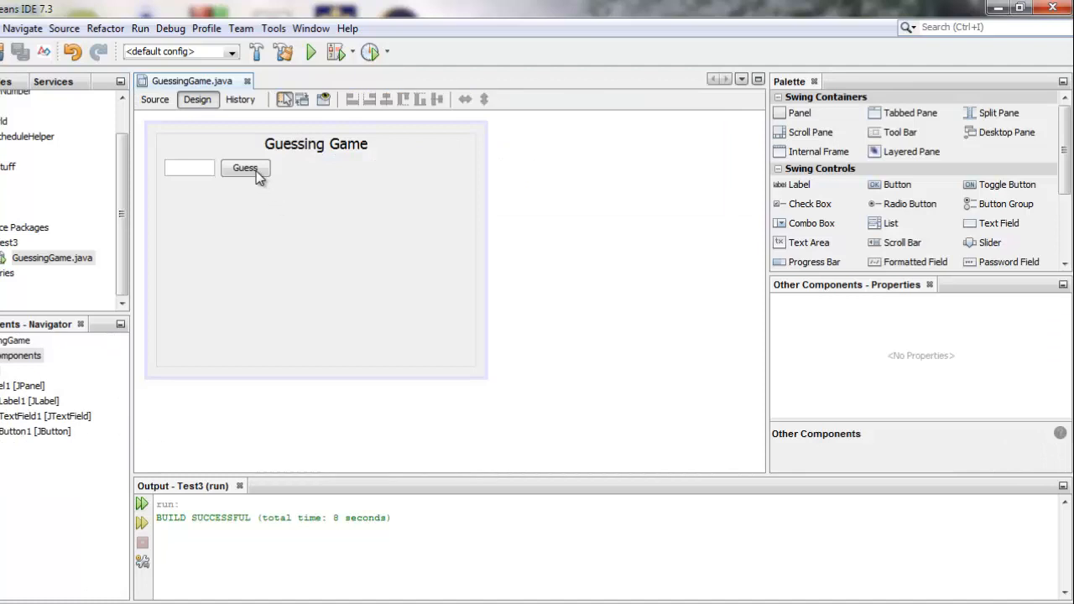
Rename the Guess button's variable to guessButton and verify it in the source declarations
left_click(245, 168)
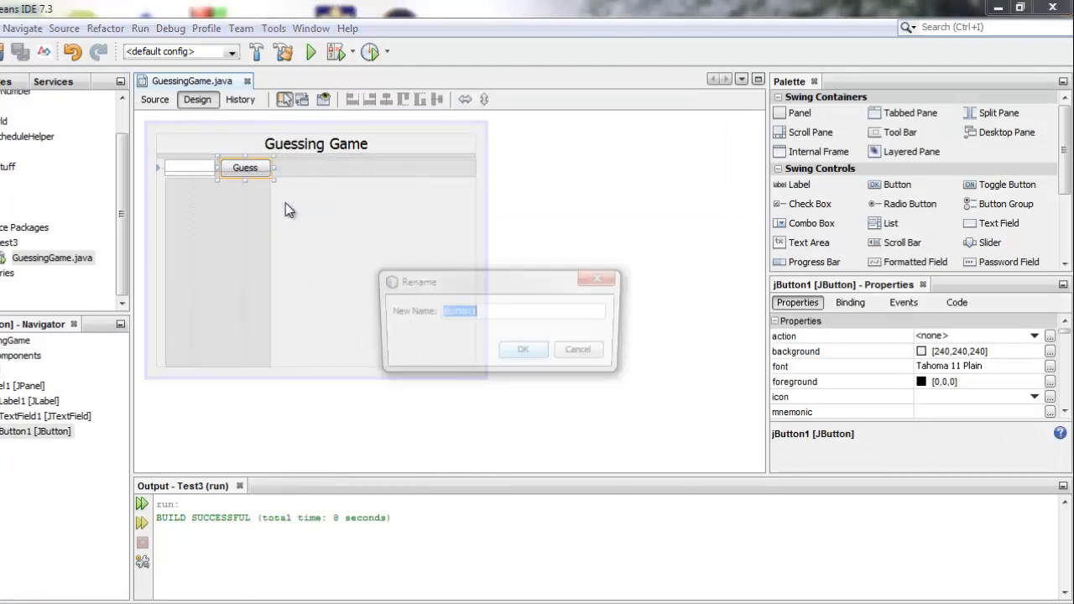
type("guess")
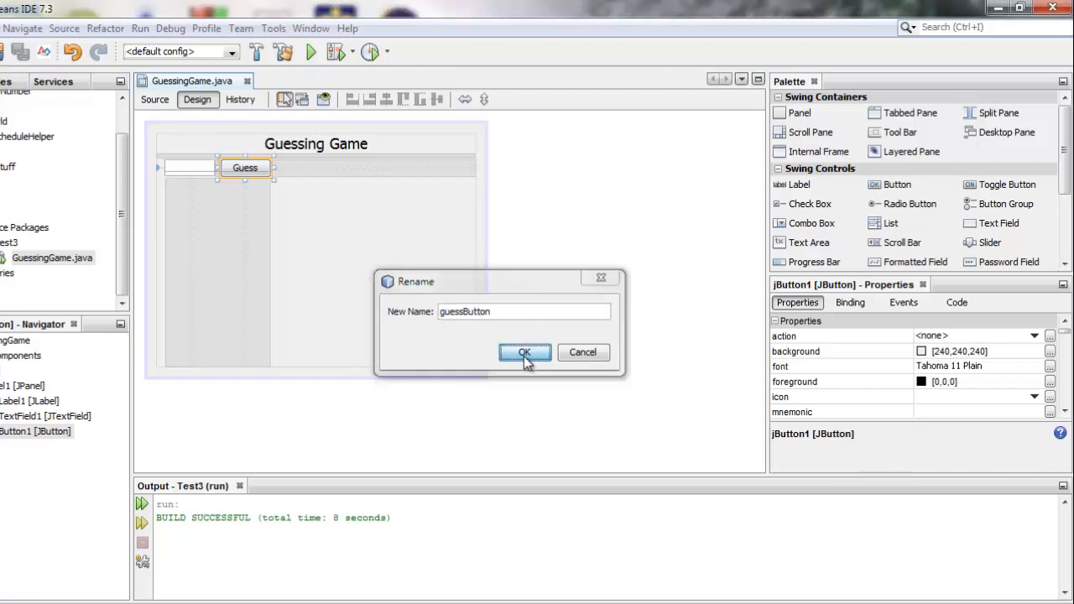
left_click(523, 353)
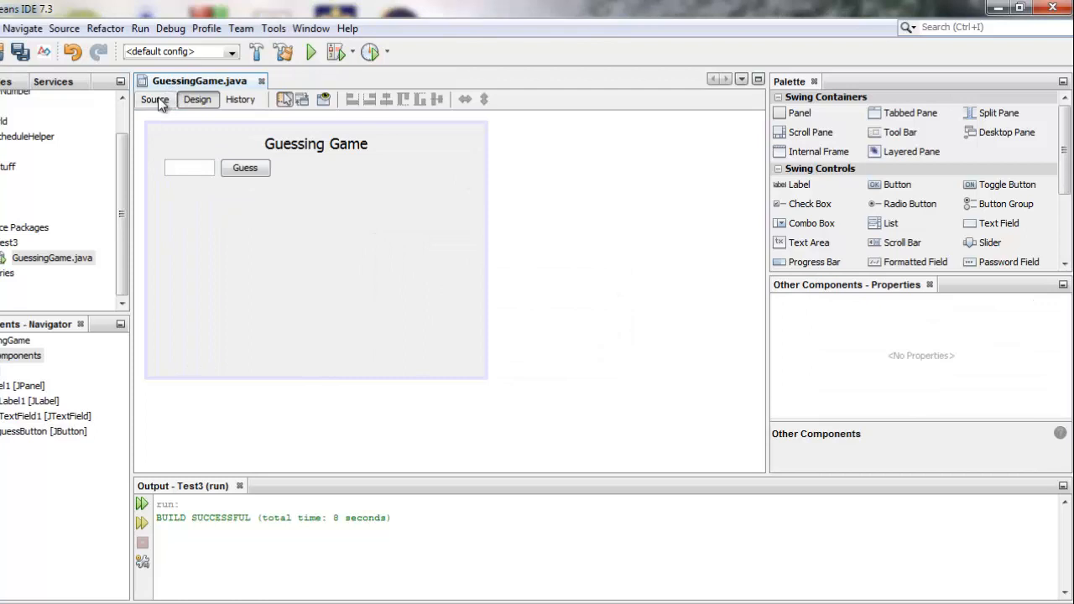
left_click(154, 99)
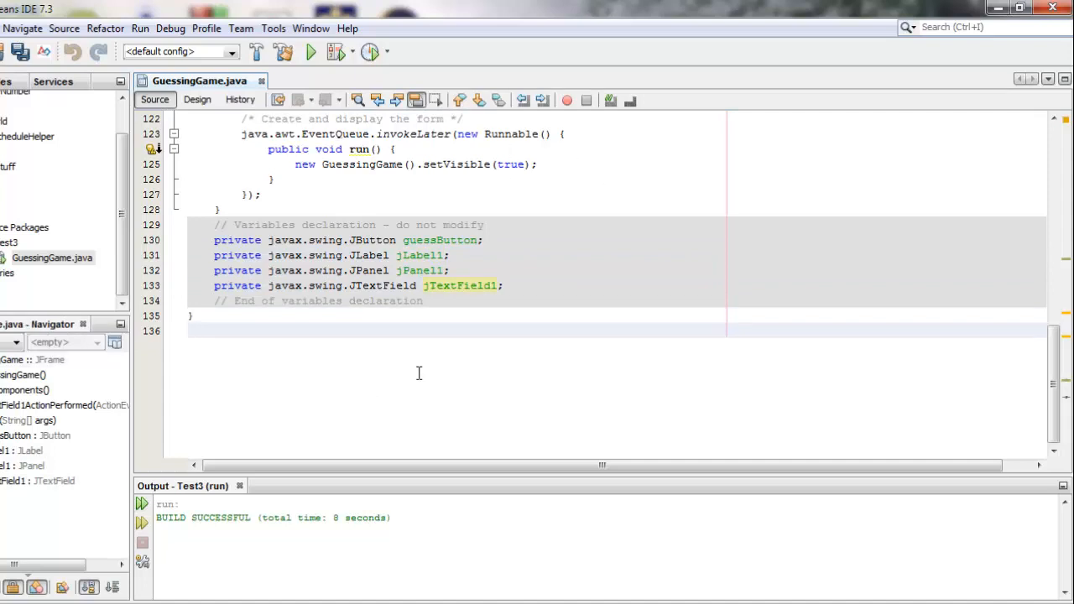
left_click(198, 101)
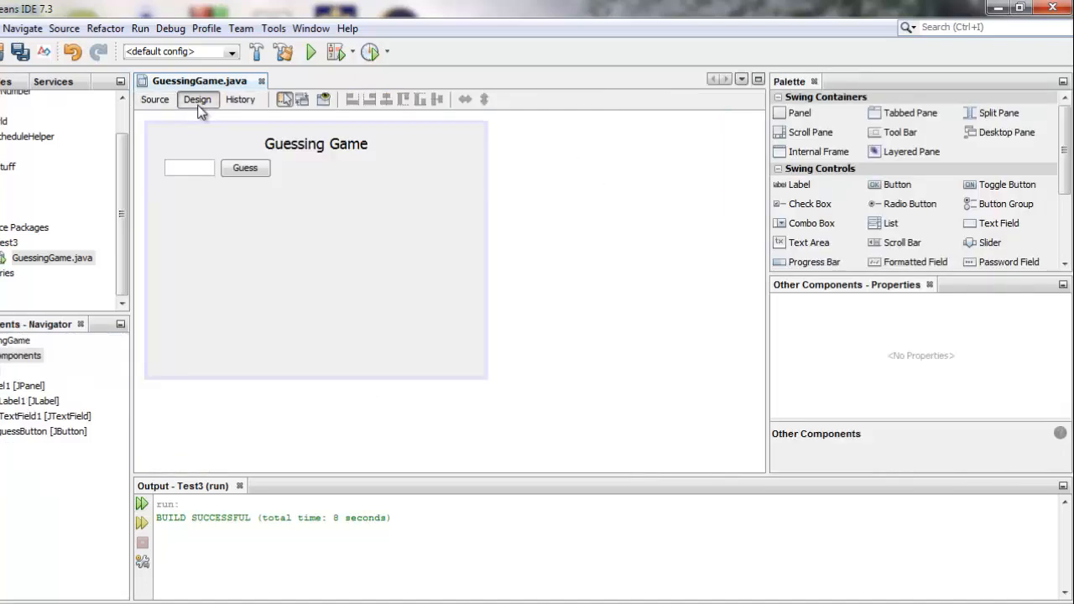
right_click(188, 167)
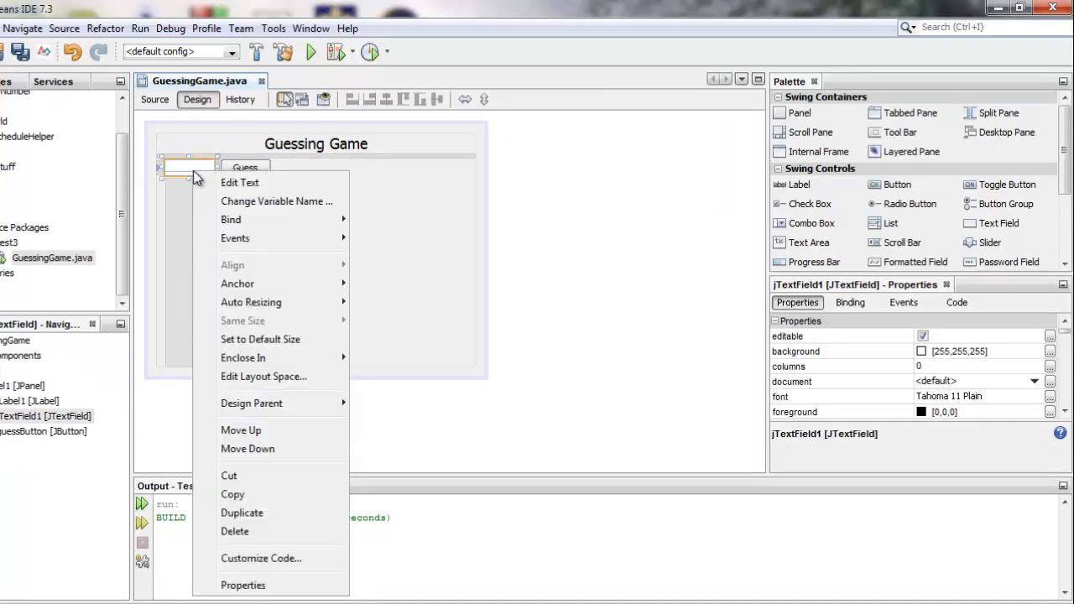
left_click(275, 201)
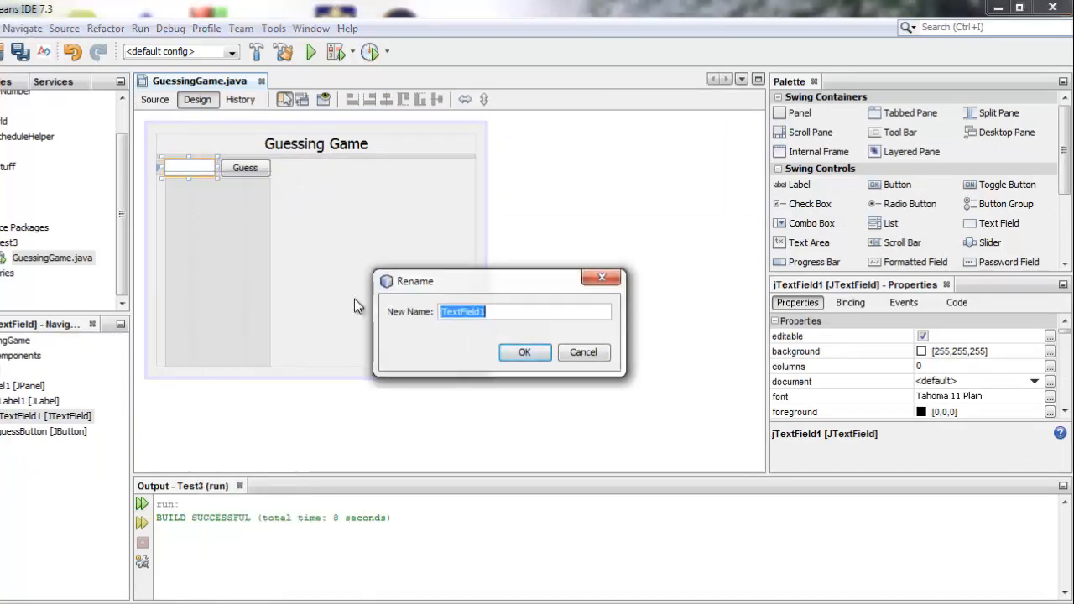
type("guessTextBox")
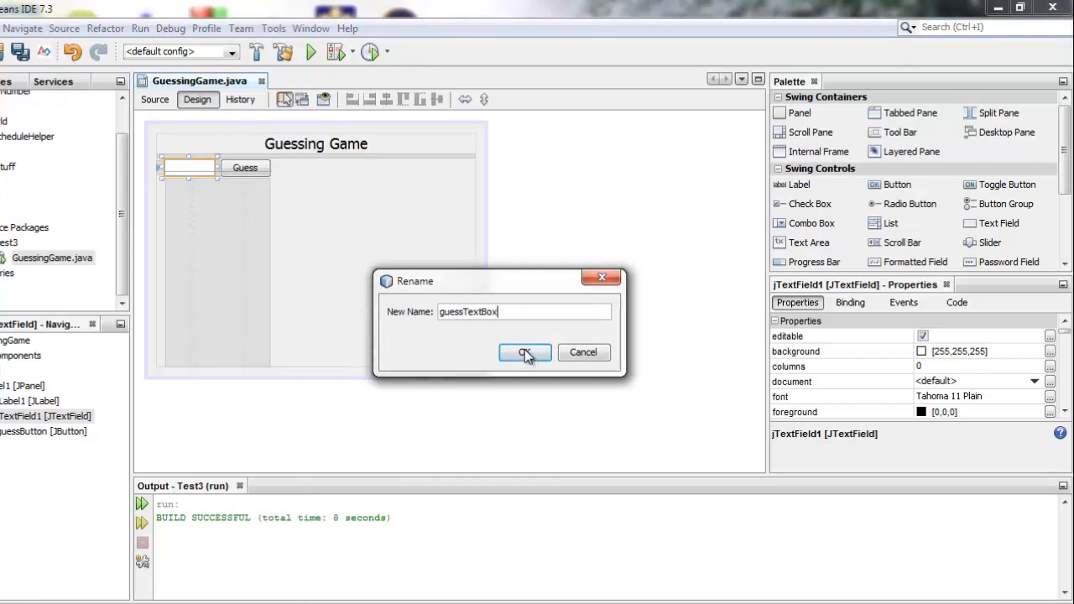
left_click(523, 352)
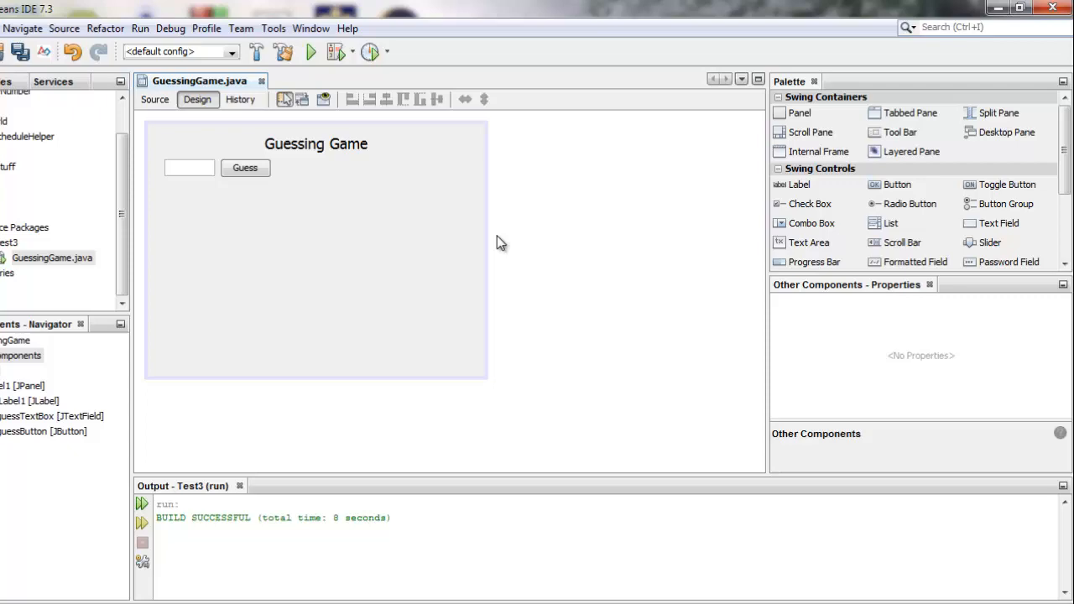
left_click(154, 99)
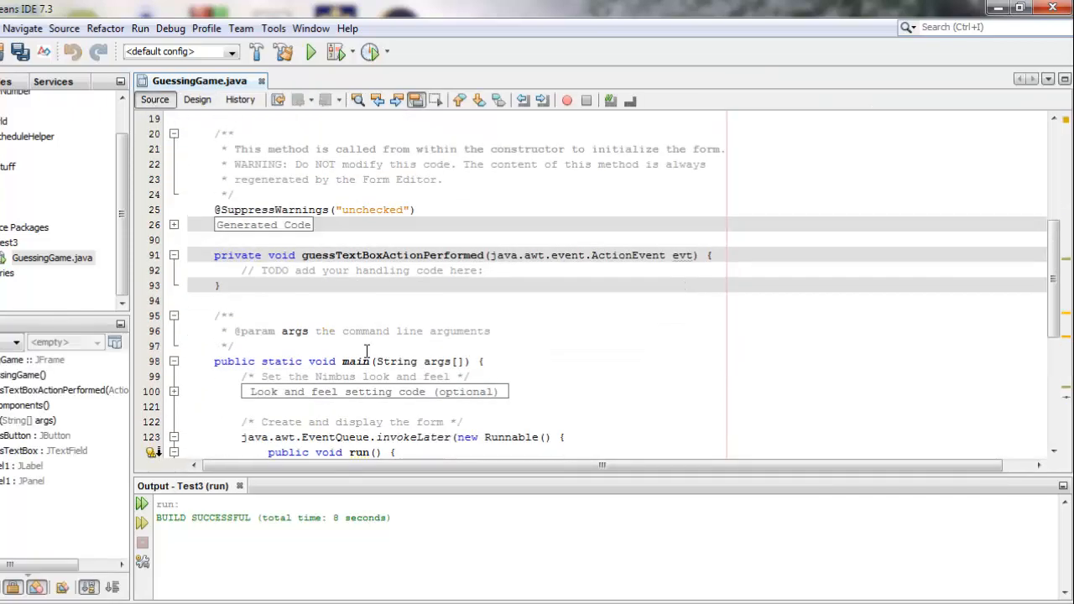
scroll("up", 3)
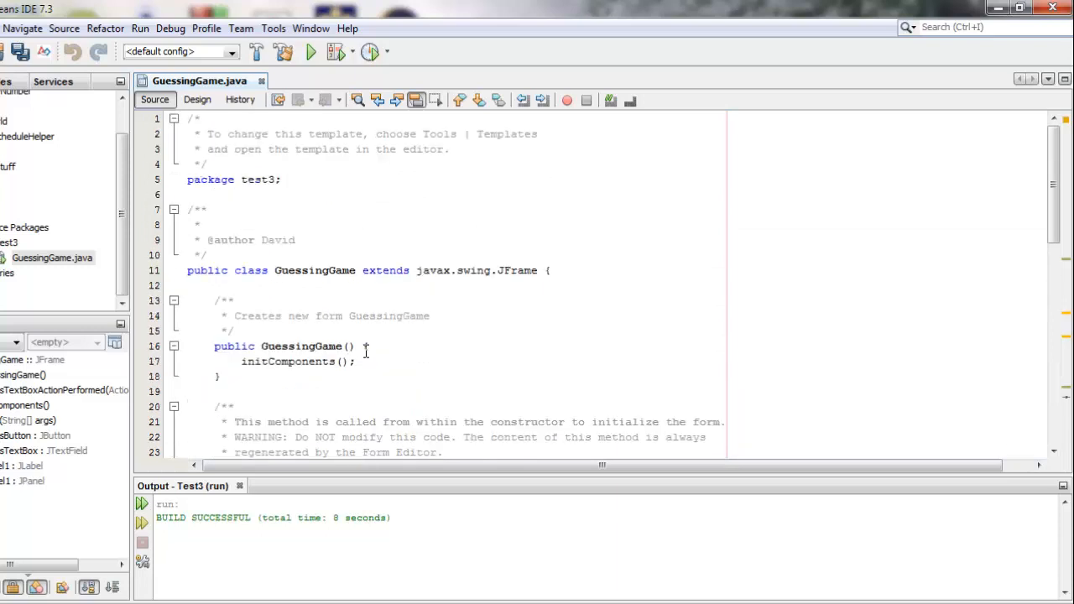
left_click(198, 99)
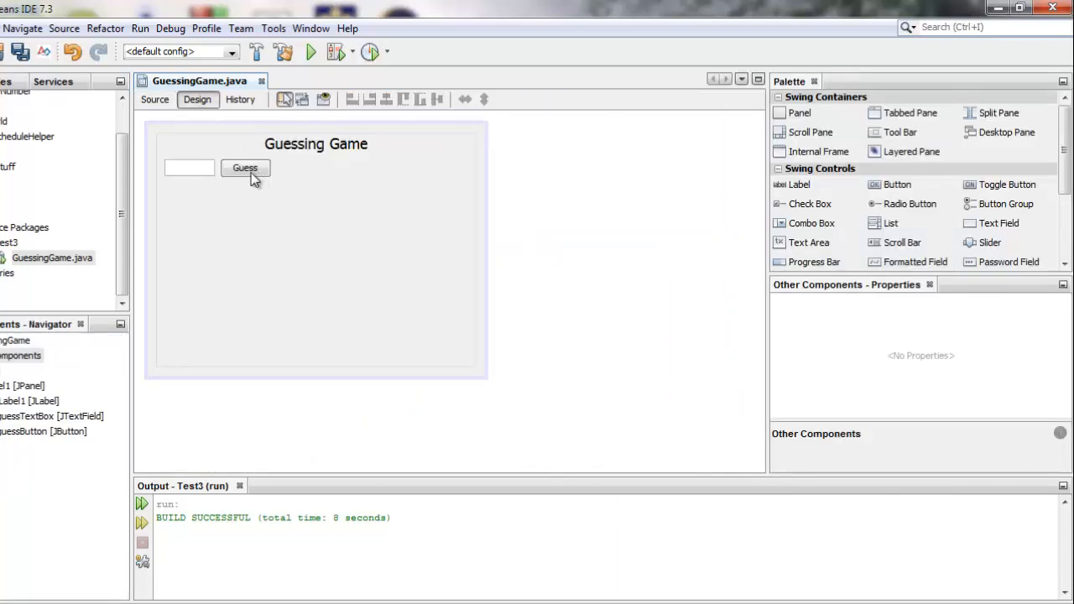
Select the Guess button on the form to show its Properties panel
left_click(245, 168)
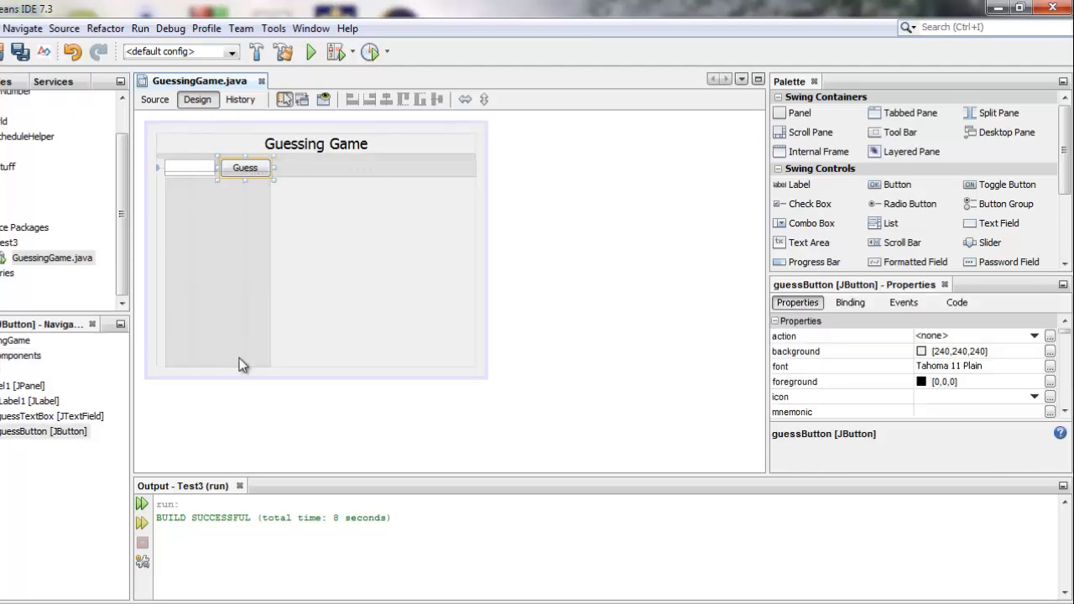
mouse_move(359, 354)
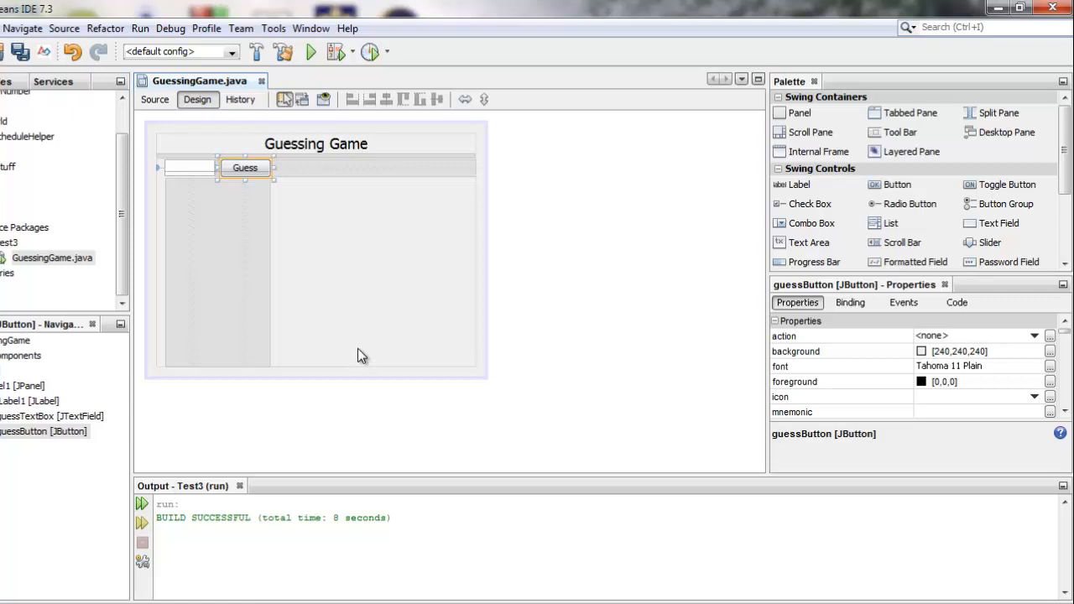
mouse_move(352, 319)
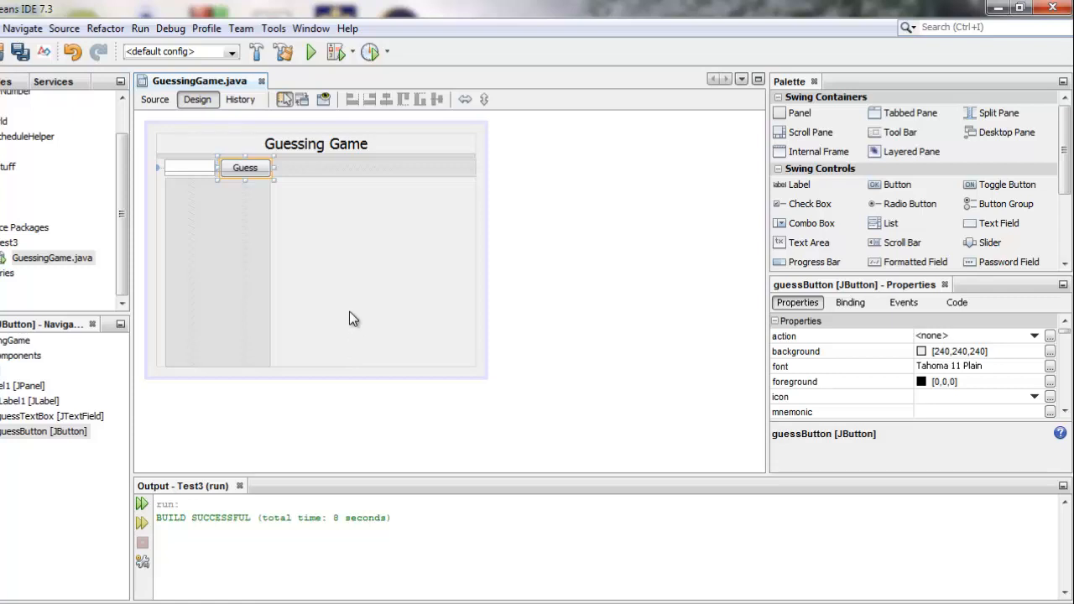
mouse_move(302, 248)
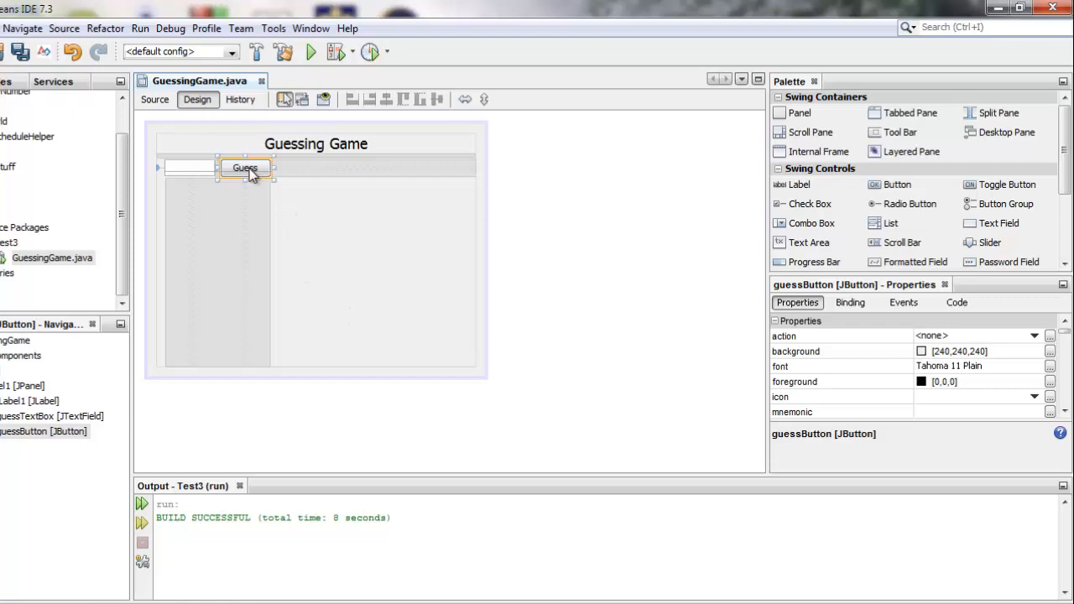
mouse_move(258, 212)
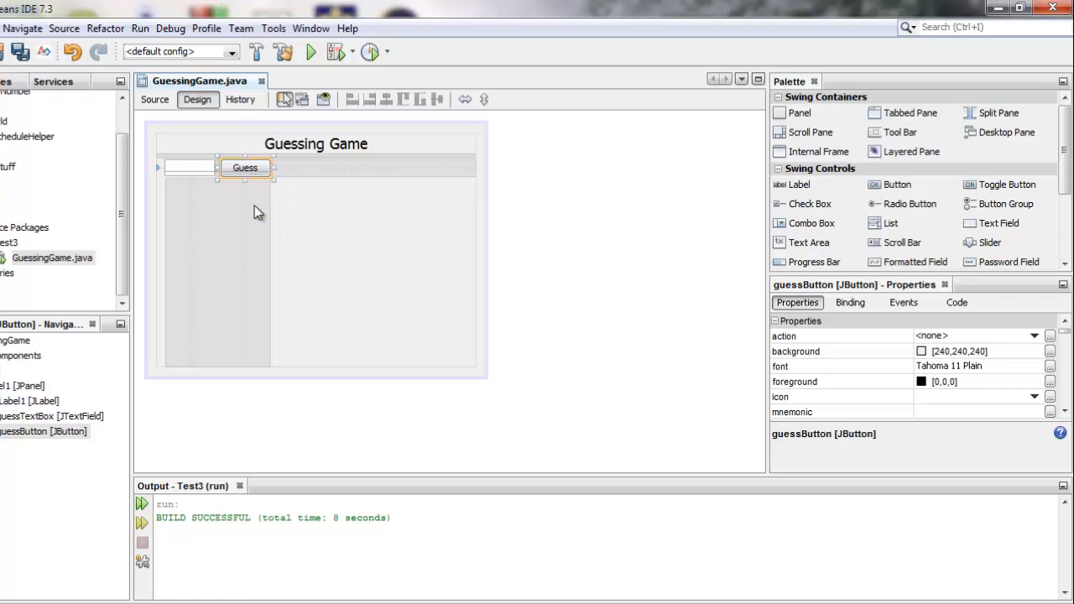
mouse_move(289, 208)
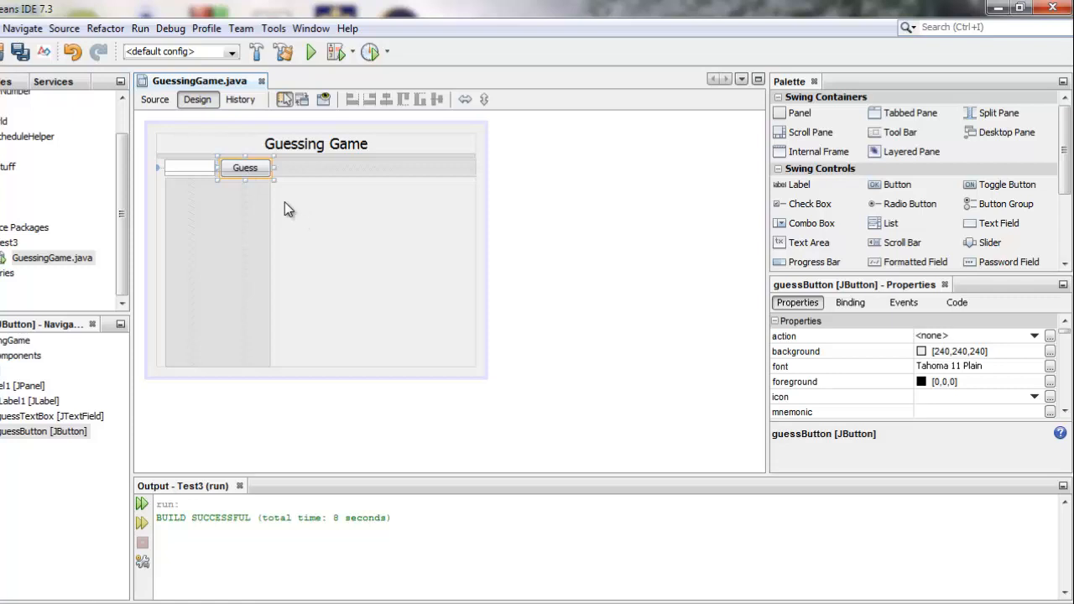
mouse_move(251, 180)
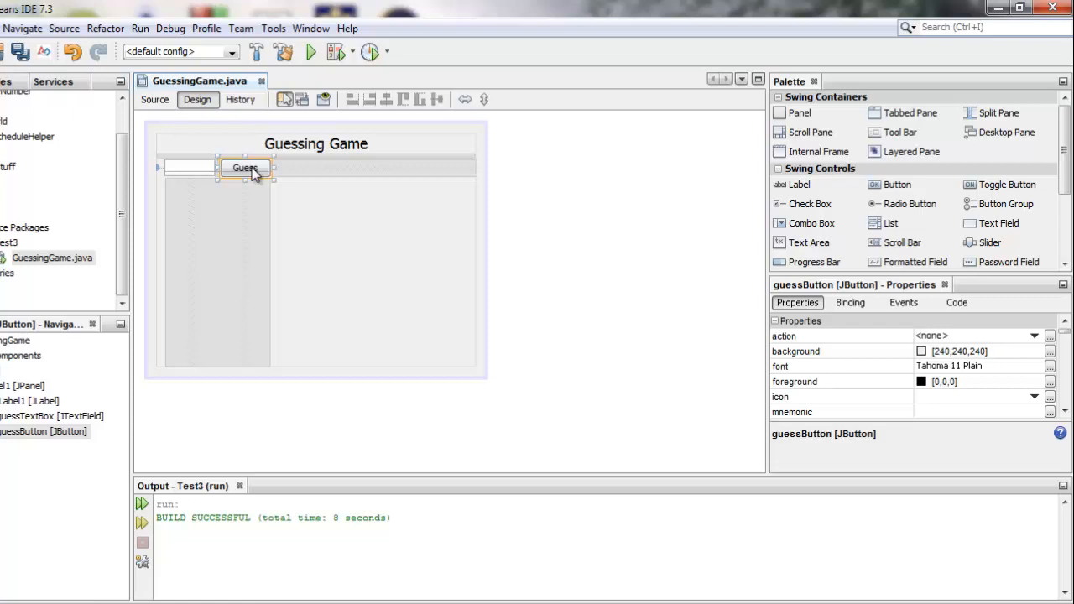
Generate the guessButton actionPerformed handler via Events > Action > actionPerformed
right_click(248, 167)
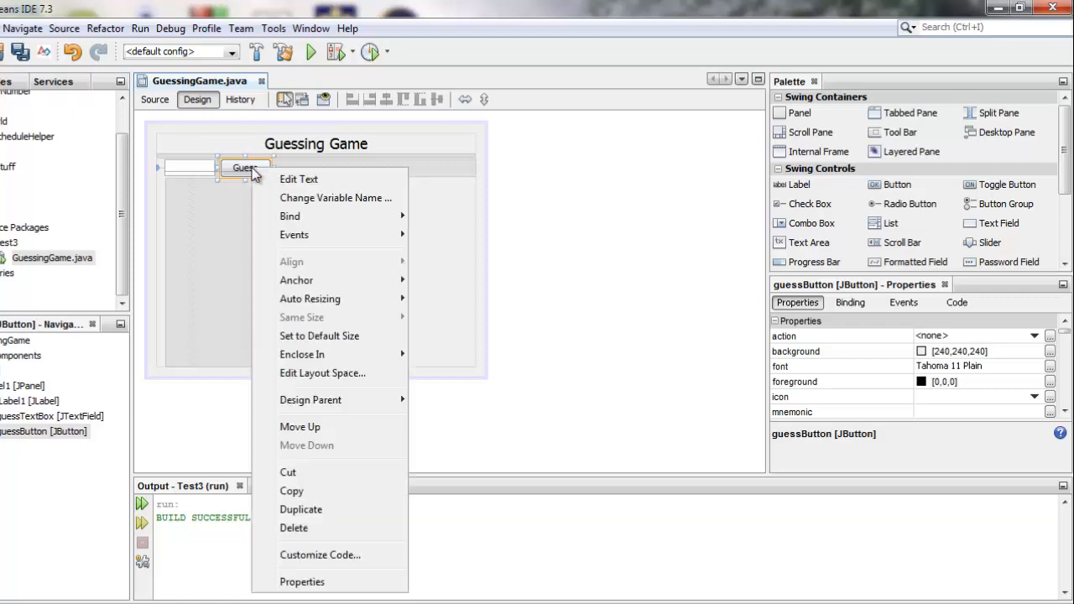
mouse_move(308, 299)
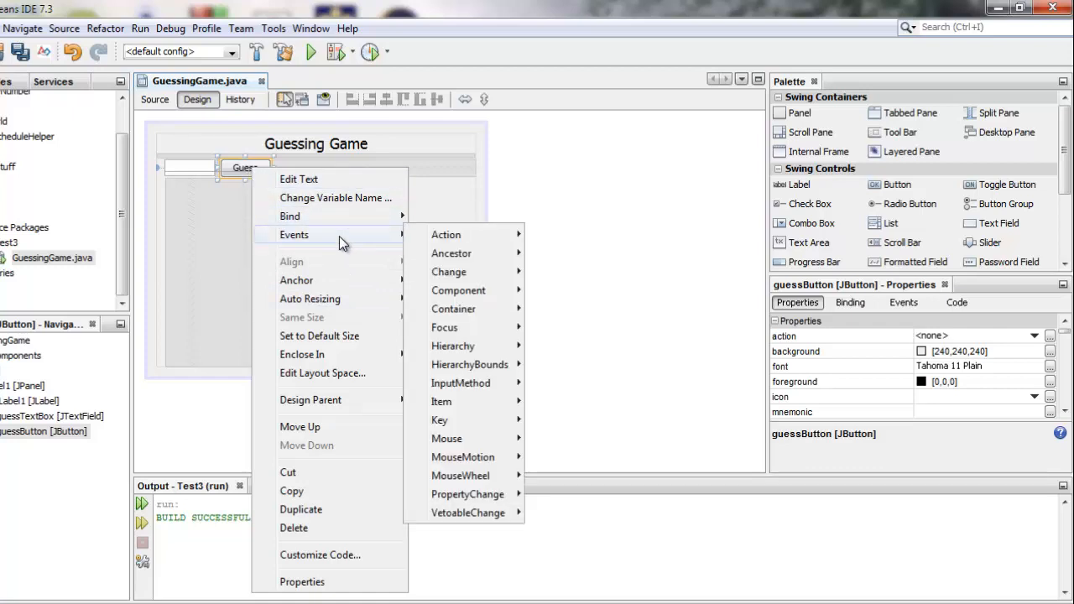
mouse_move(446, 235)
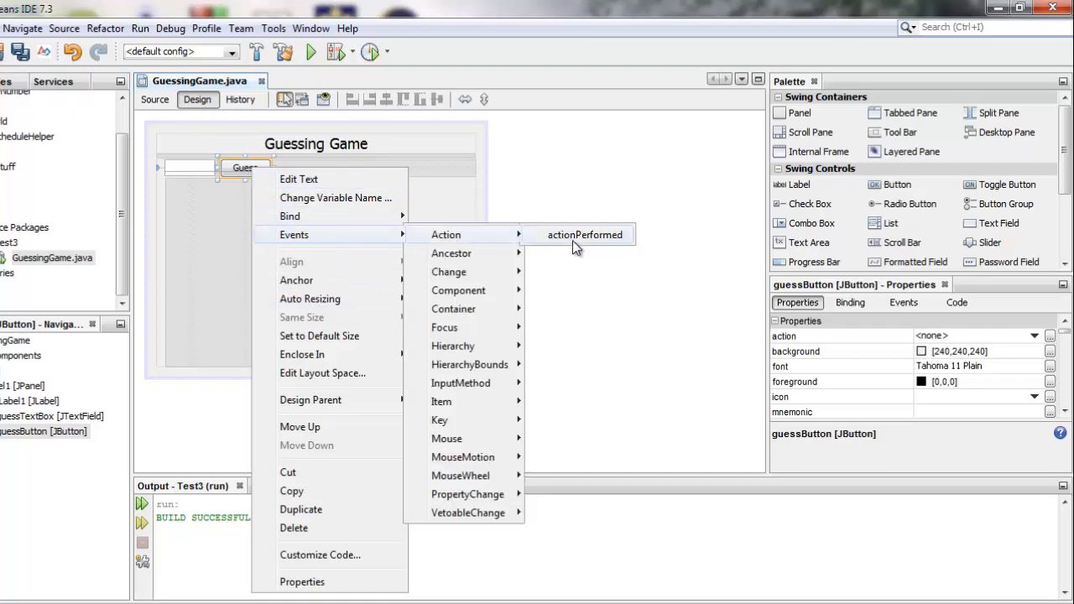
left_click(584, 235)
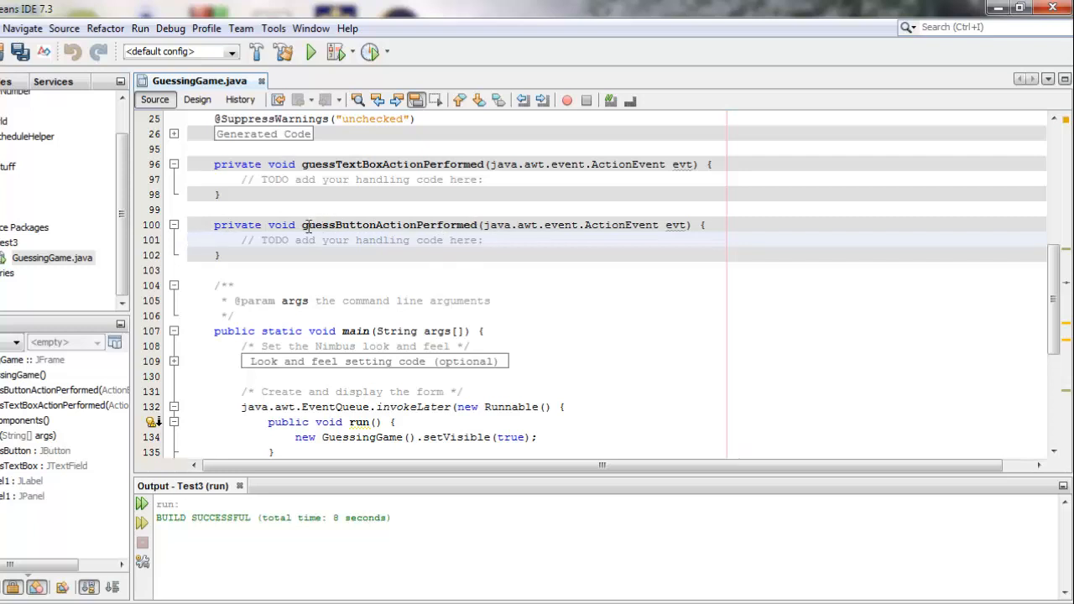
Replace the handler's TODO comment with System.out.println("hi!");
double_click(386, 224)
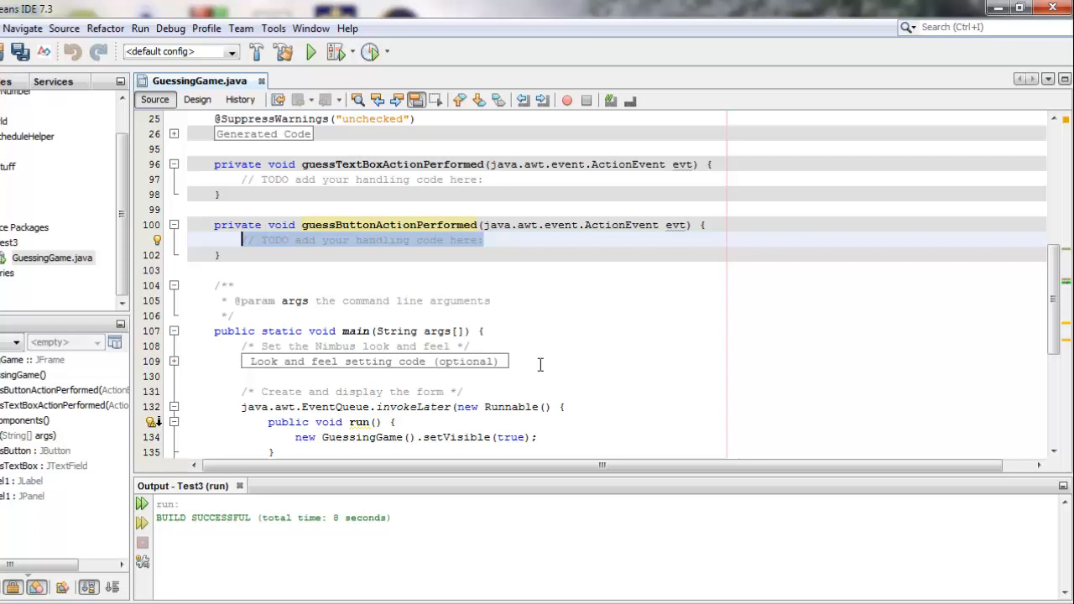
type("System.out.")
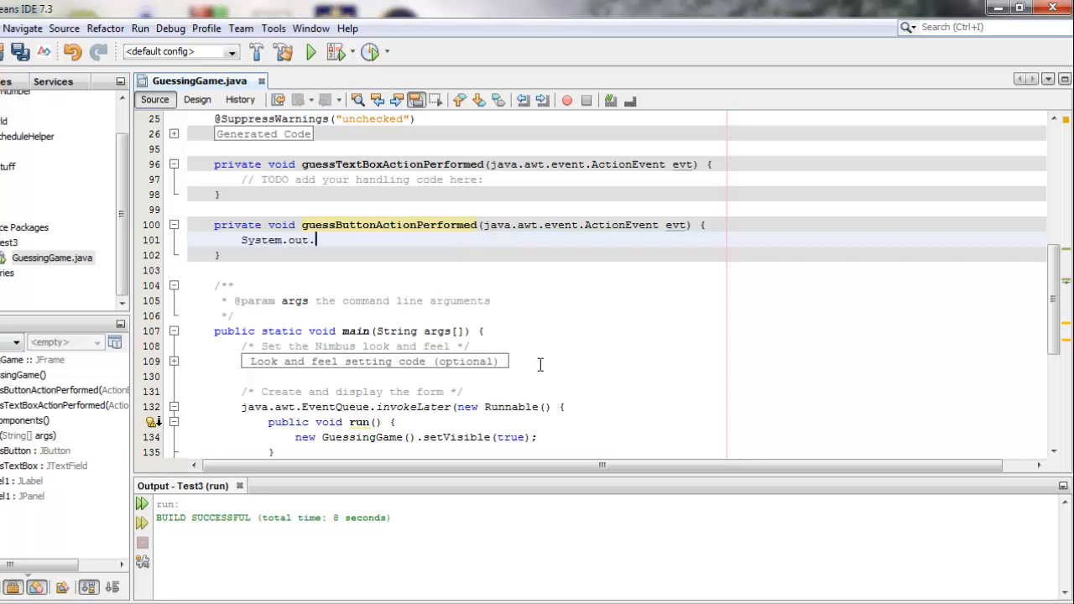
type("println(\"hi\")")
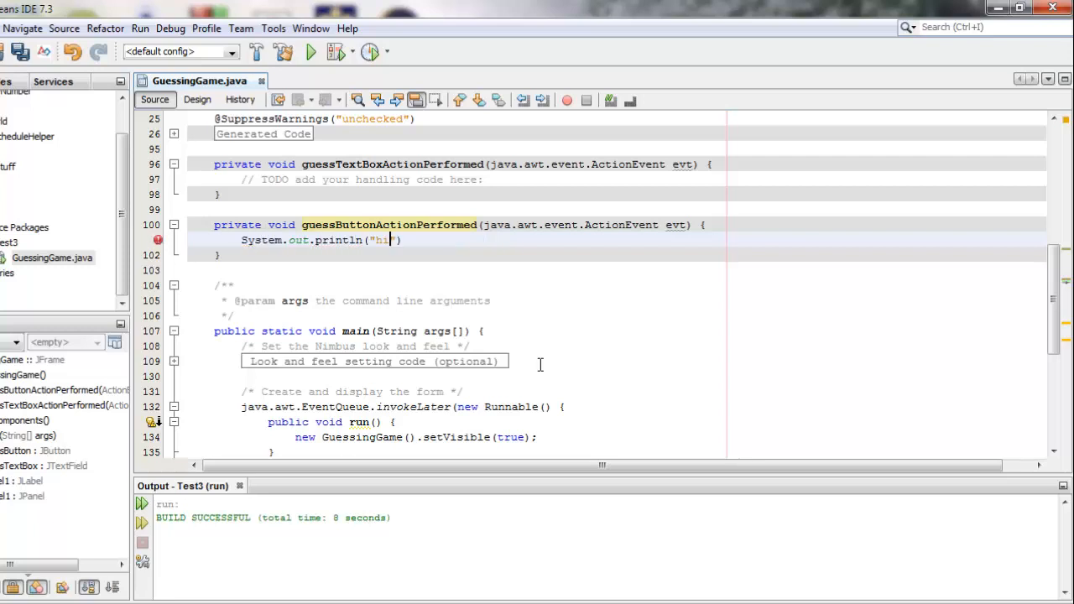
type("!\");")
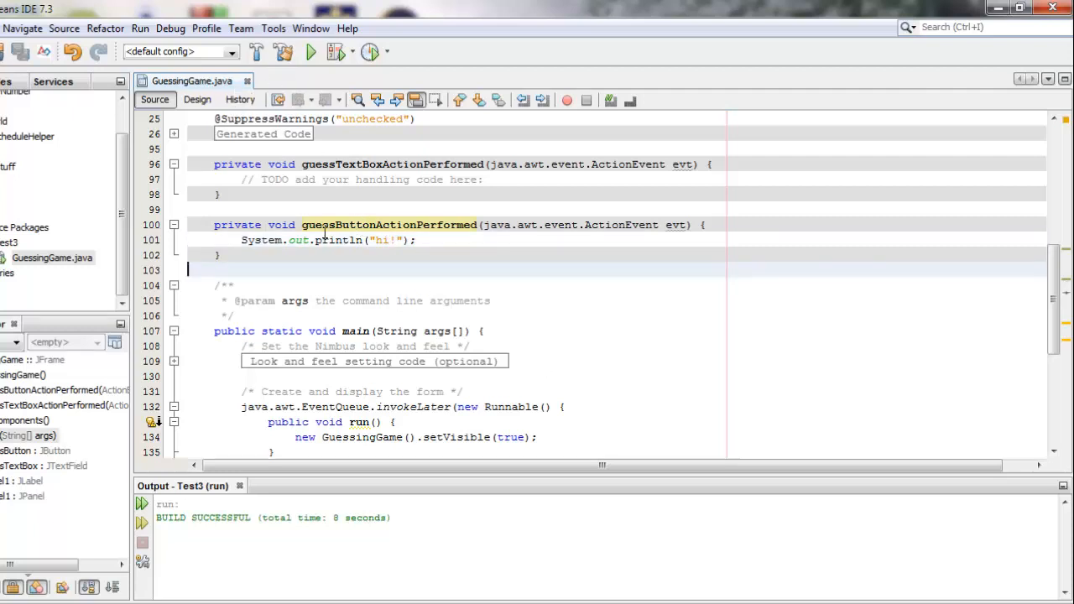
Run GuessingGame and press Guess to see hi! printed in the output
left_click(309, 52)
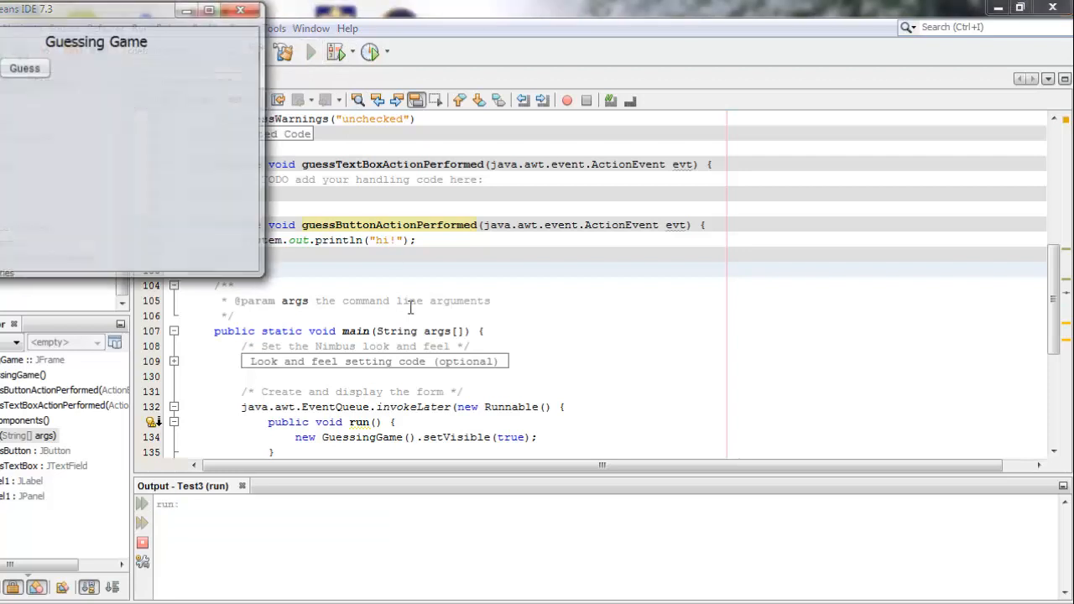
left_click(184, 144)
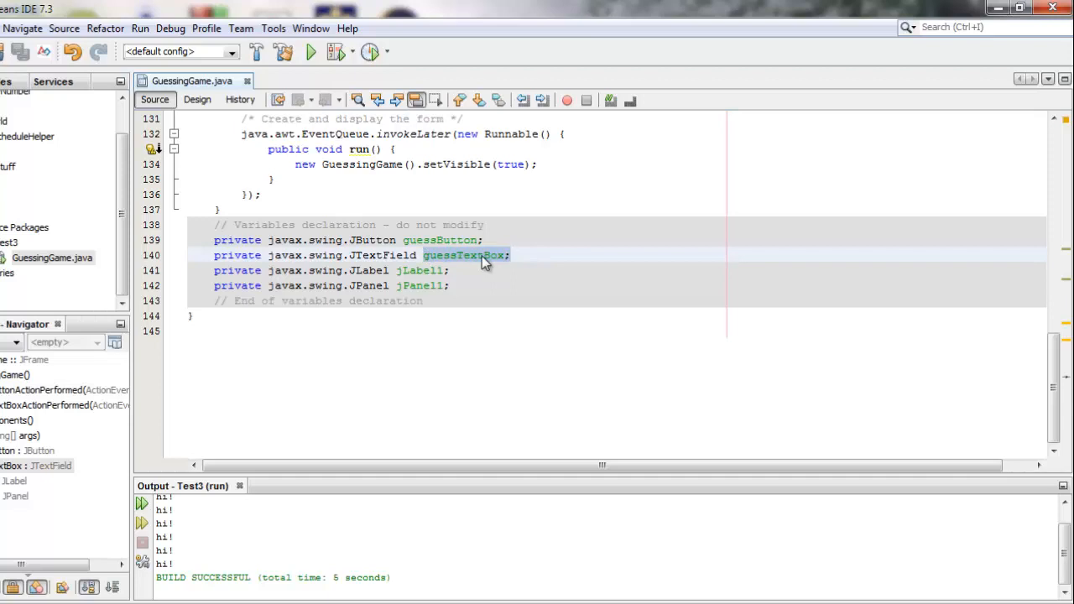
left_click(483, 255)
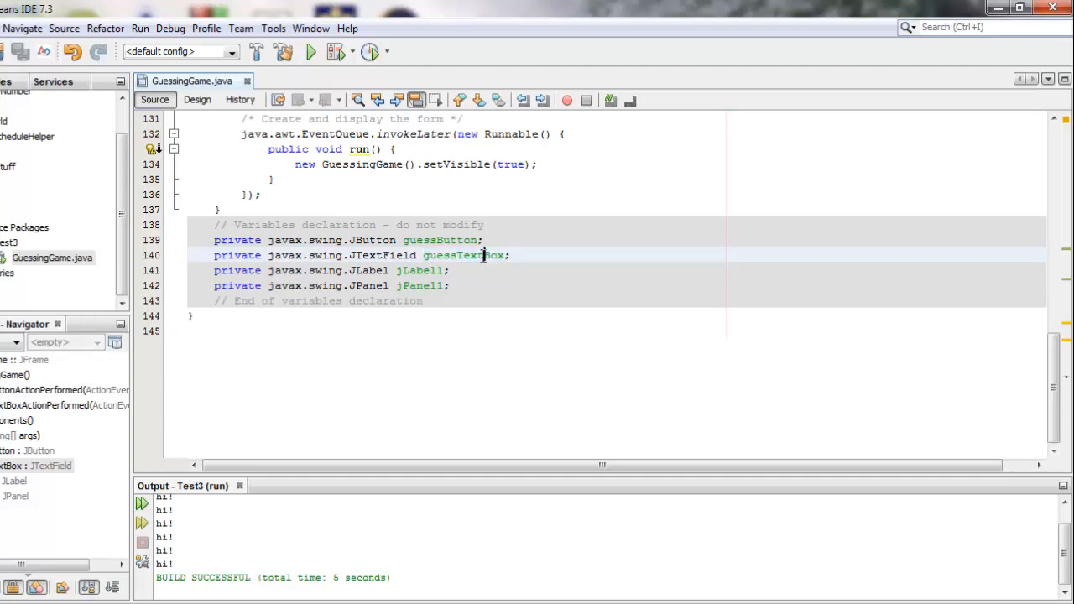
double_click(463, 255)
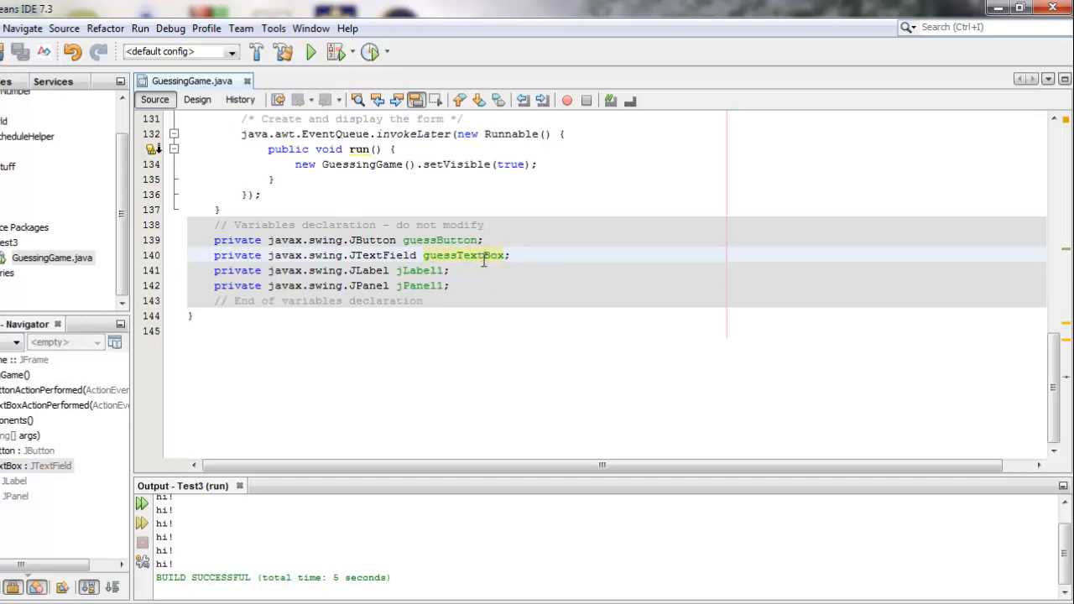
double_click(463, 255)
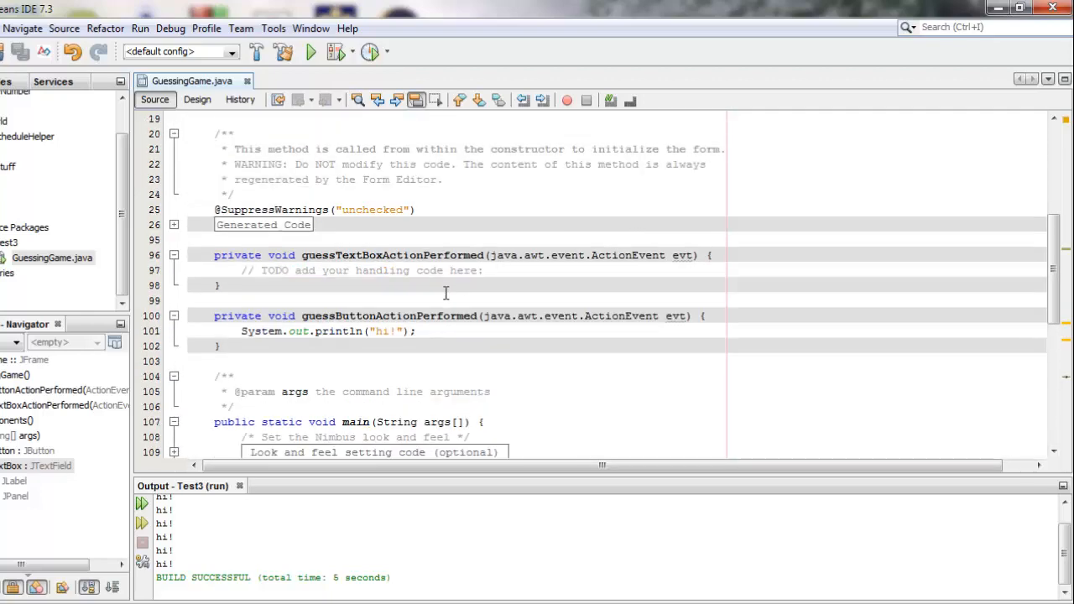
Add a guessTextBox.getText(); call inside the handler
type("guess")
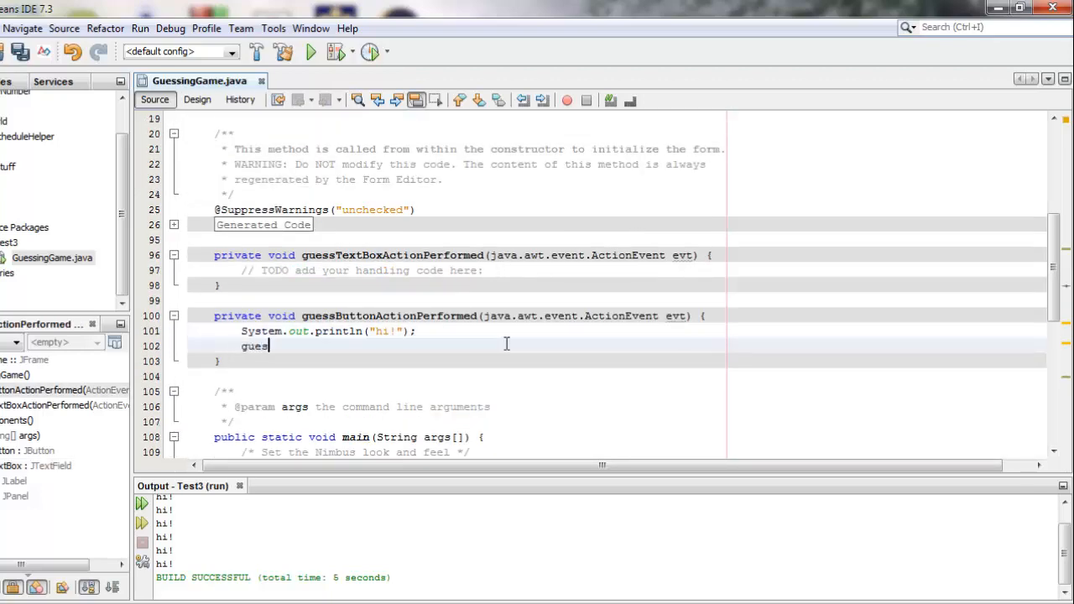
type("sTextBox")
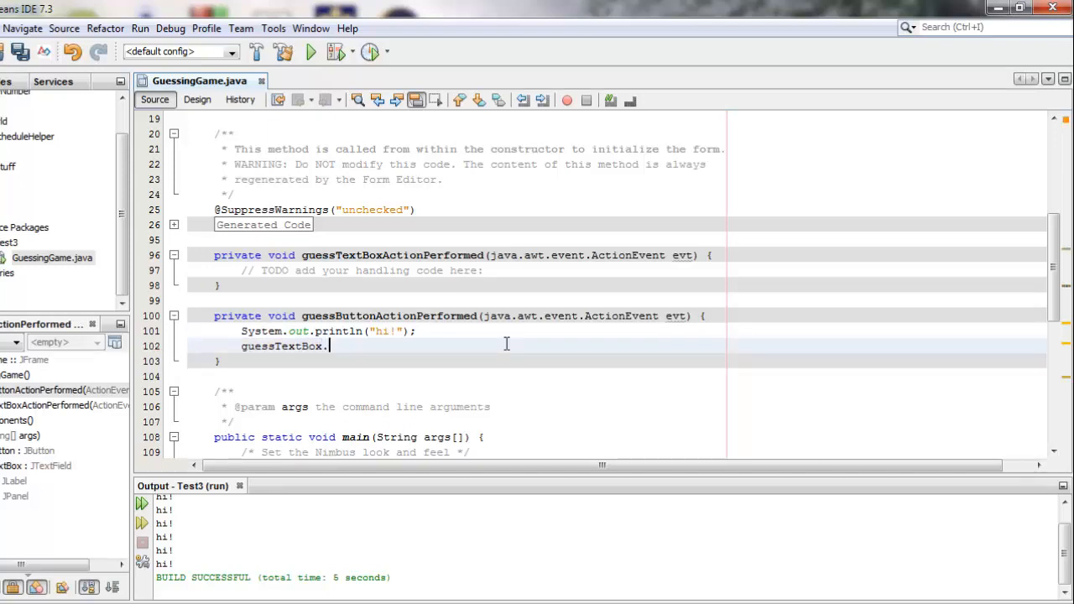
type(".")
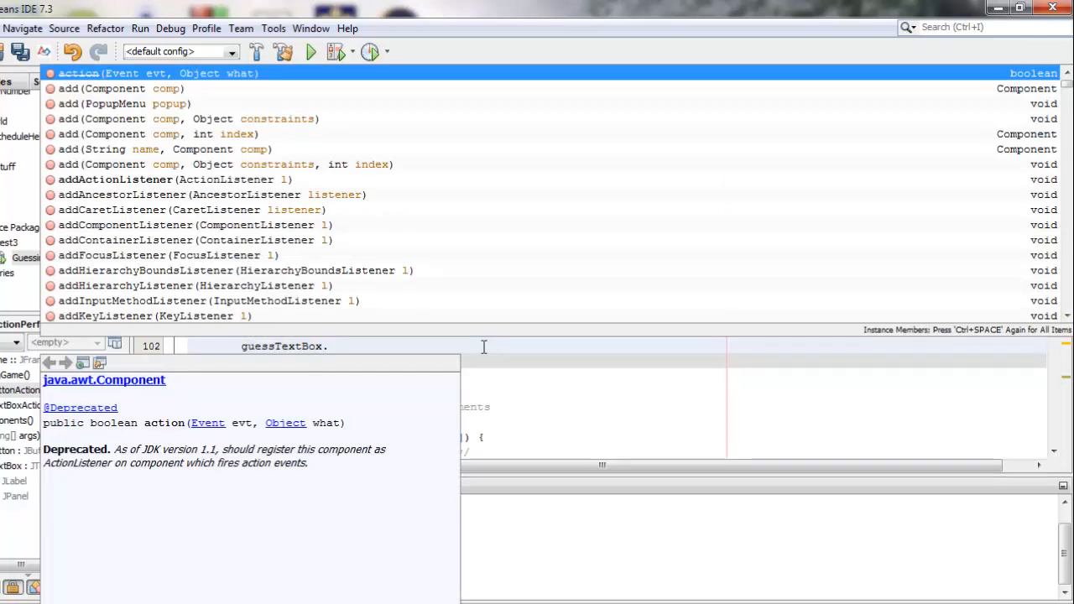
type("getTe")
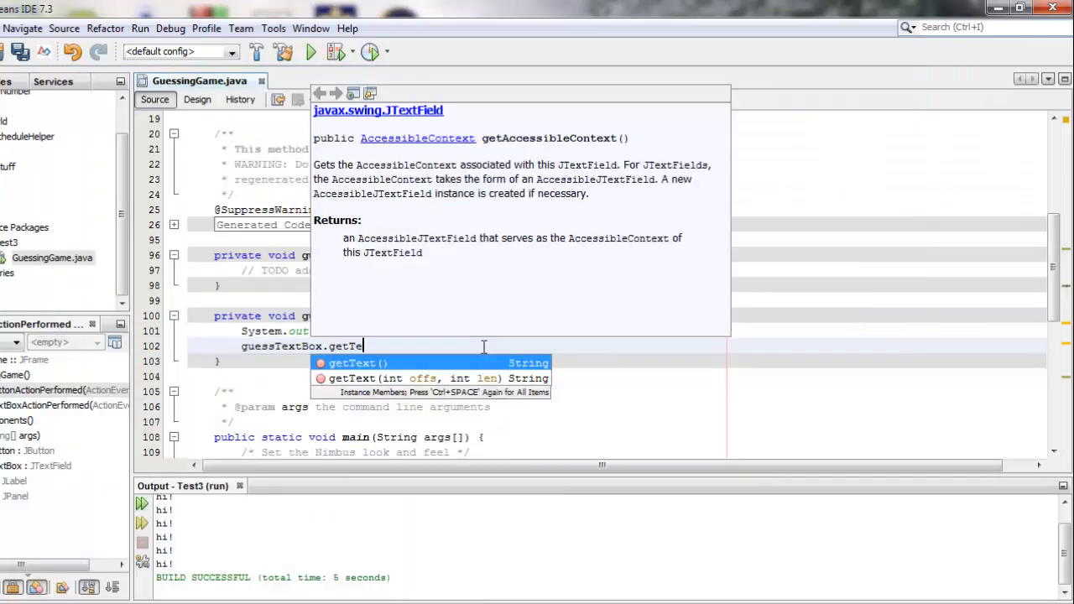
type("xt(")
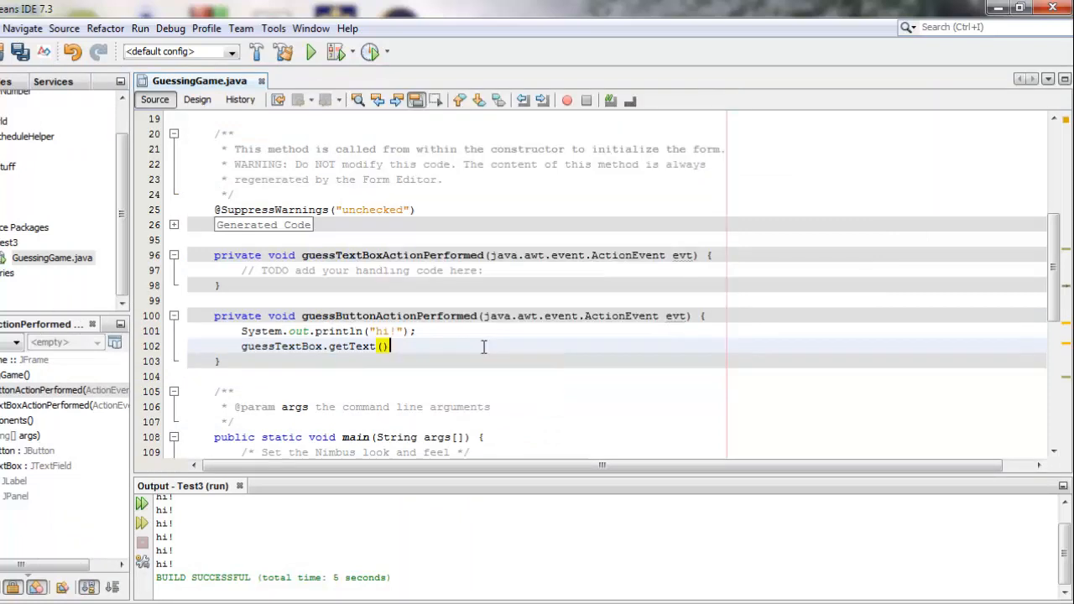
type(";")
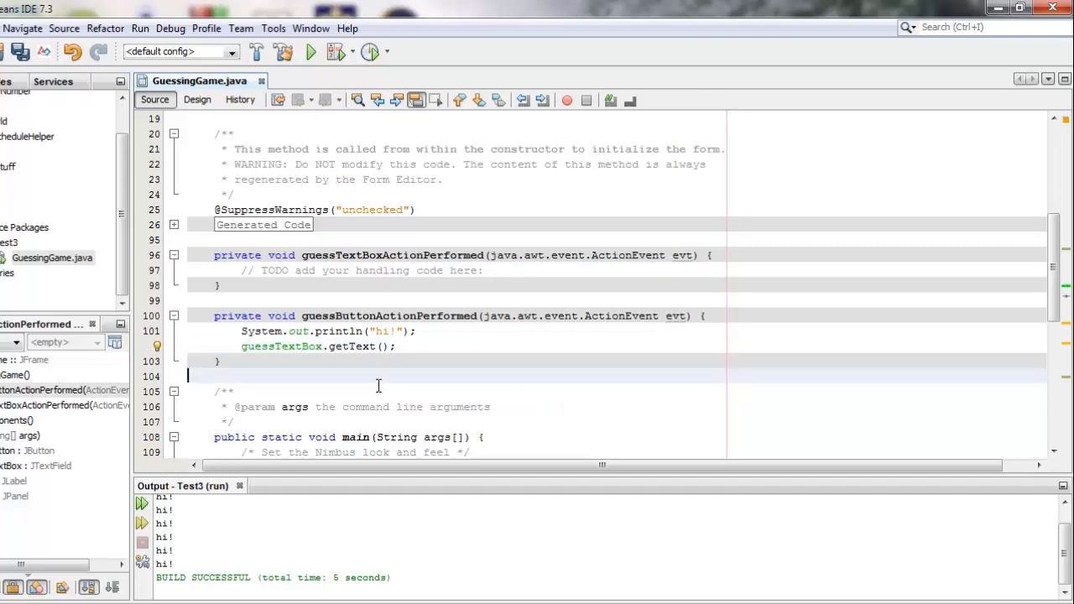
Store it in String text and begin a System.out.println for "You typed: " + text
left_click(242, 345)
type("String text = ")
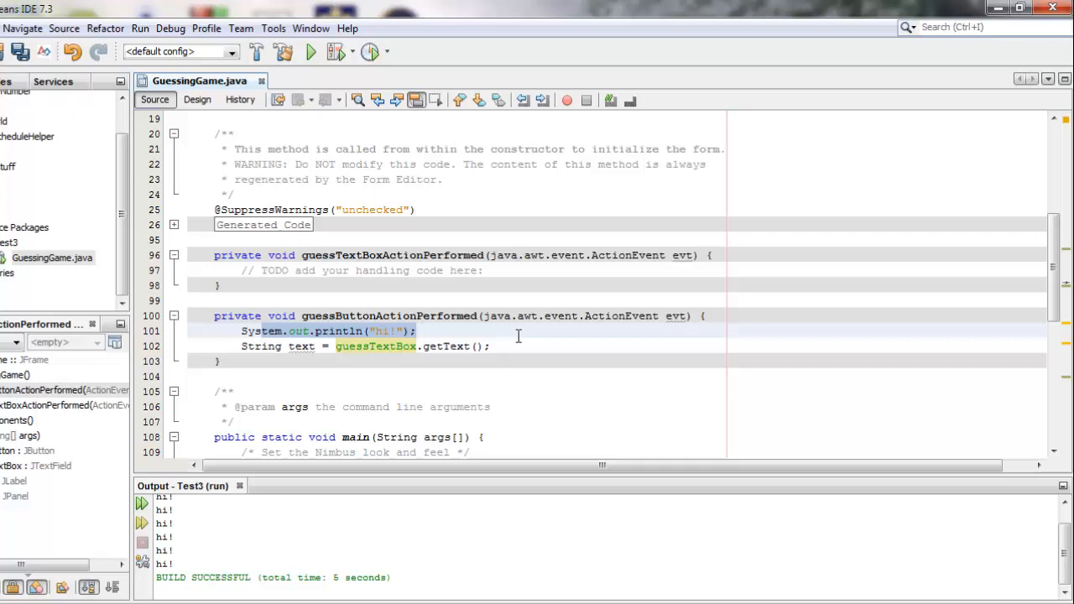
type("System.out.println(\"You typed: \" + text);")
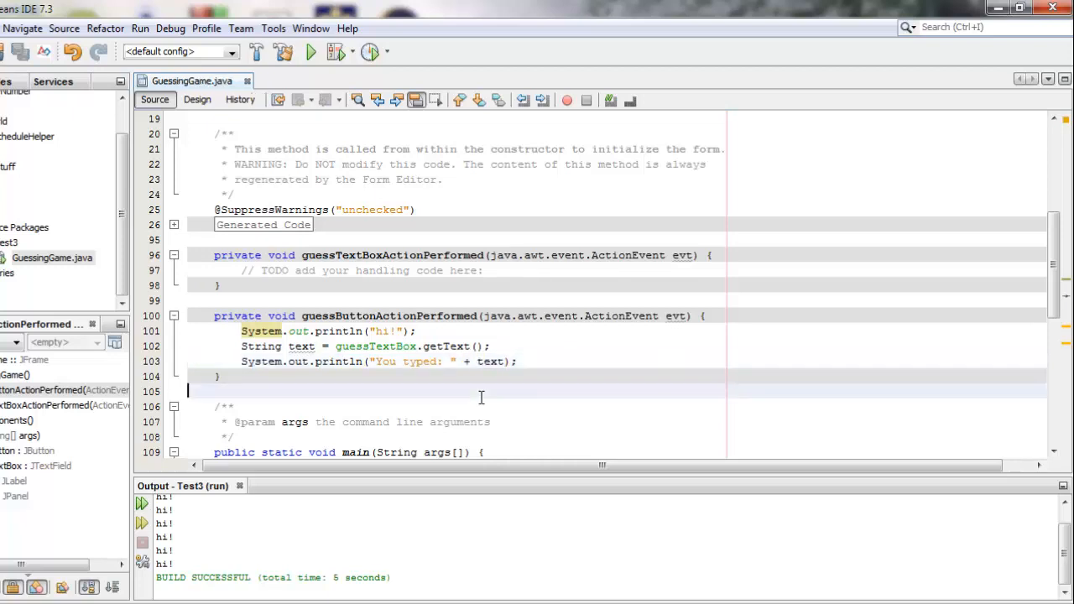
Run the game, guess with the field empty then with yo, confirm "You typed: yo", and return to the form
left_click(311, 52)
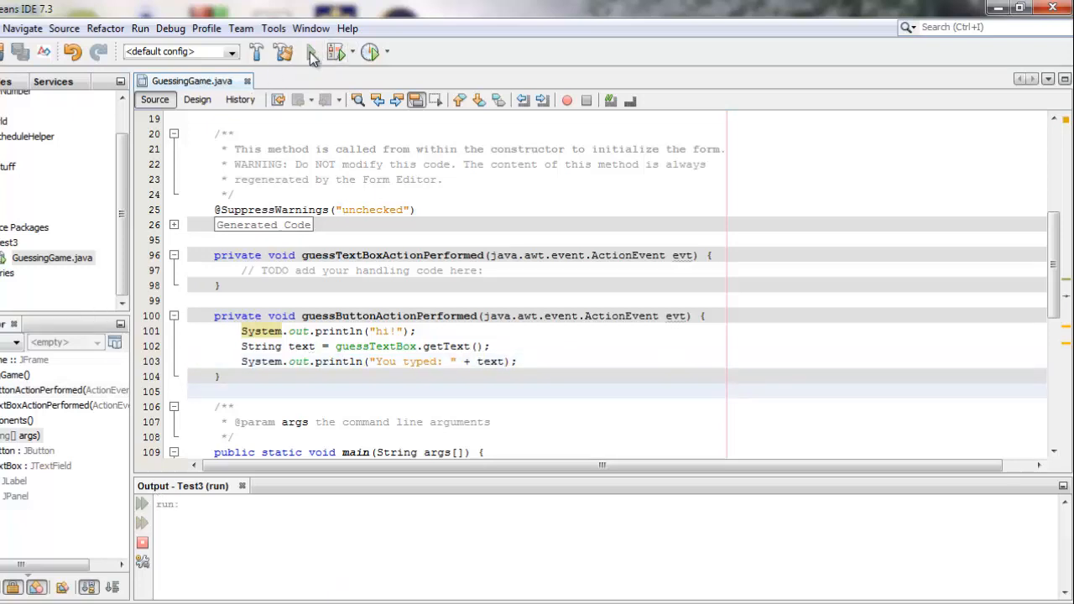
left_click(311, 52)
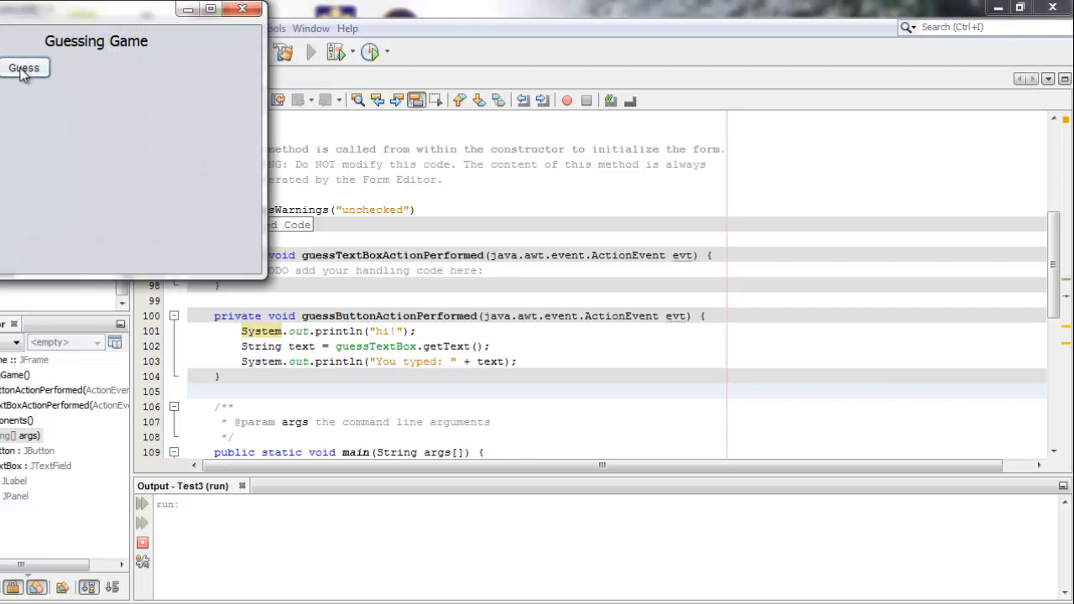
left_click(24, 67)
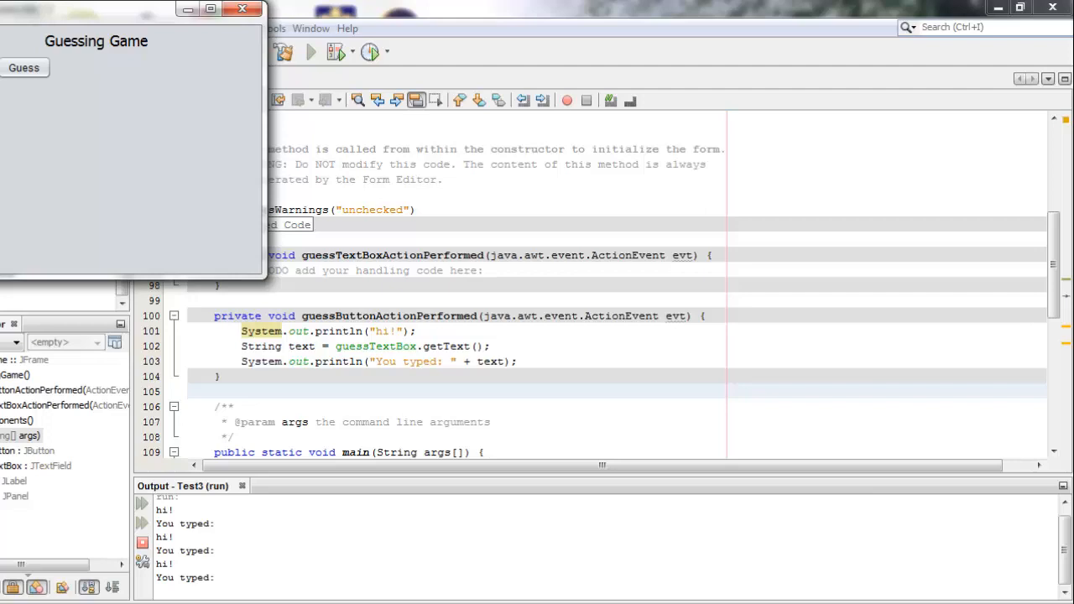
left_click(24, 67)
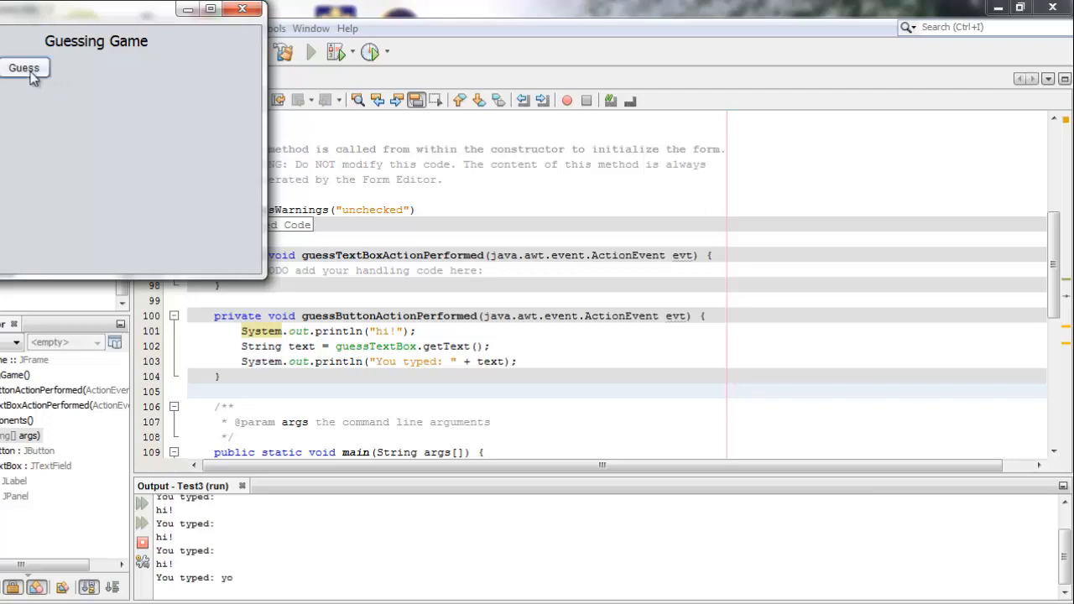
left_click(23, 68)
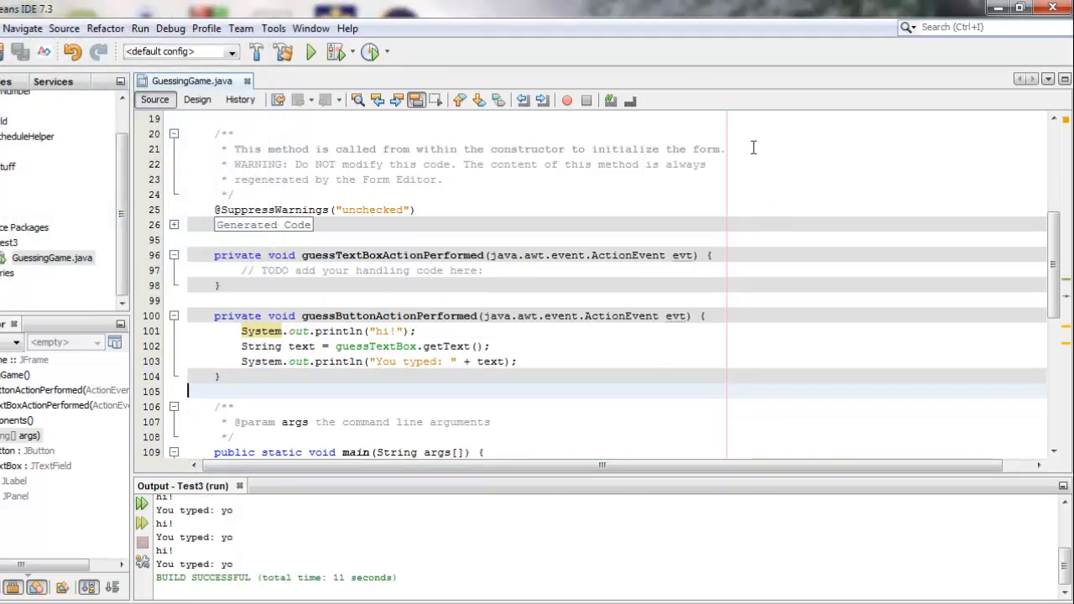
left_click(198, 100)
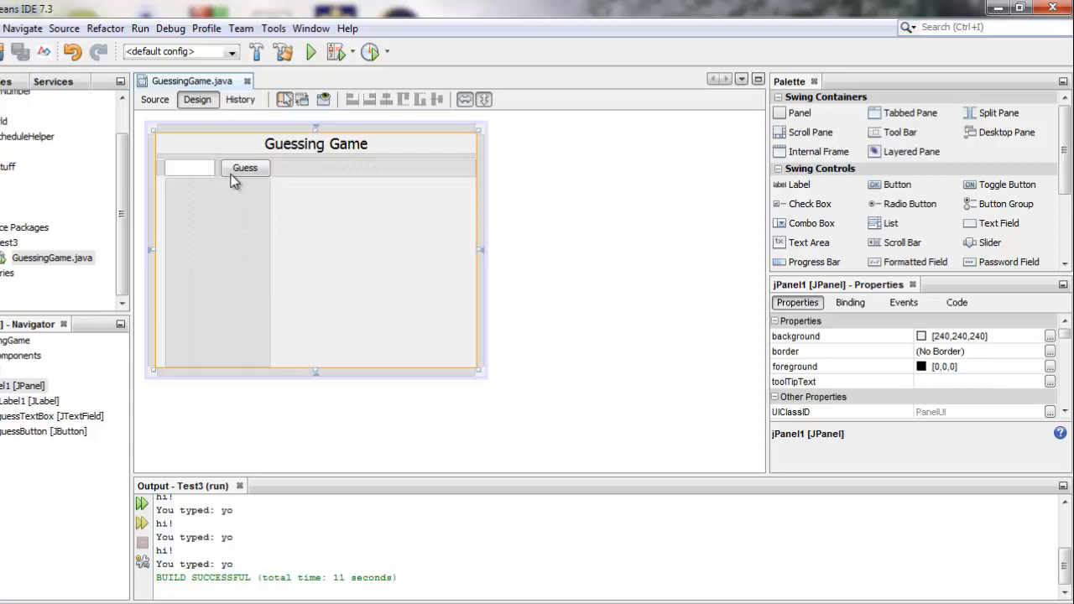
right_click(245, 167)
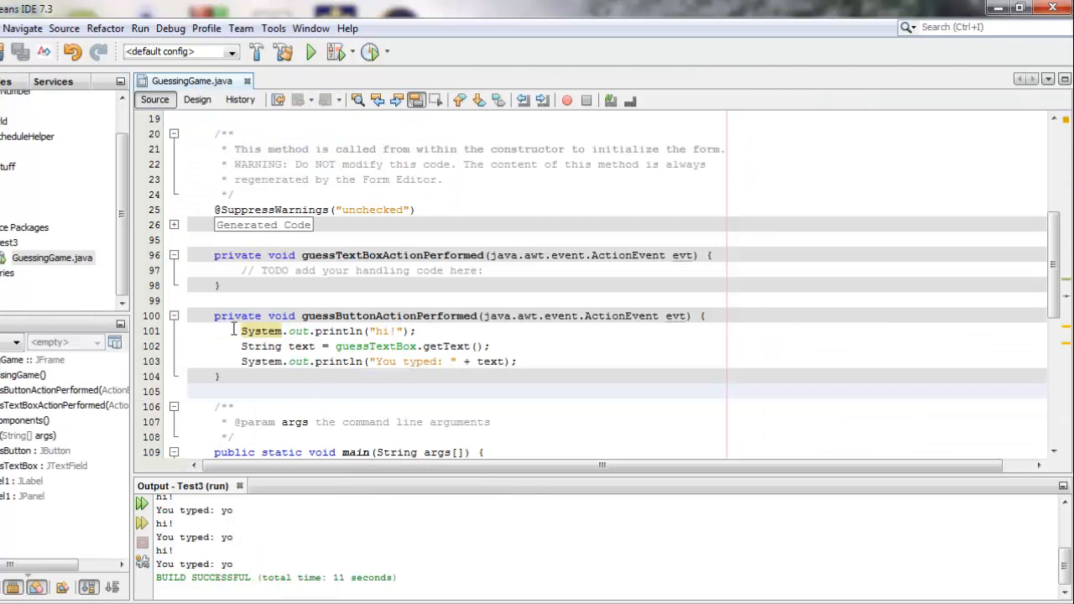
left_click_drag(242, 330, 519, 360)
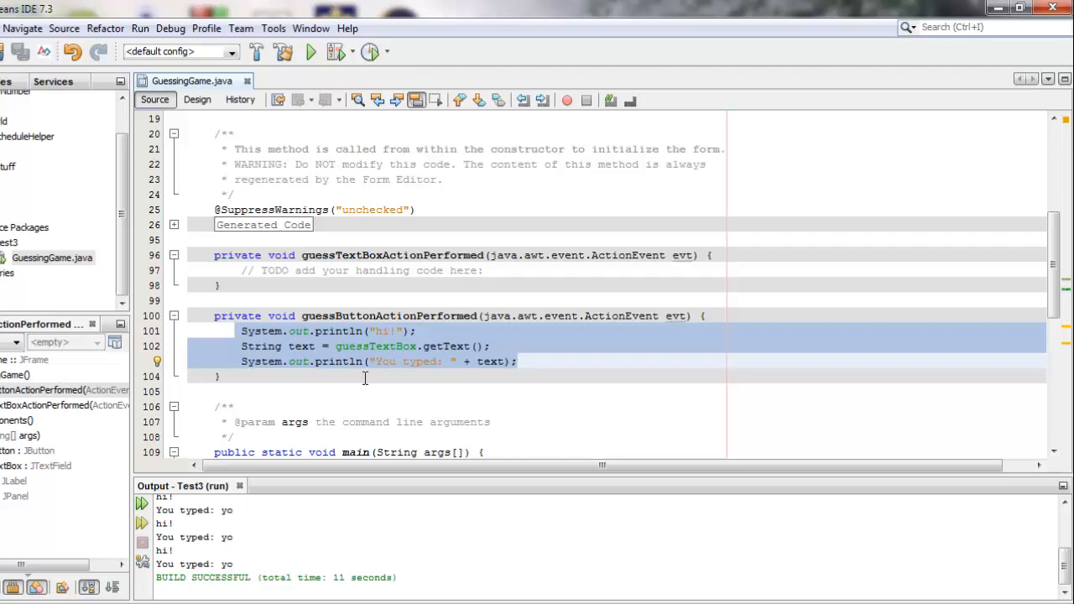
scroll("down", 3)
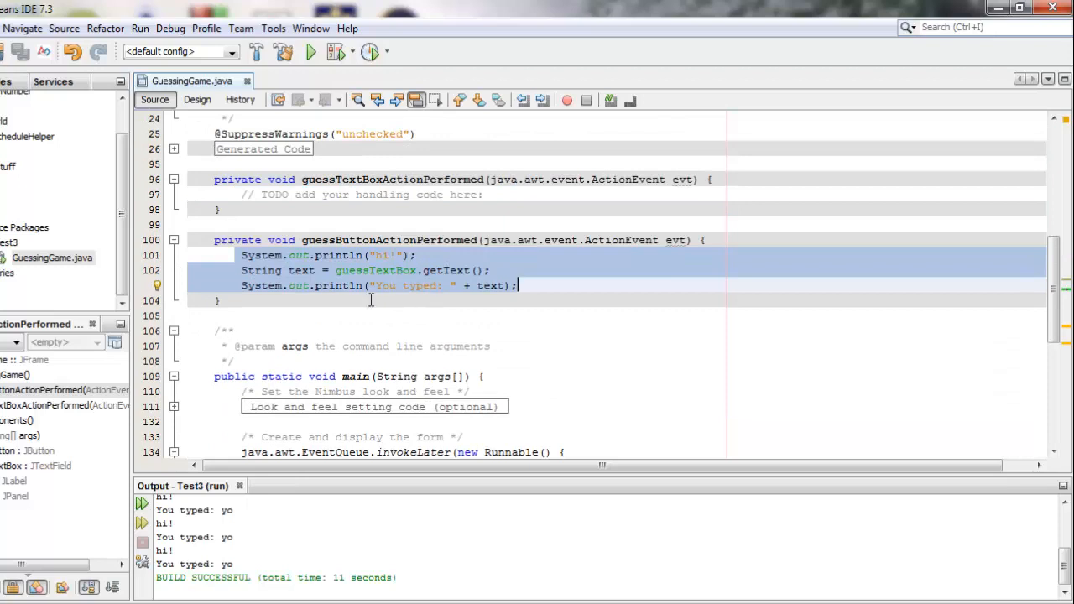
left_click(520, 285)
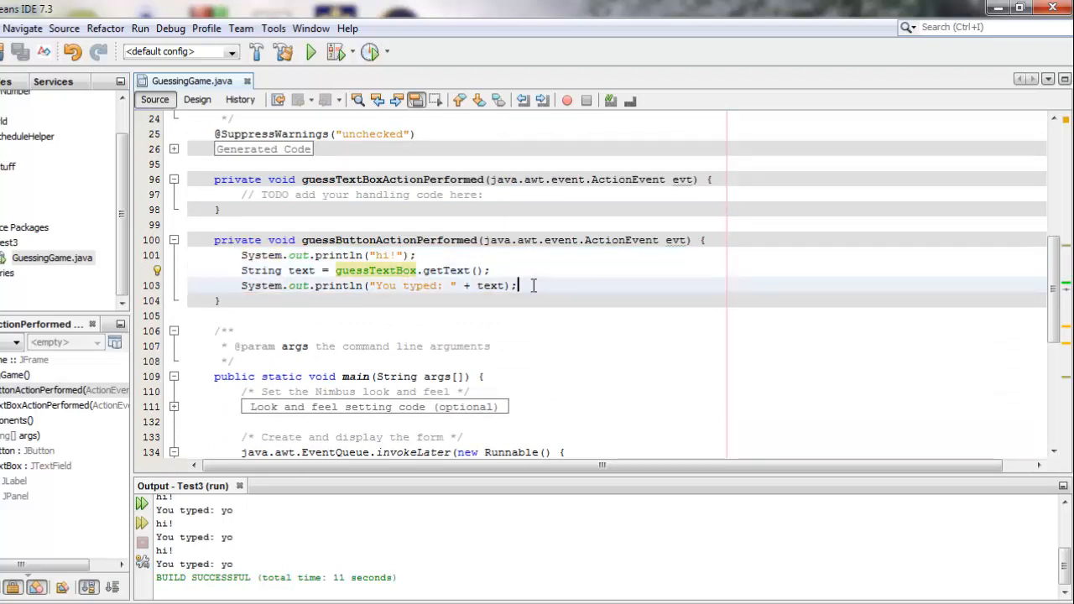
Add a new line guessTextBox.set... after the println, aiming for setText via completion
key("enter")
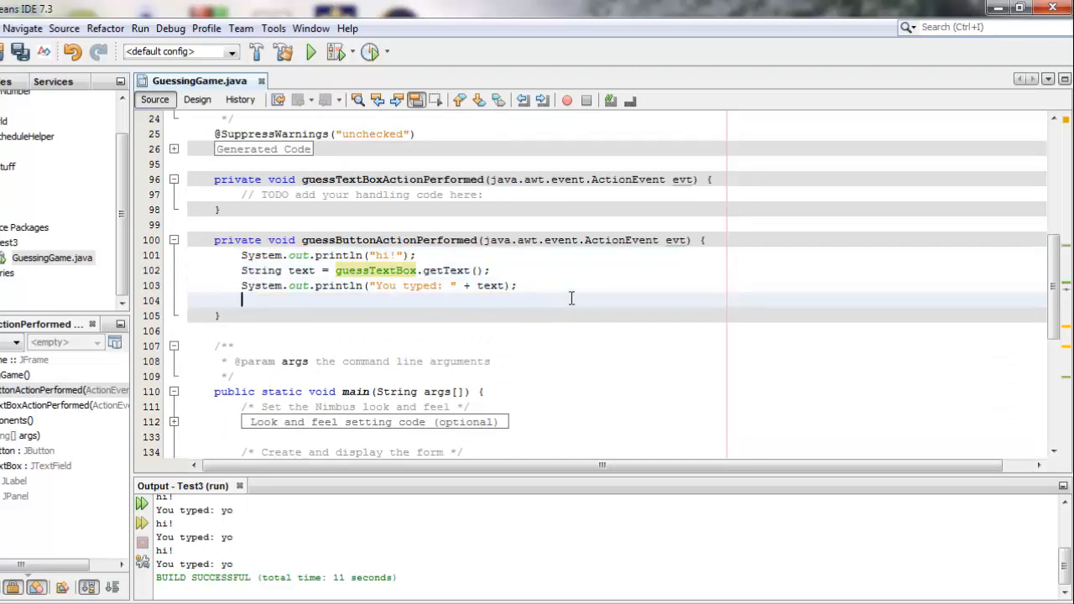
type("guessTex")
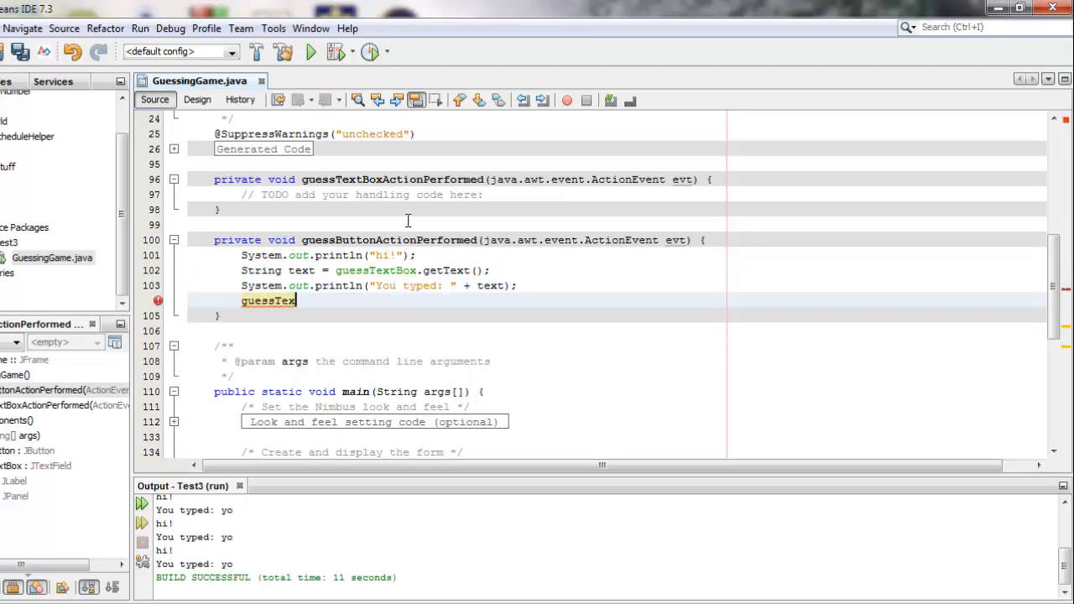
type("t")
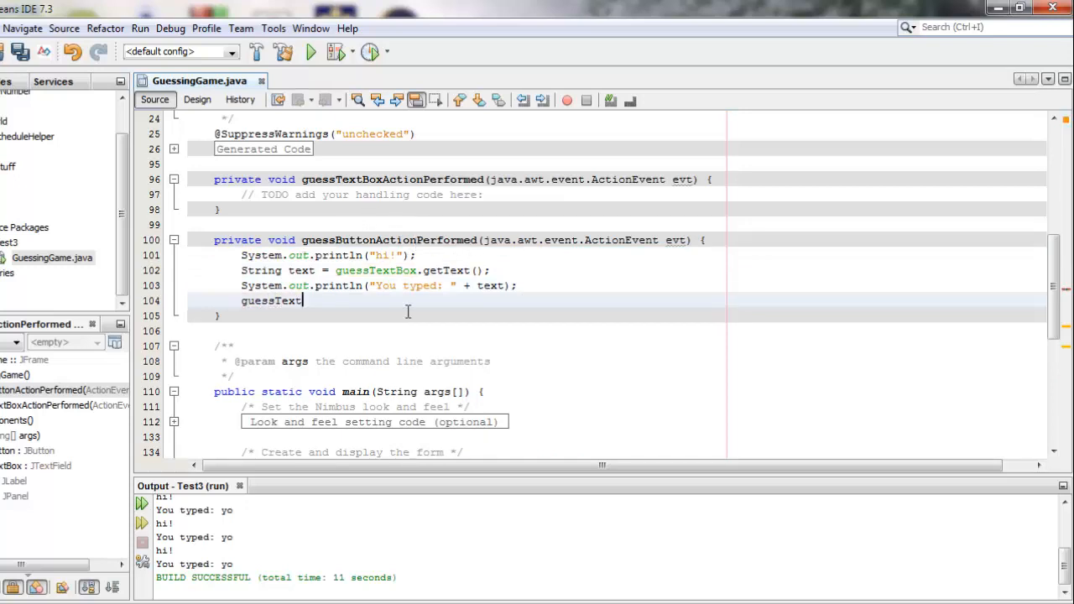
type("Box")
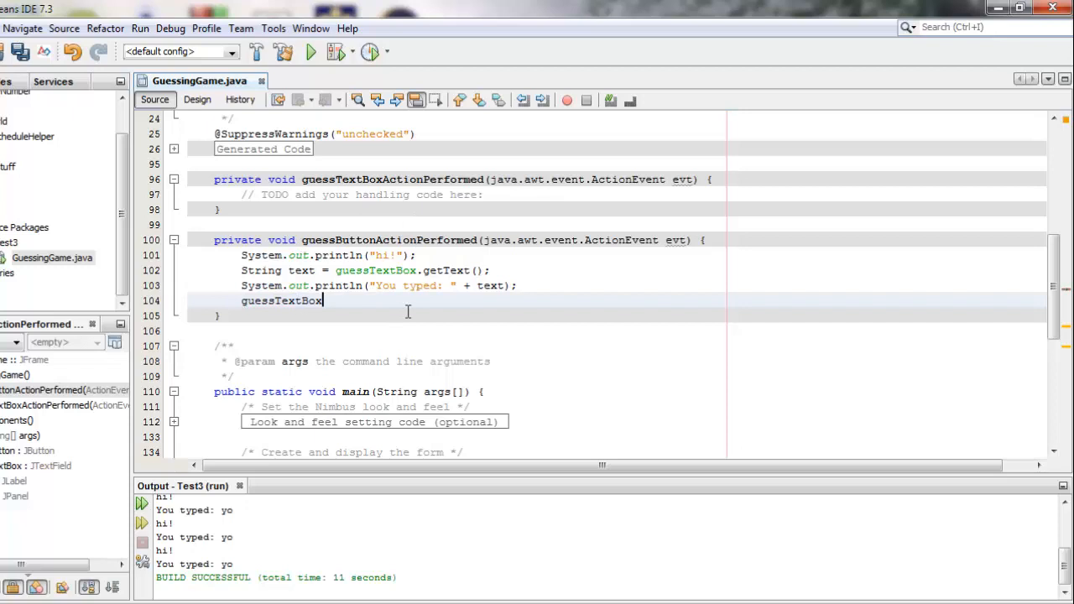
type(".")
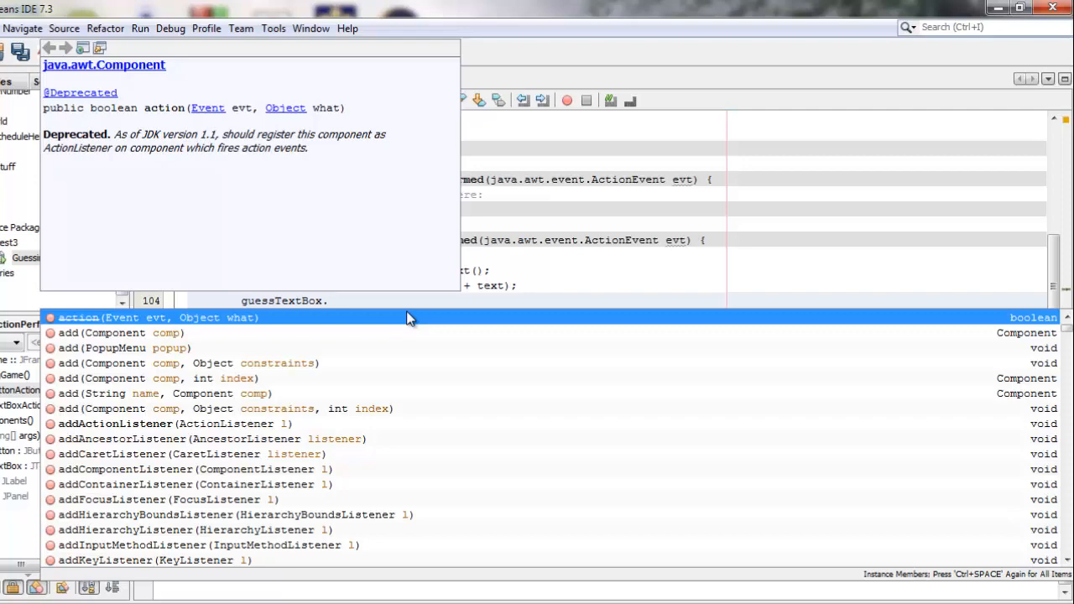
type("setText(\"\");")
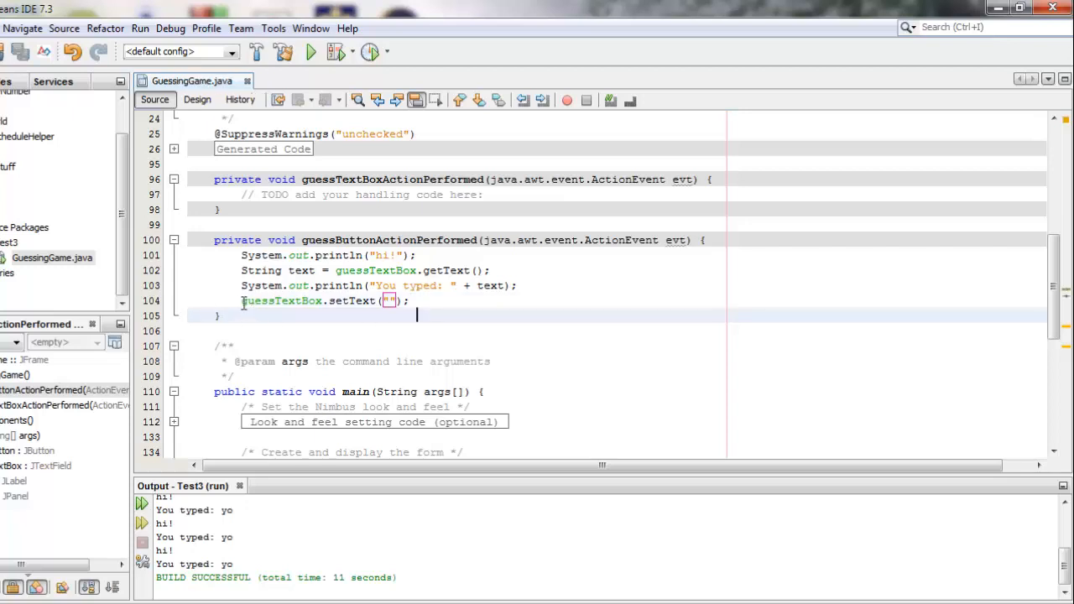
Complete guessTextBox.setText("") and highlight the guessTextBox usages in the handler
double_click(282, 301)
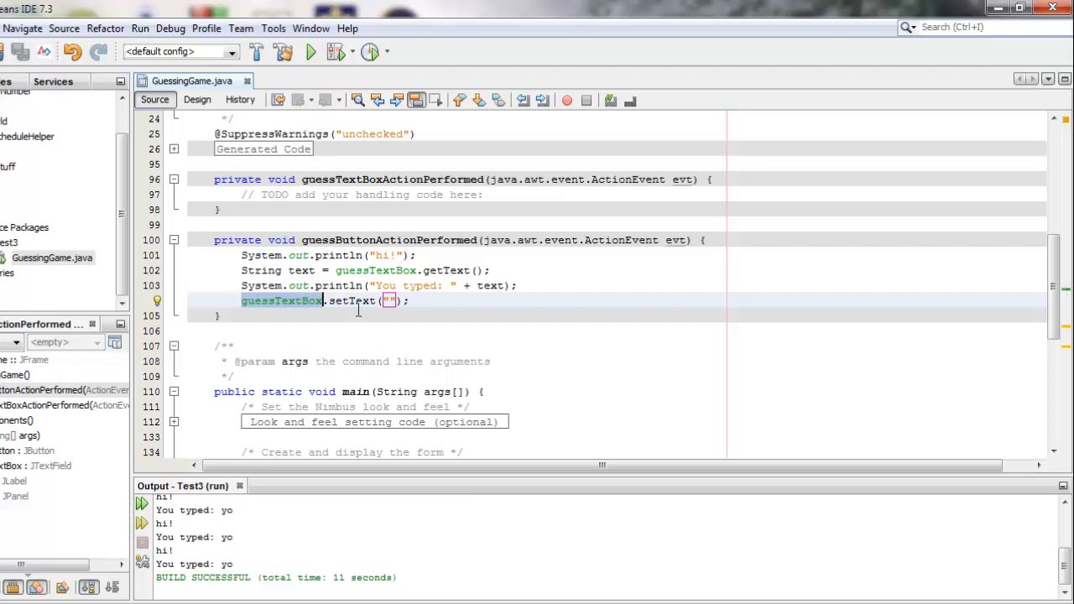
double_click(376, 270)
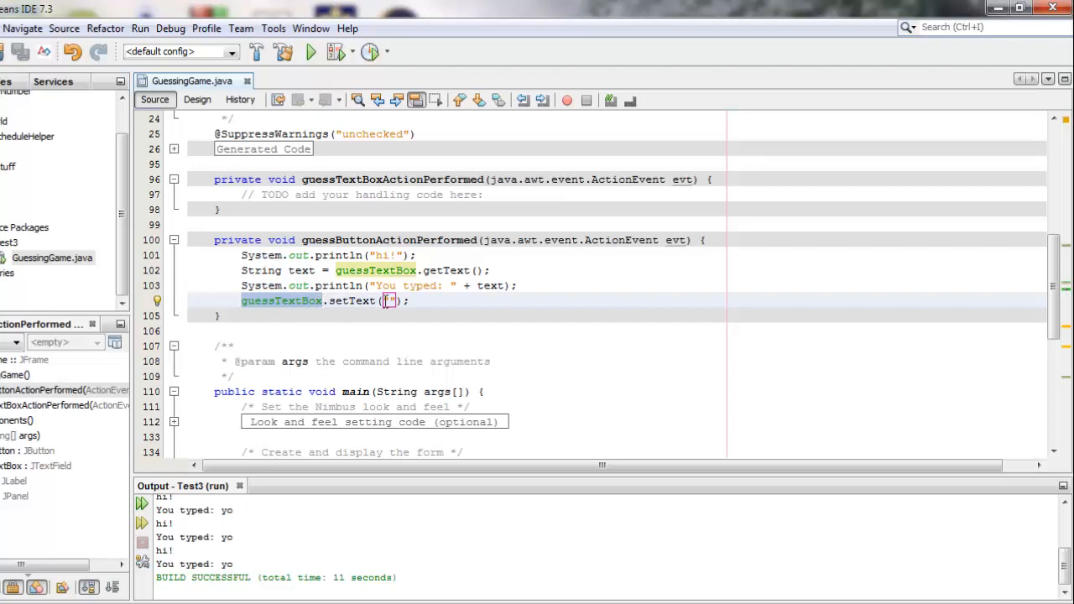
double_click(391, 300)
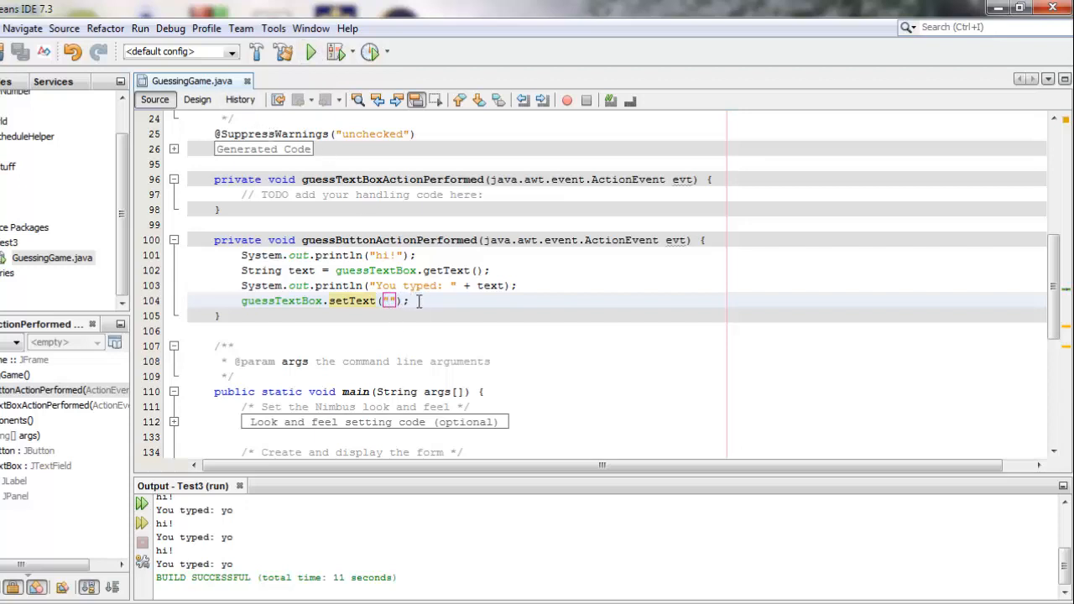
left_click_drag(242, 255, 409, 301)
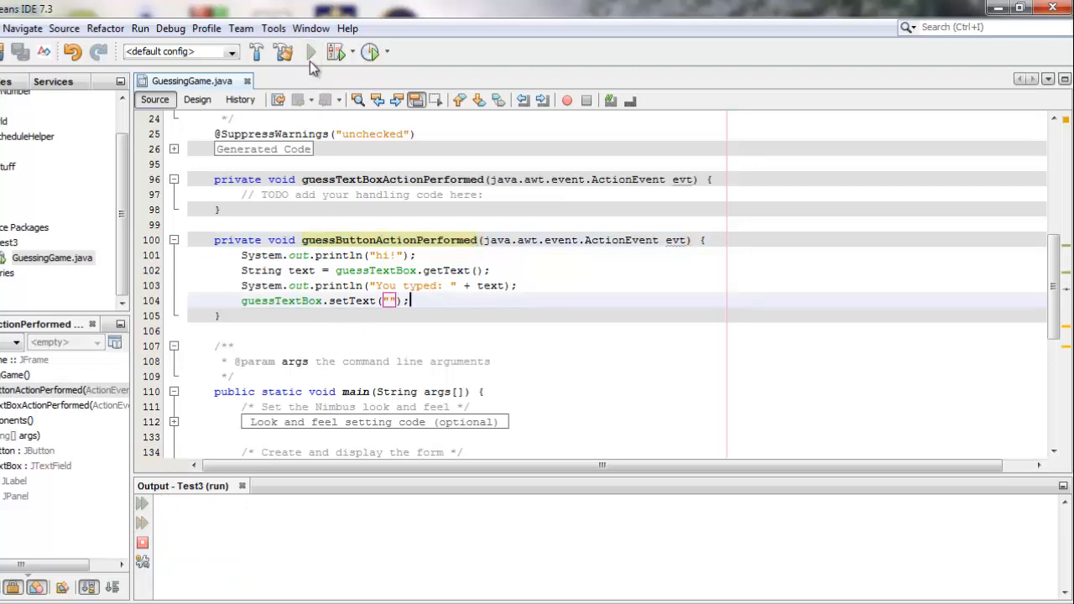
Run the game, guess hi to see "You typed: hi", then close the game window
left_click(311, 52)
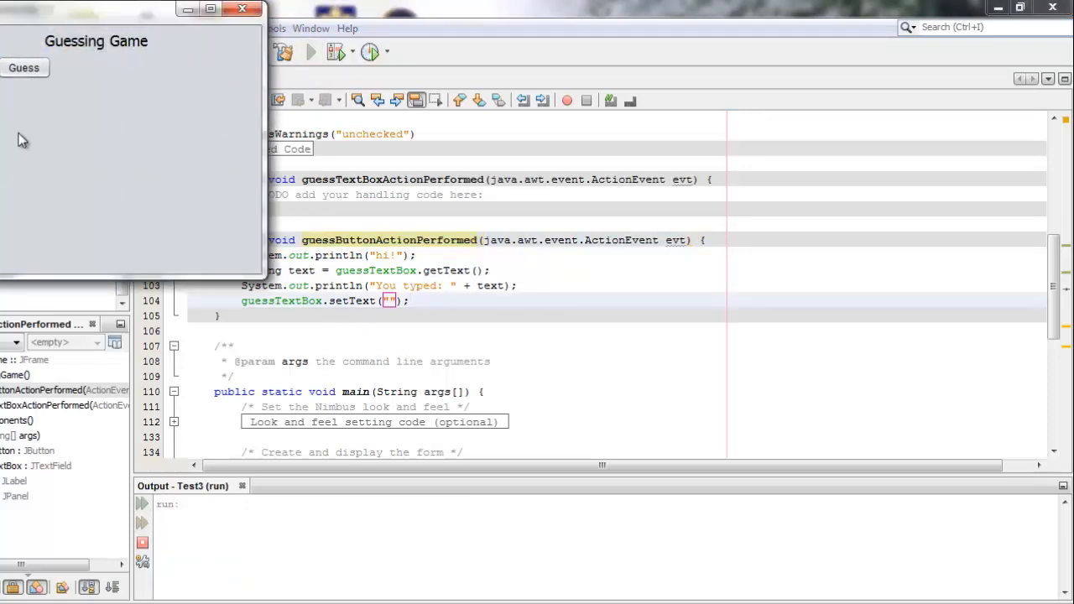
left_click(23, 67)
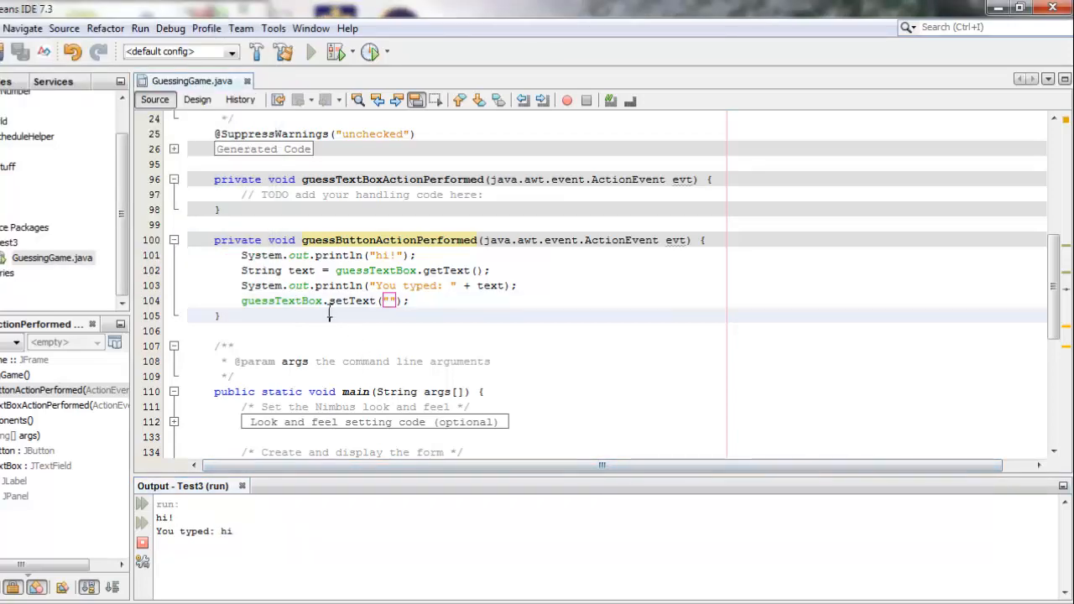
left_click(309, 52)
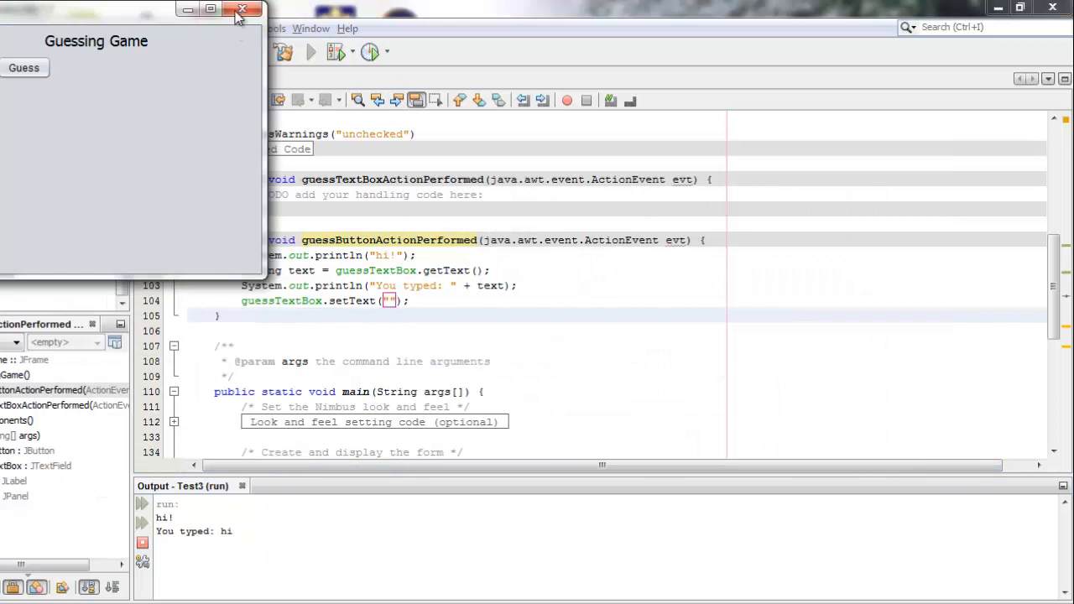
left_click(241, 10)
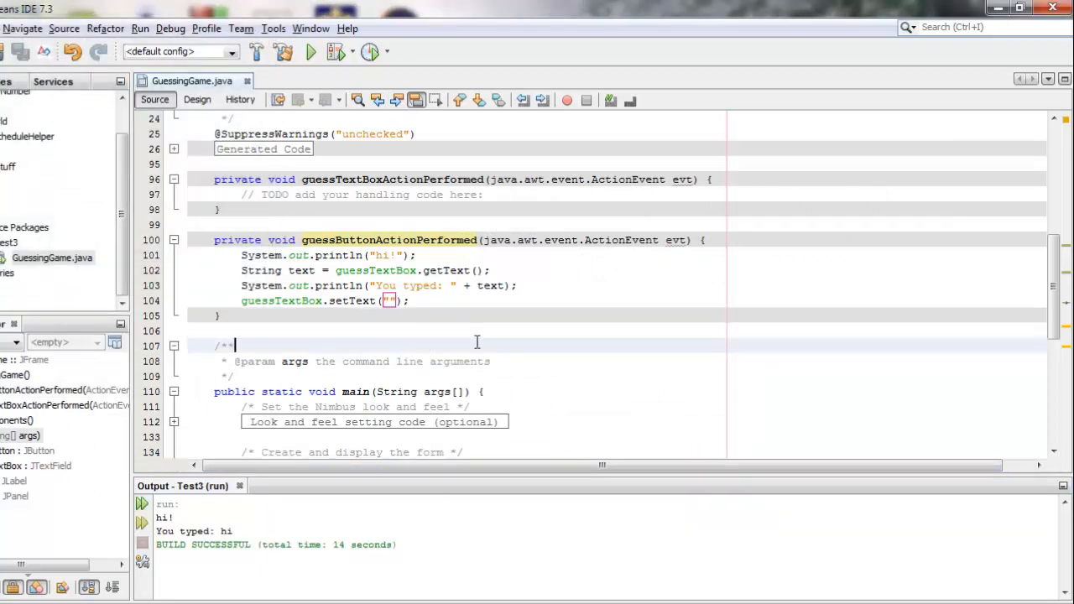
mouse_move(520, 332)
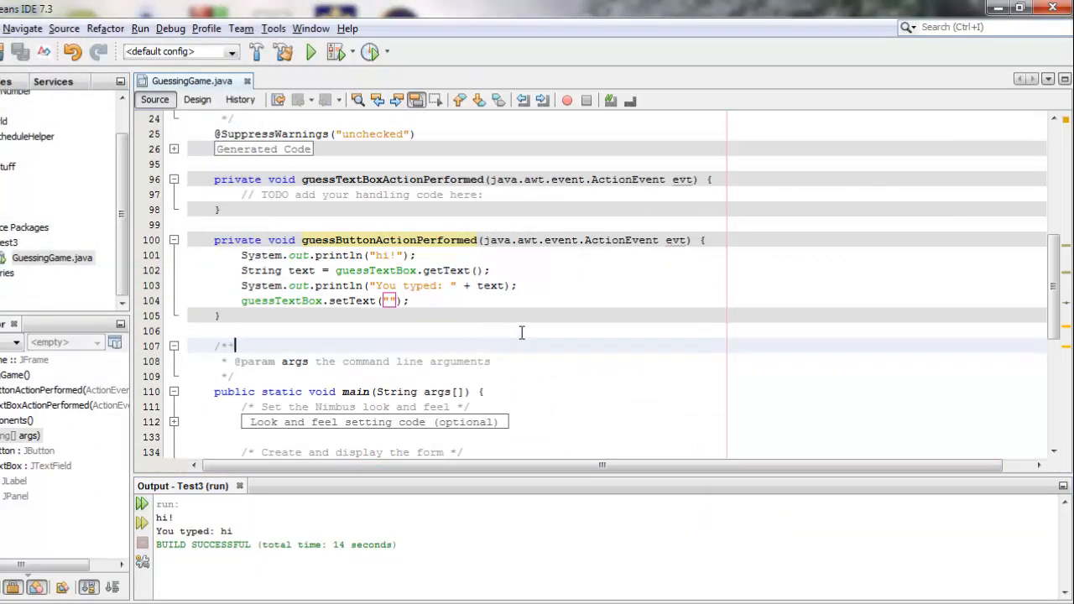